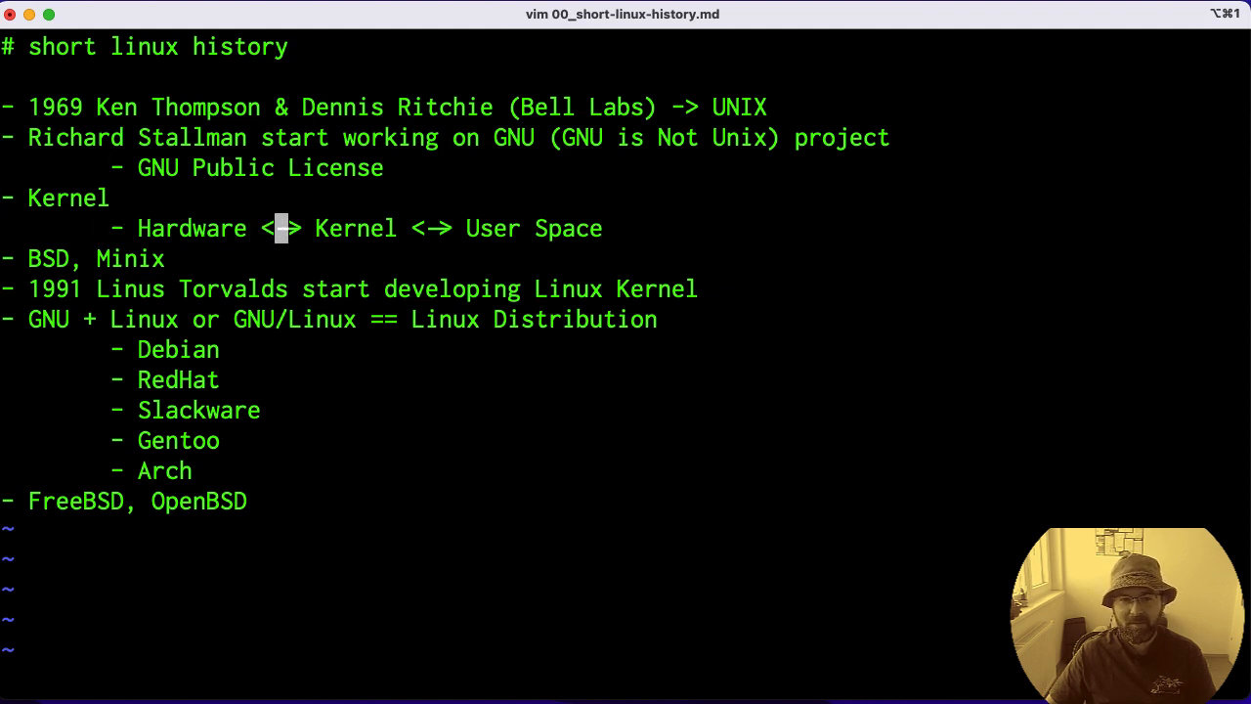
Lengthen both arrows in the Hardware–Kernel–User Space line with extra dashes
key("l")
type("-")
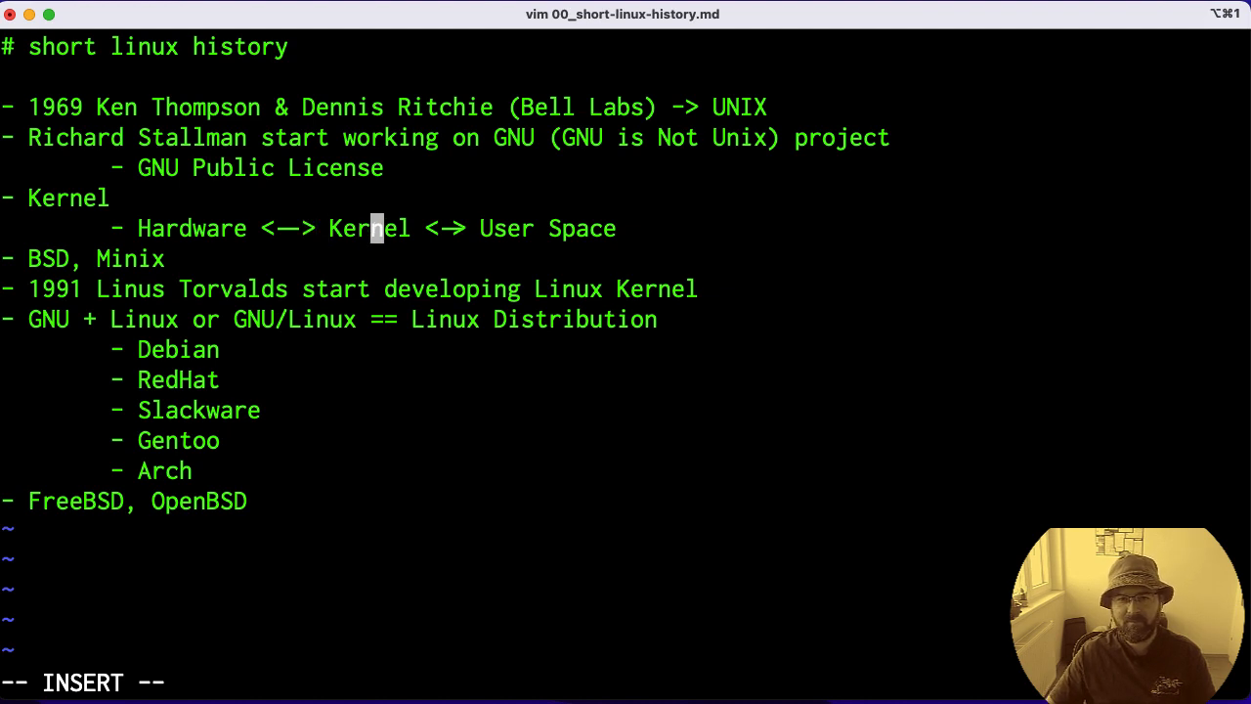
type(">")
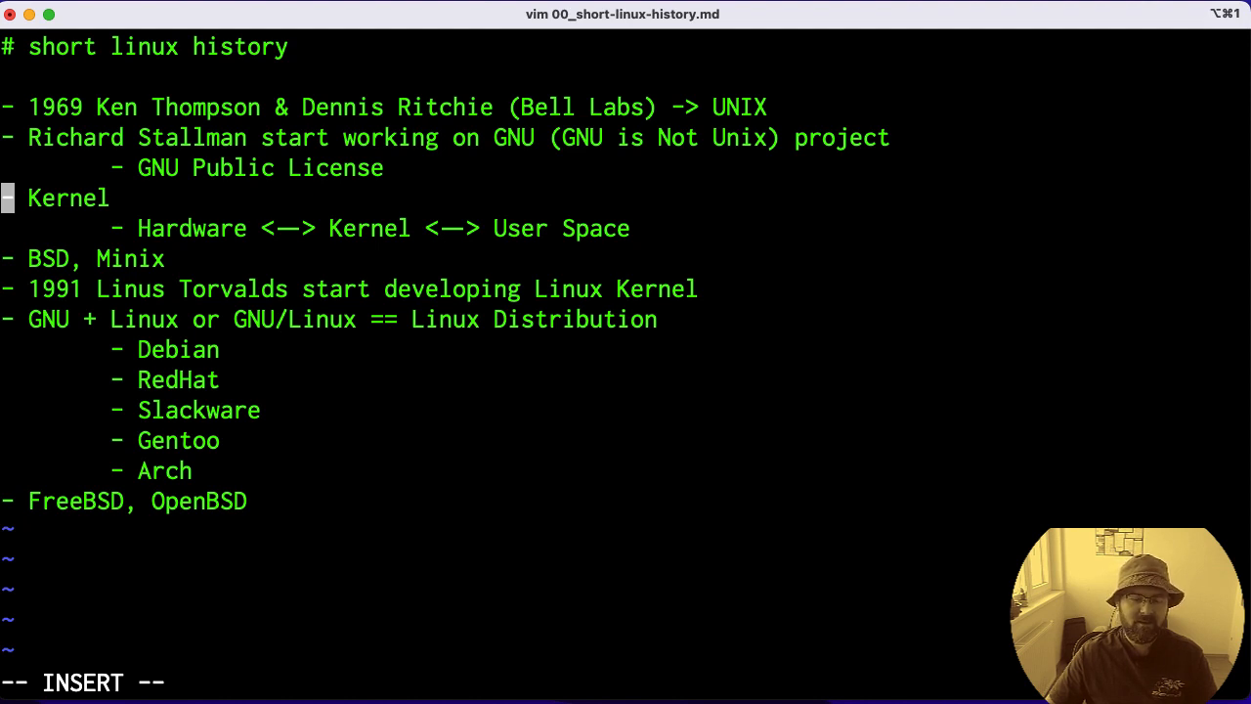
Switch from the Vim notes to the Safari window showing freebsd.org
key("Down")
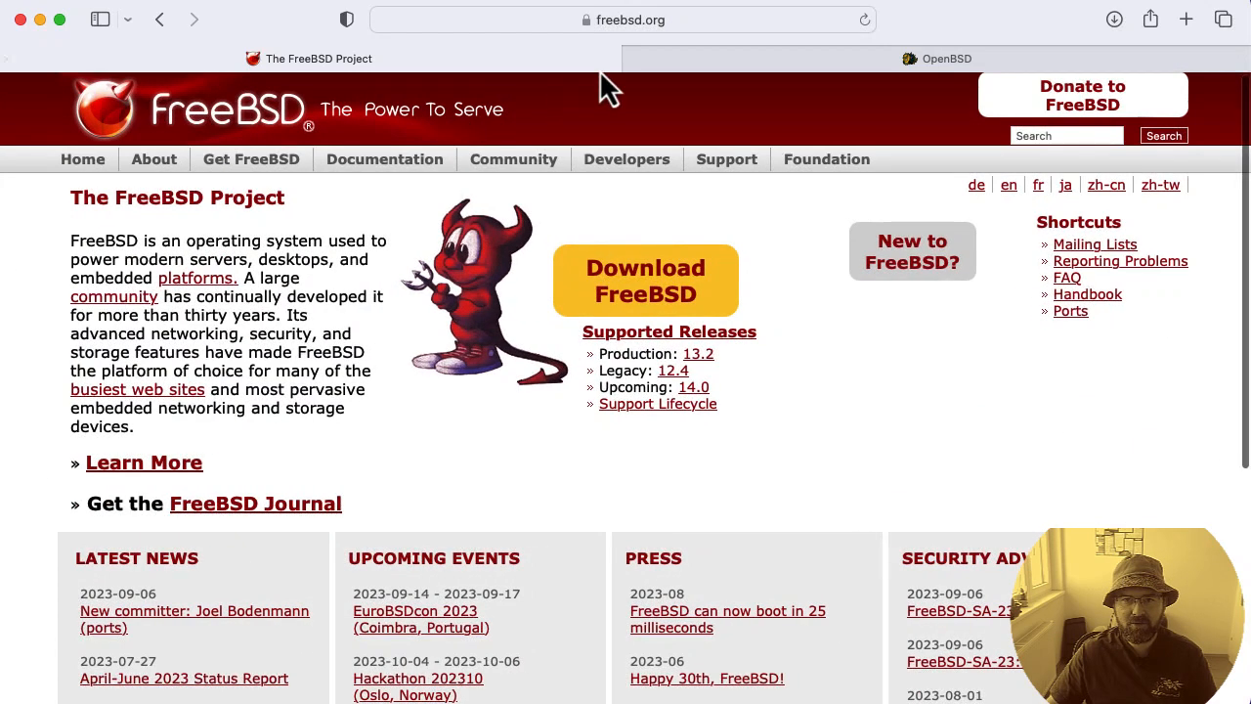
Load minix3.org in Safari and head to its Documentation section
left_click(621, 19)
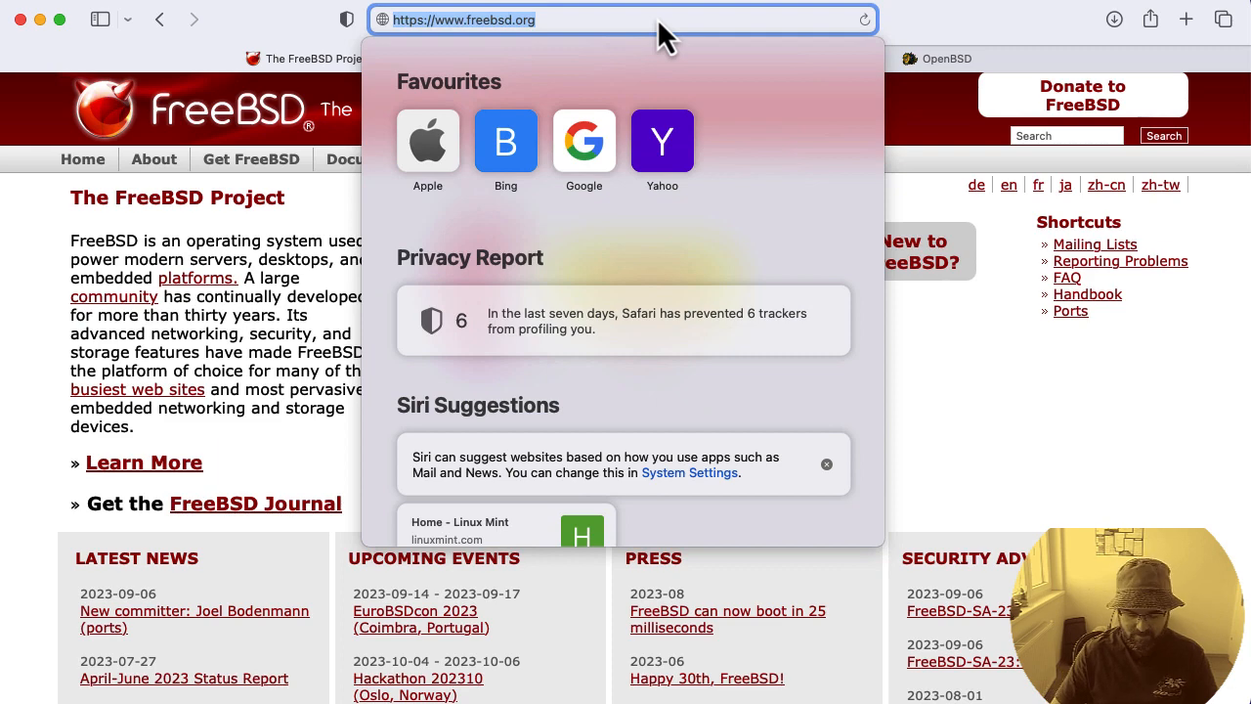
type("minix3.org")
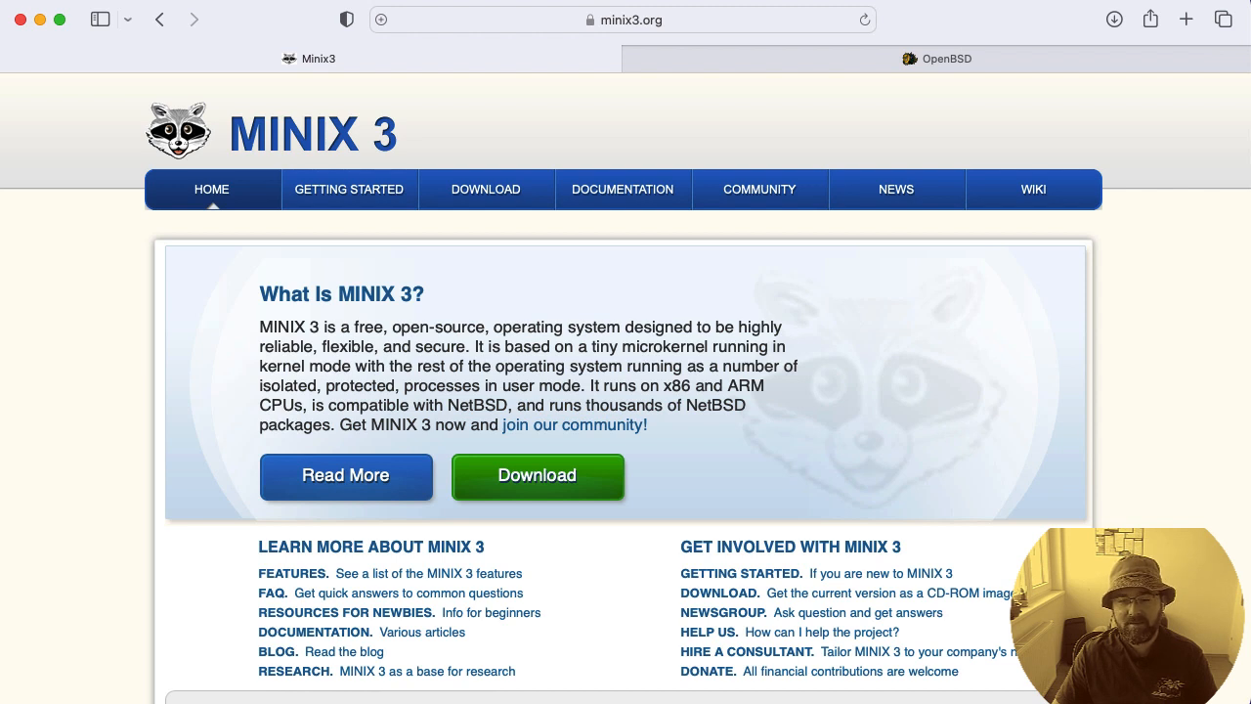
mouse_move(551, 102)
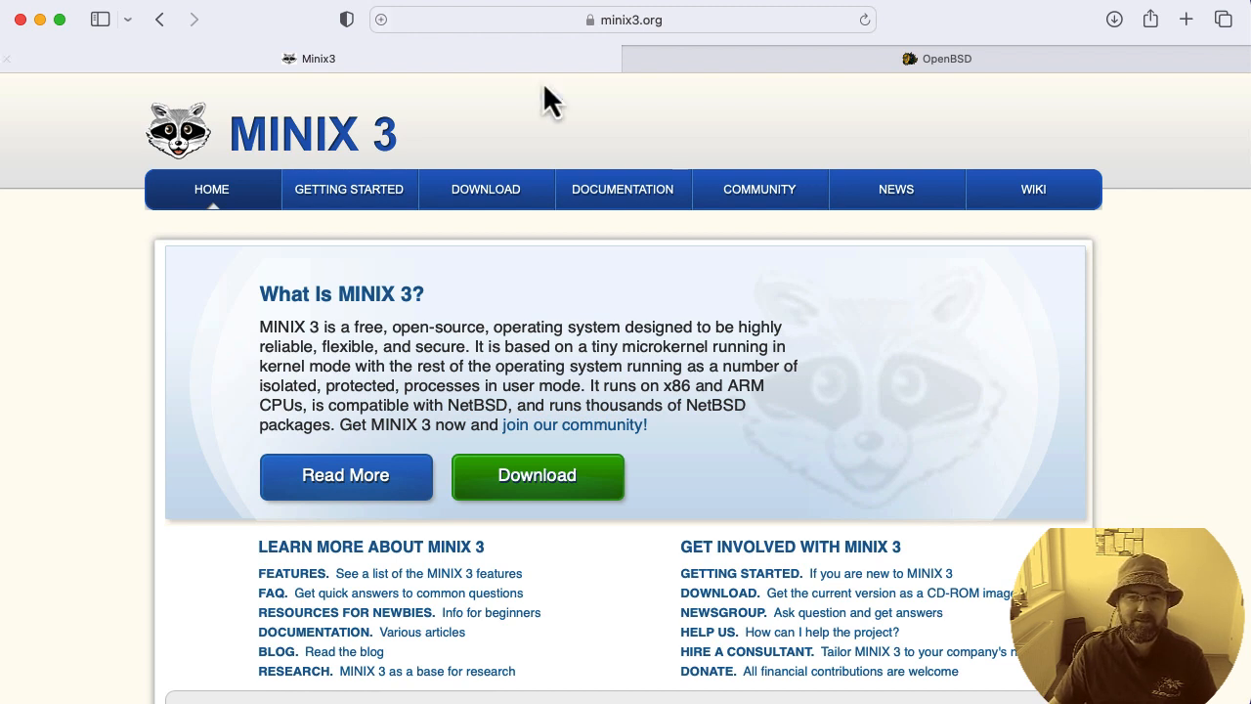
mouse_move(473, 166)
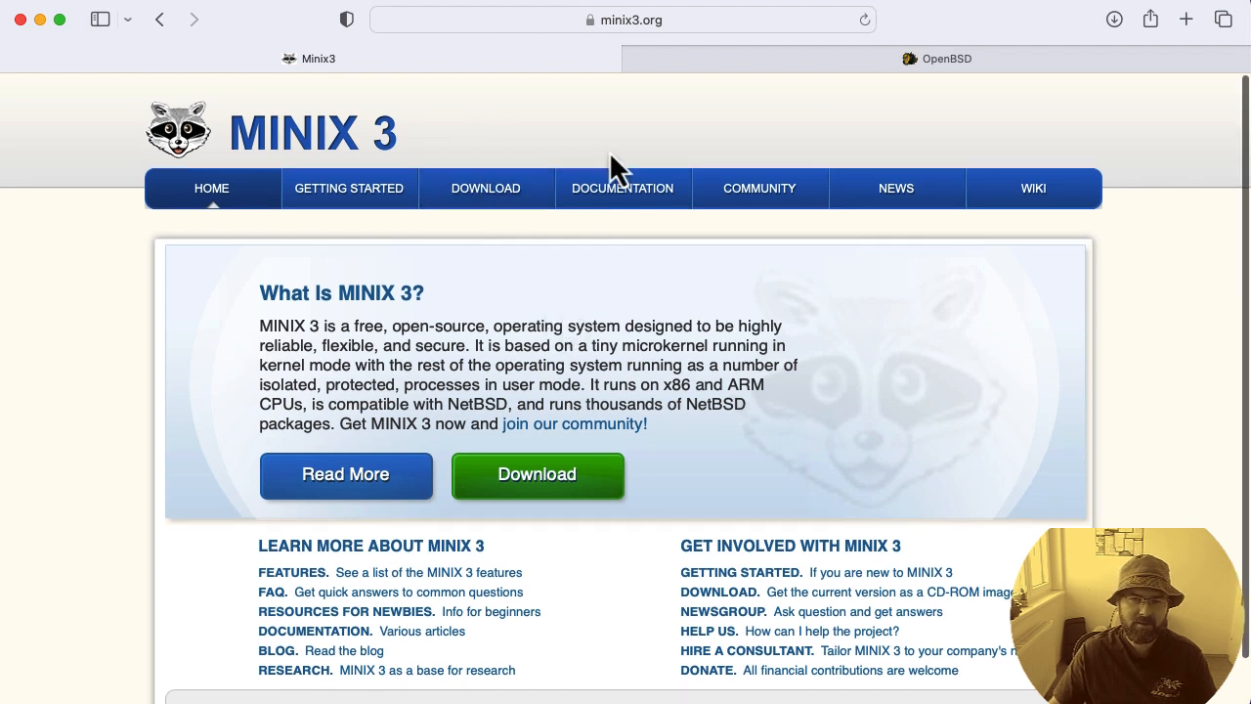
left_click(622, 187)
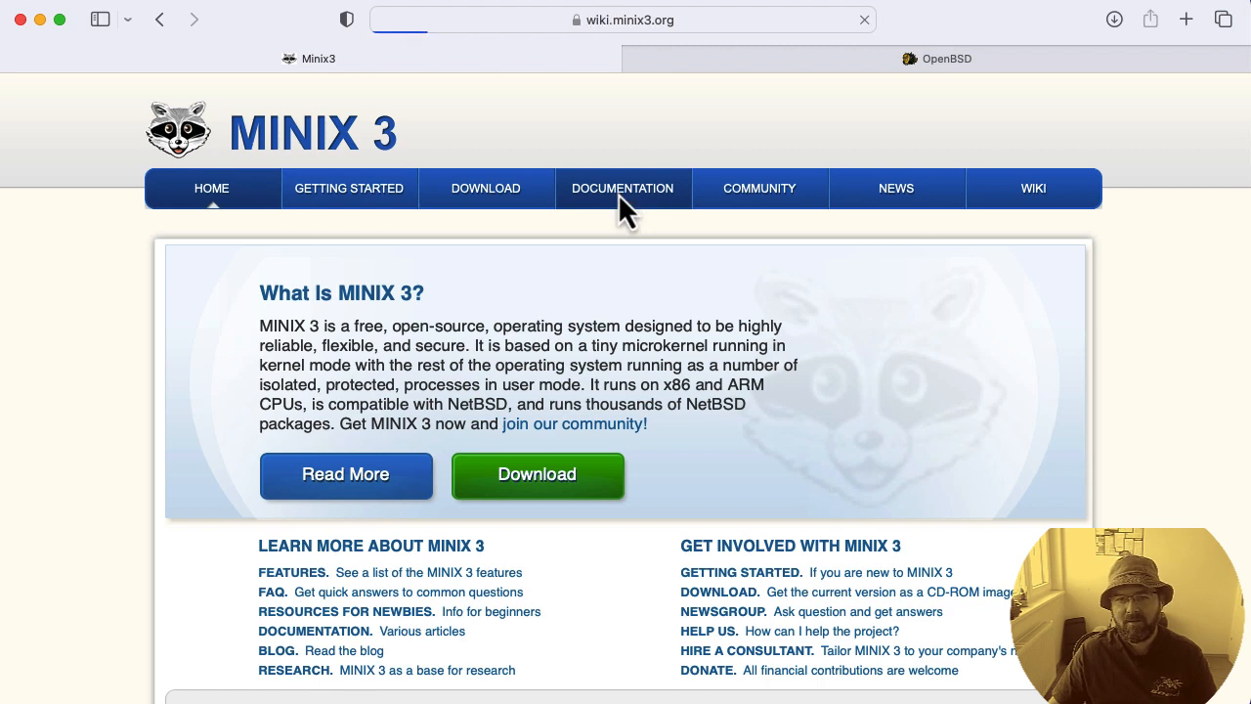
Bring up the MINIX 3 wiki documentation page featuring the Operating Systems book
left_click(621, 188)
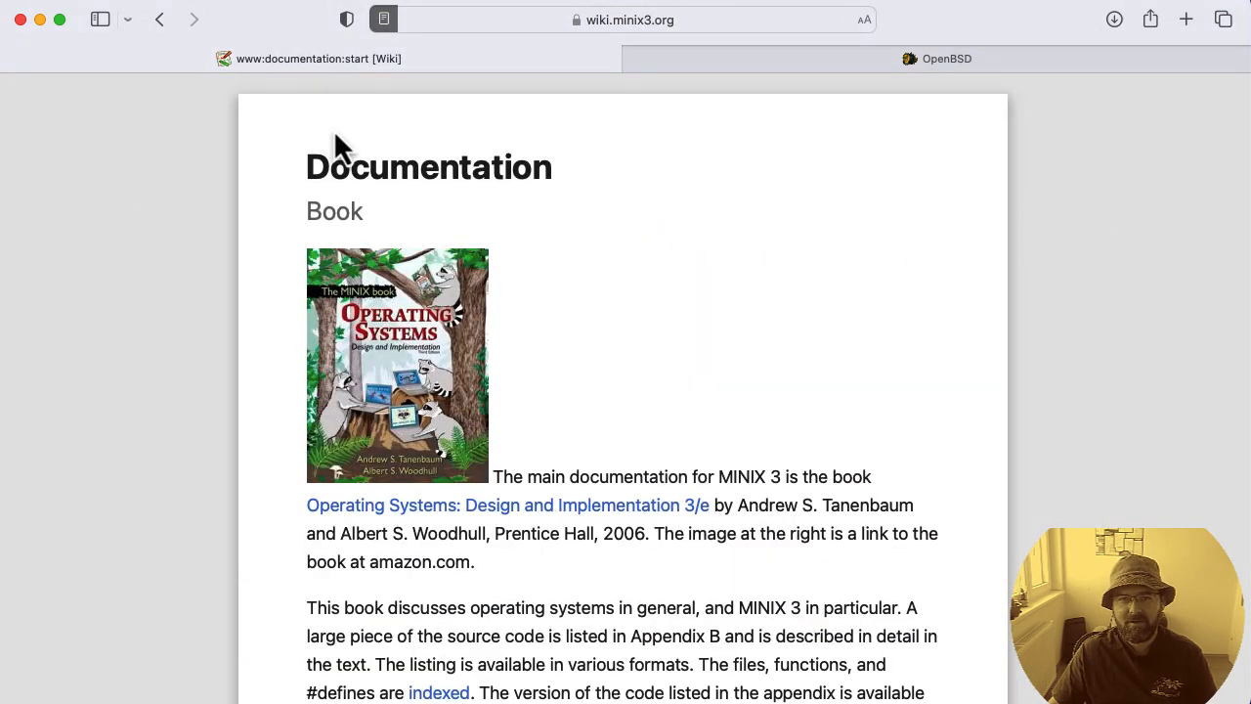
mouse_move(337, 336)
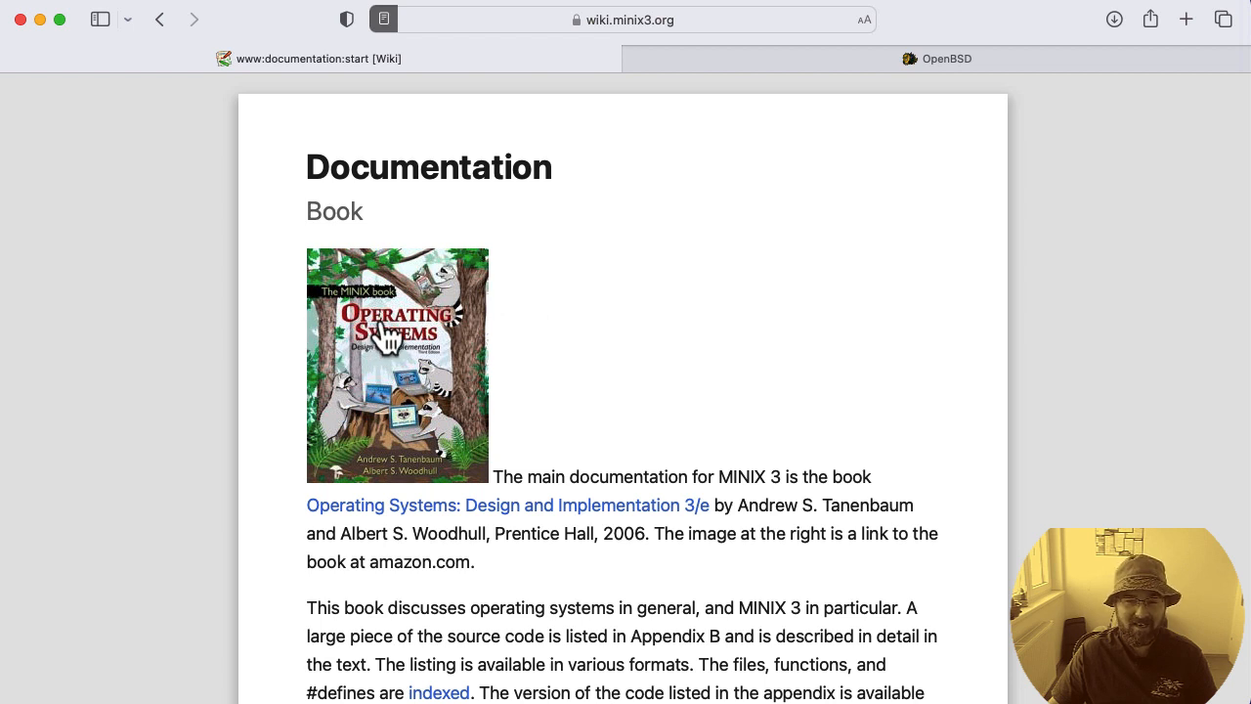
mouse_move(381, 348)
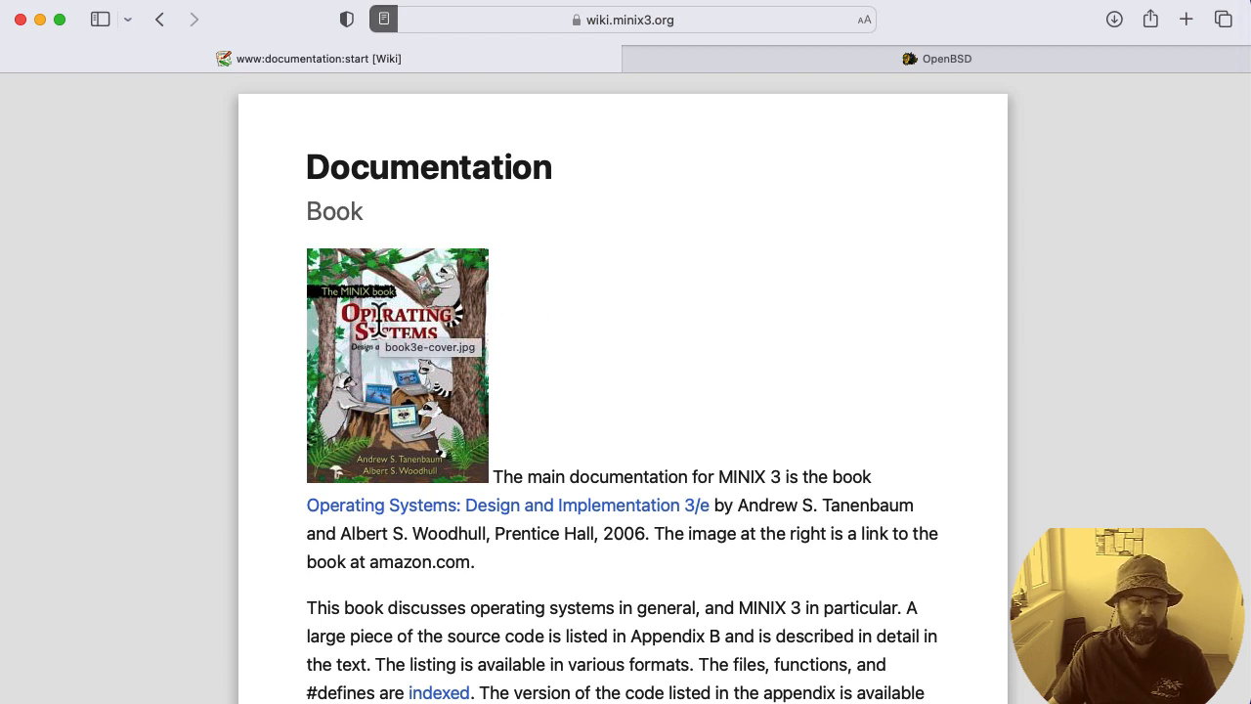
mouse_move(469, 363)
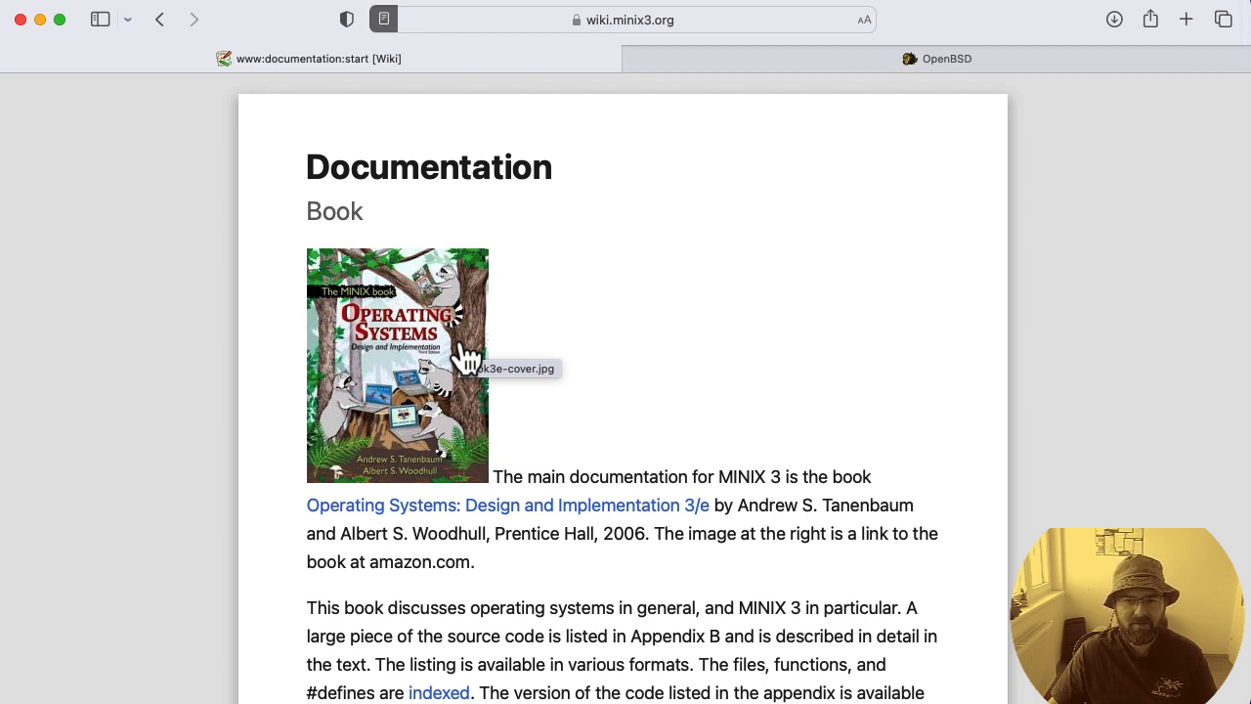
mouse_move(727, 452)
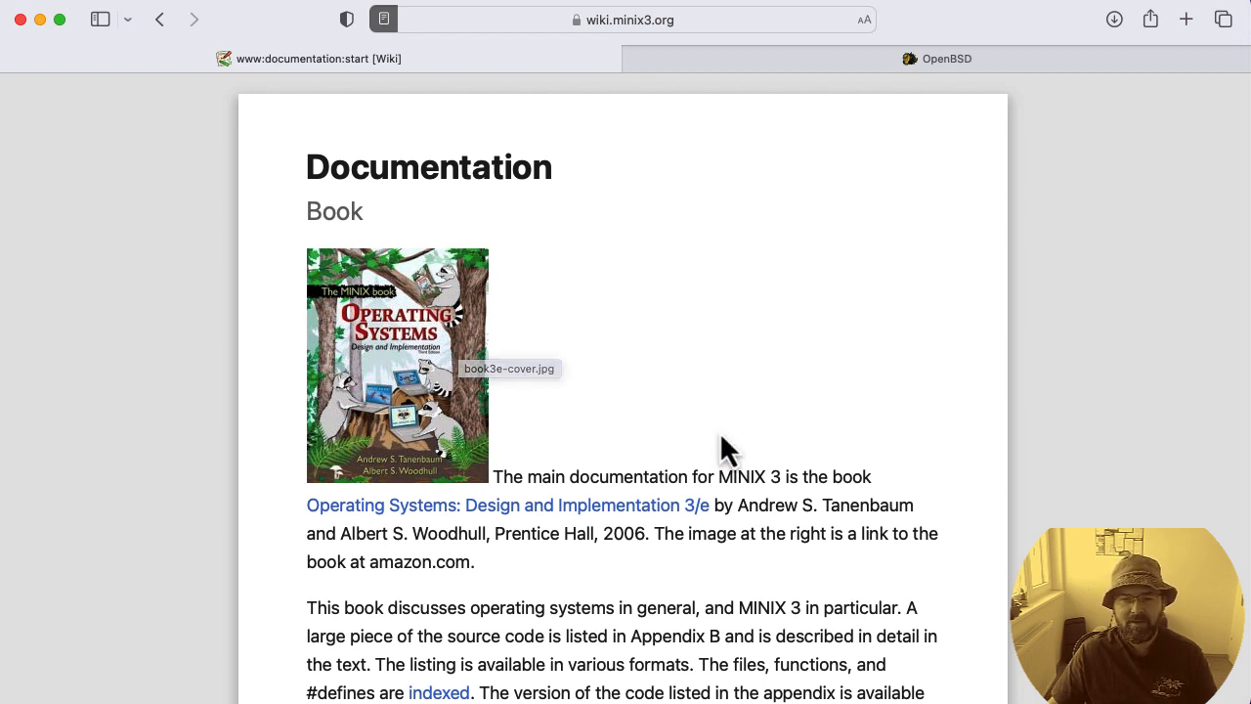
mouse_move(801, 498)
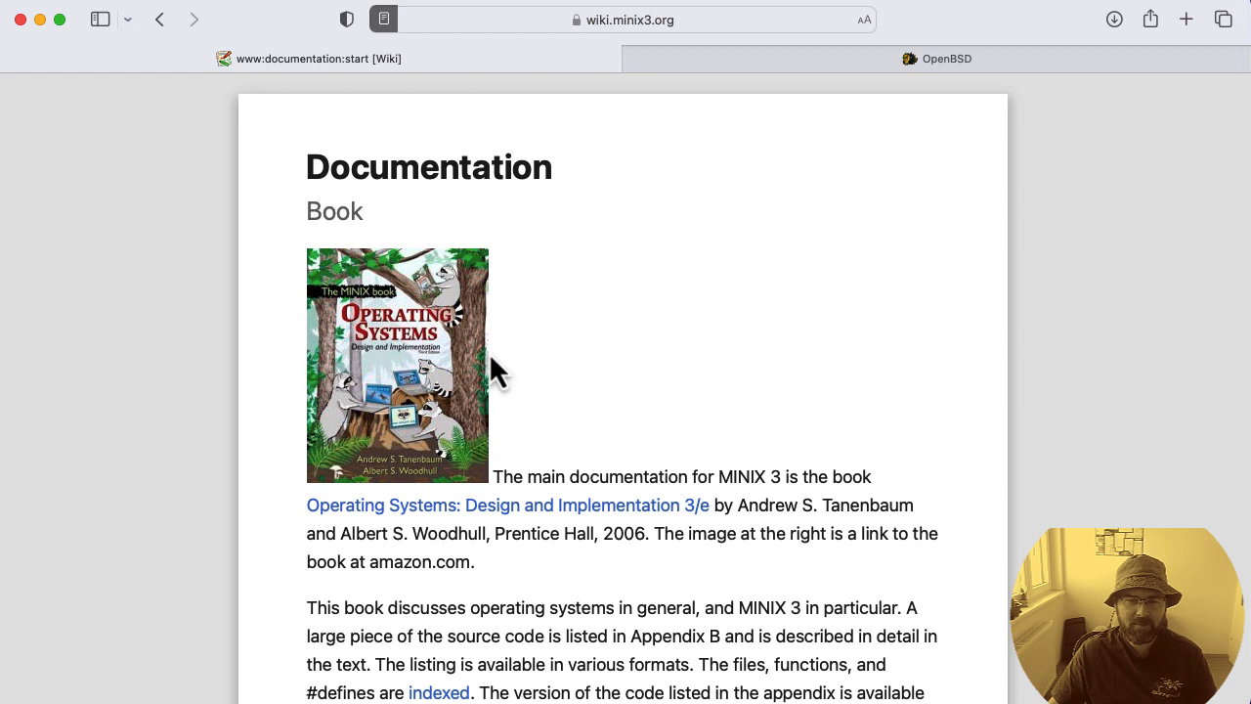
mouse_move(610, 372)
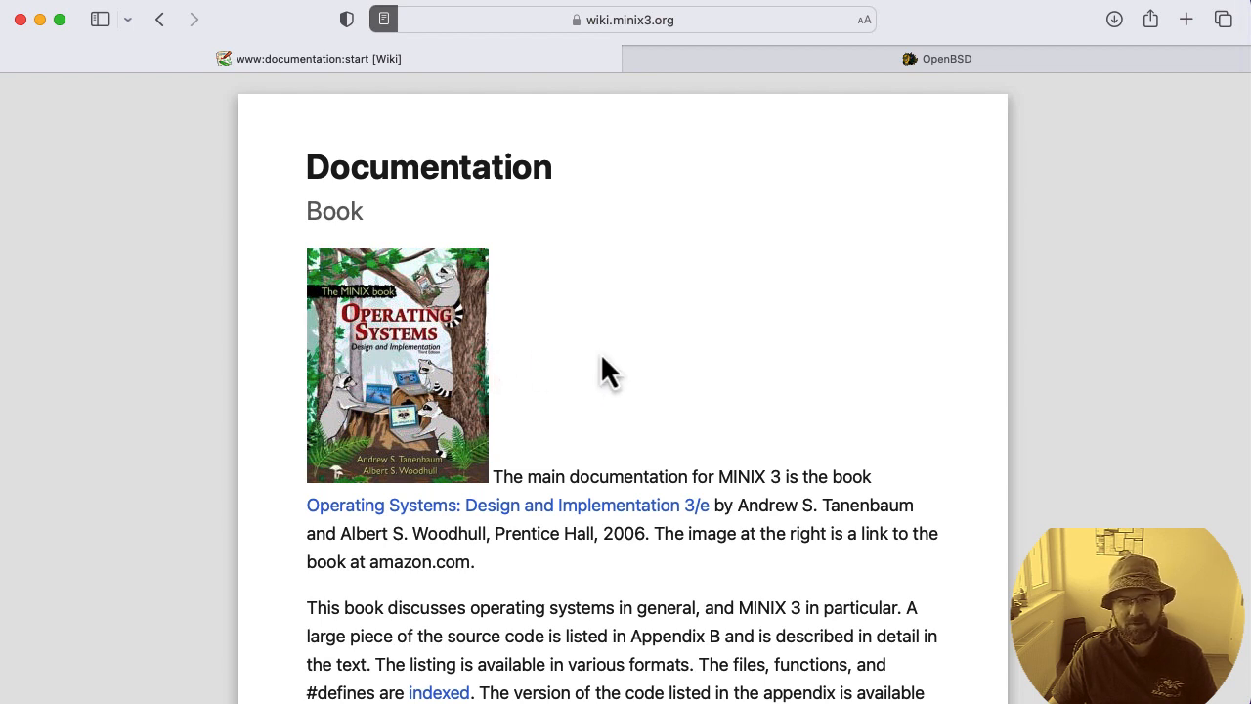
mouse_move(604, 375)
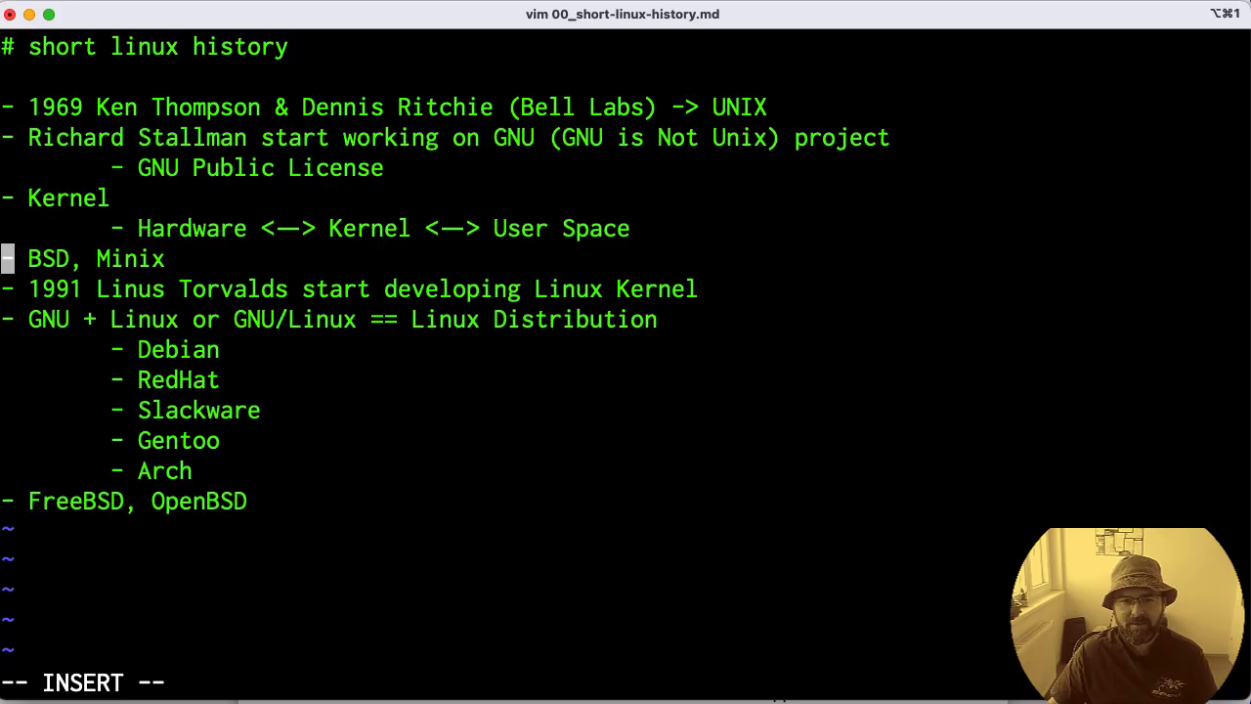
mouse_move(105, 262)
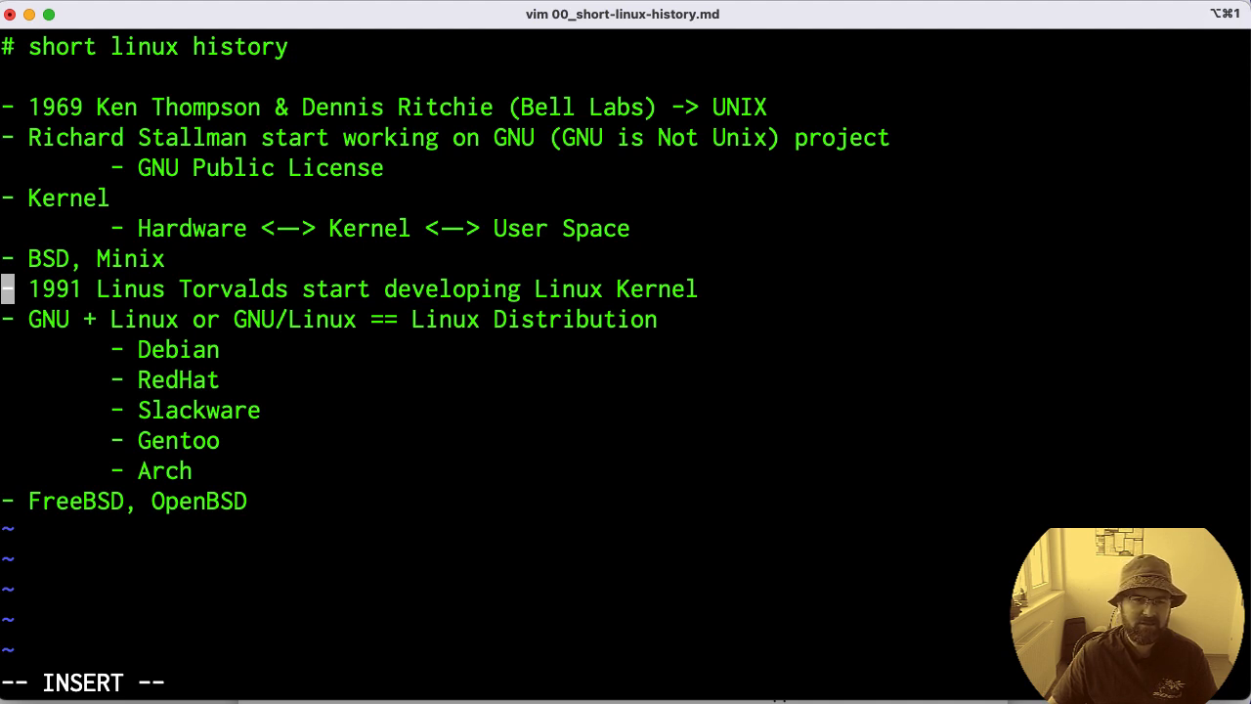
mouse_move(30, 410)
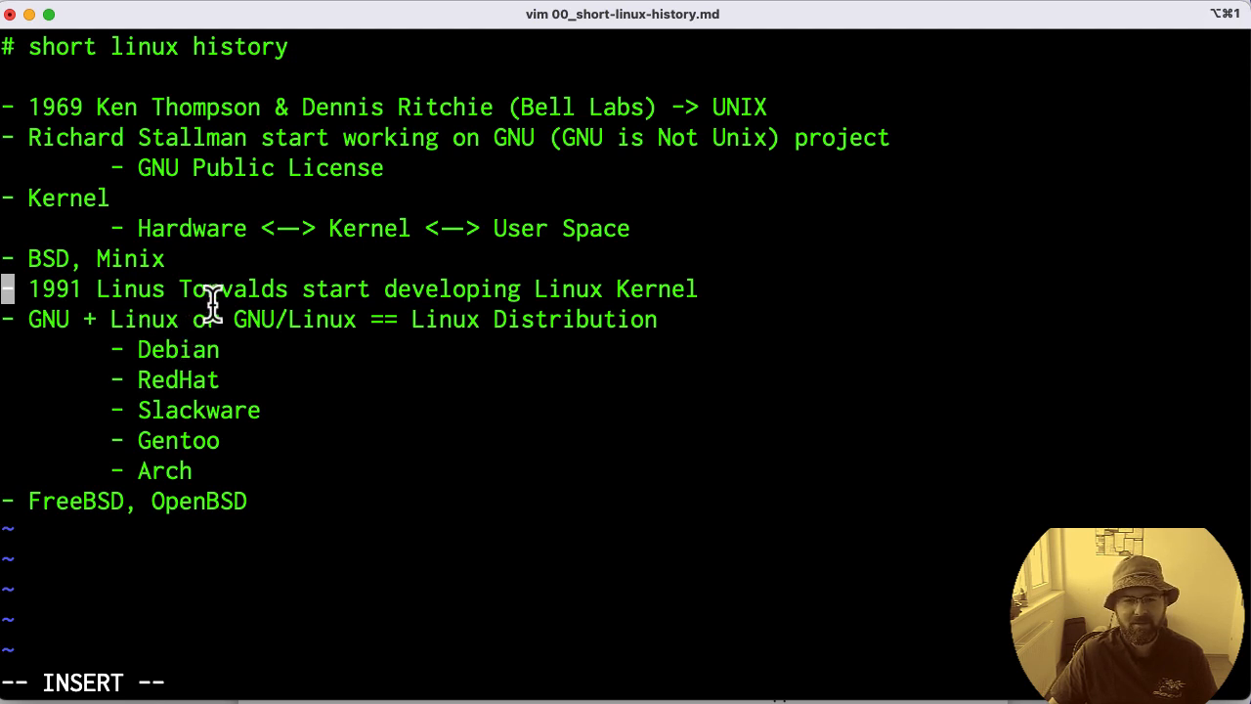
mouse_move(336, 319)
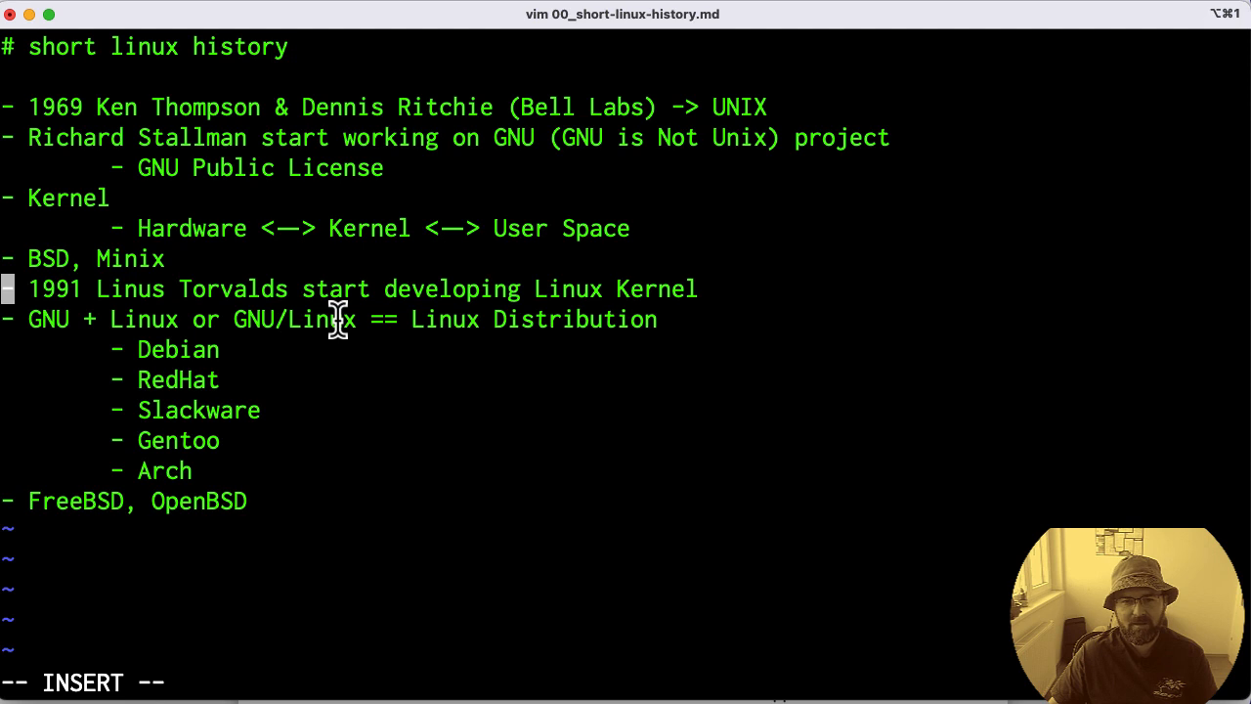
mouse_move(272, 379)
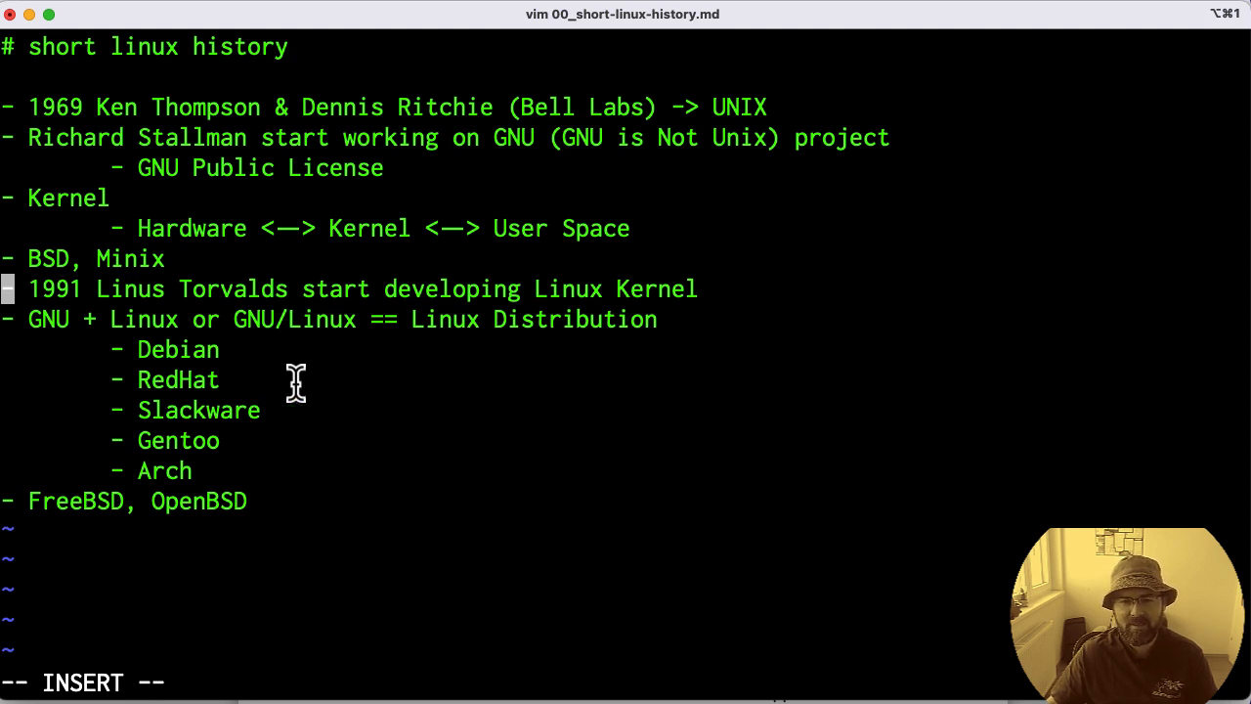
mouse_move(492, 336)
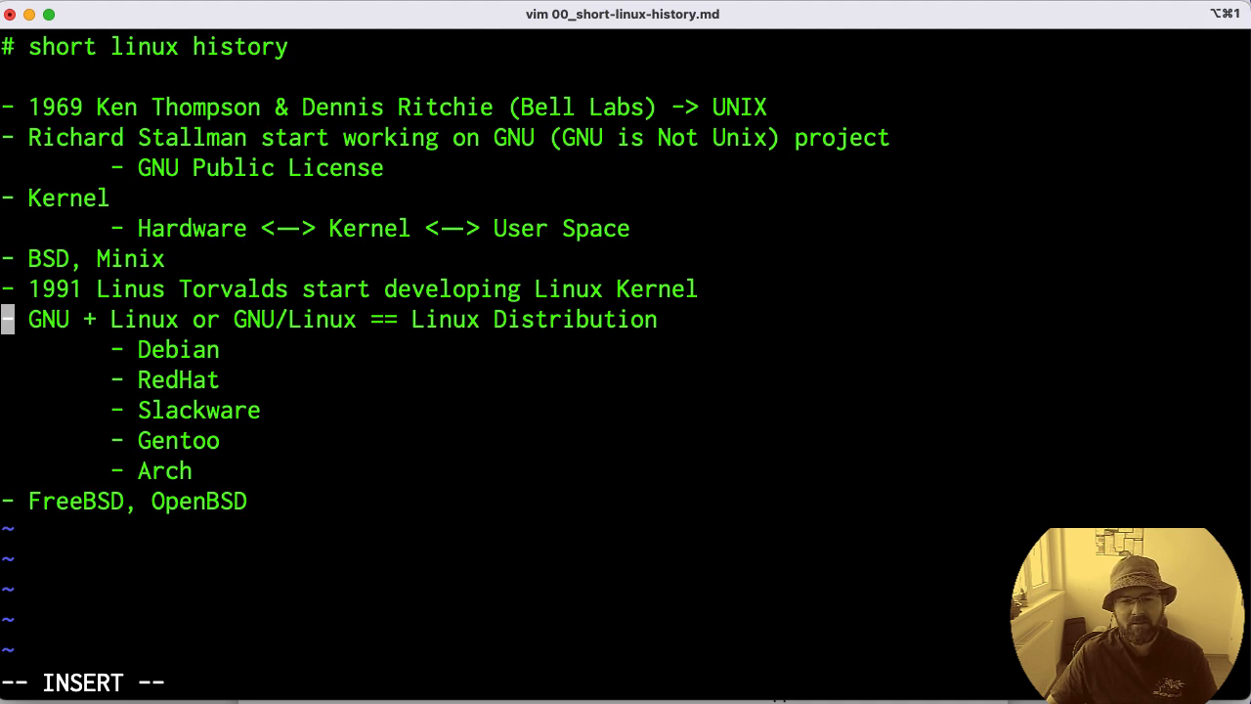
mouse_move(420, 223)
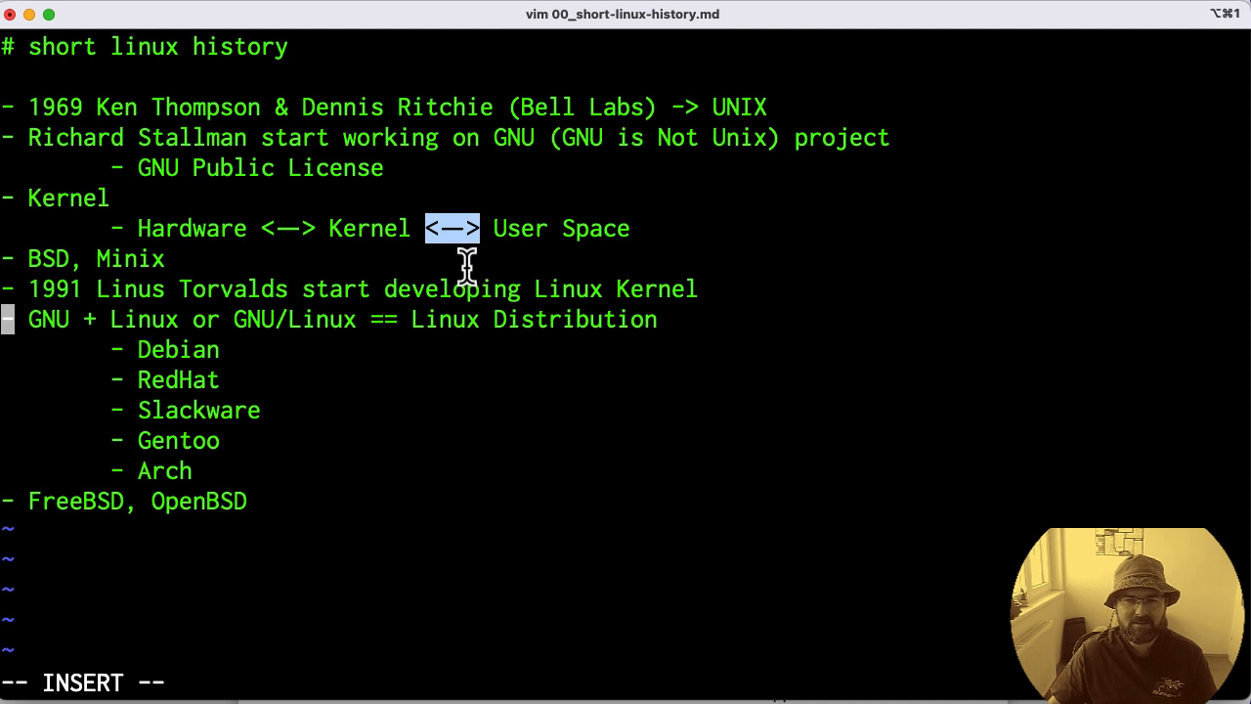
mouse_move(141, 332)
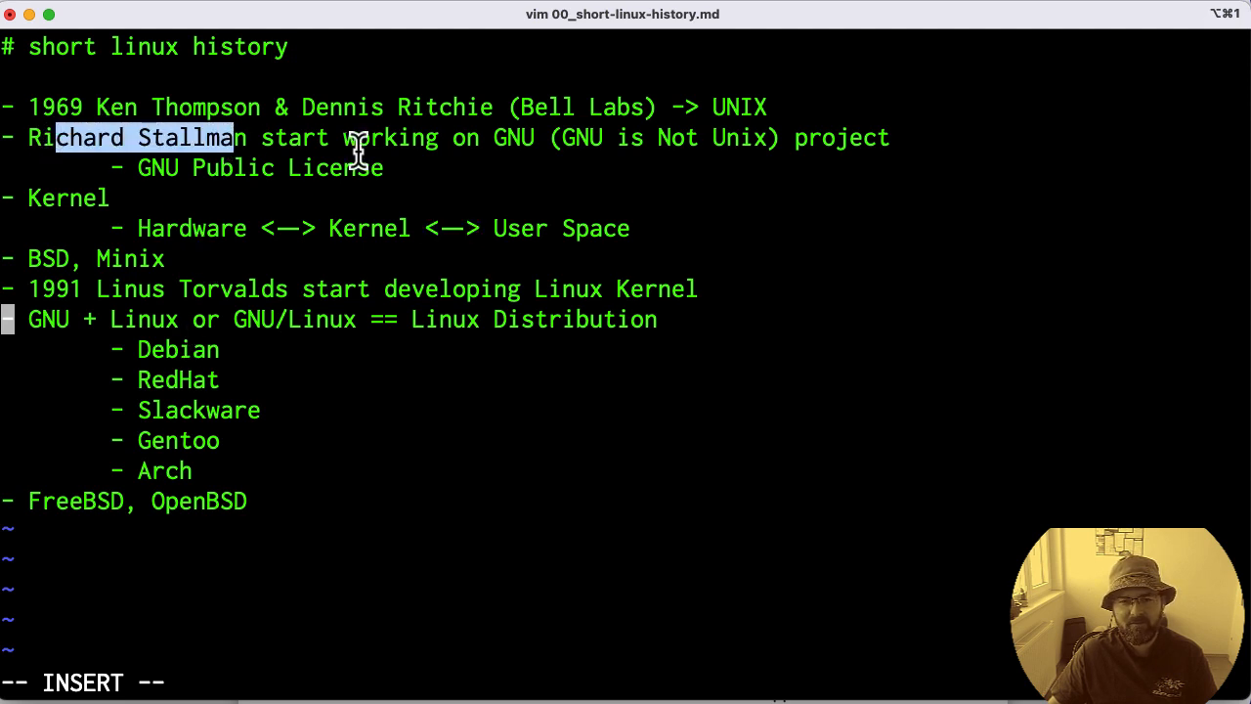
mouse_move(557, 180)
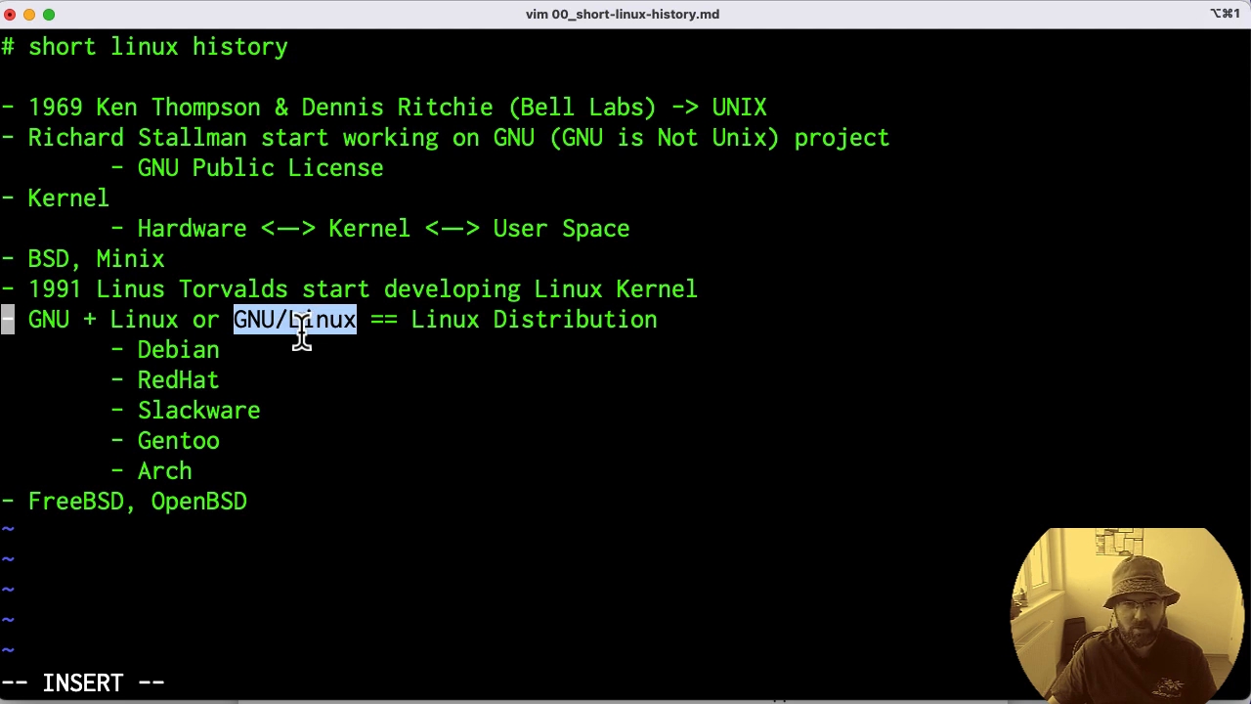
mouse_move(293, 356)
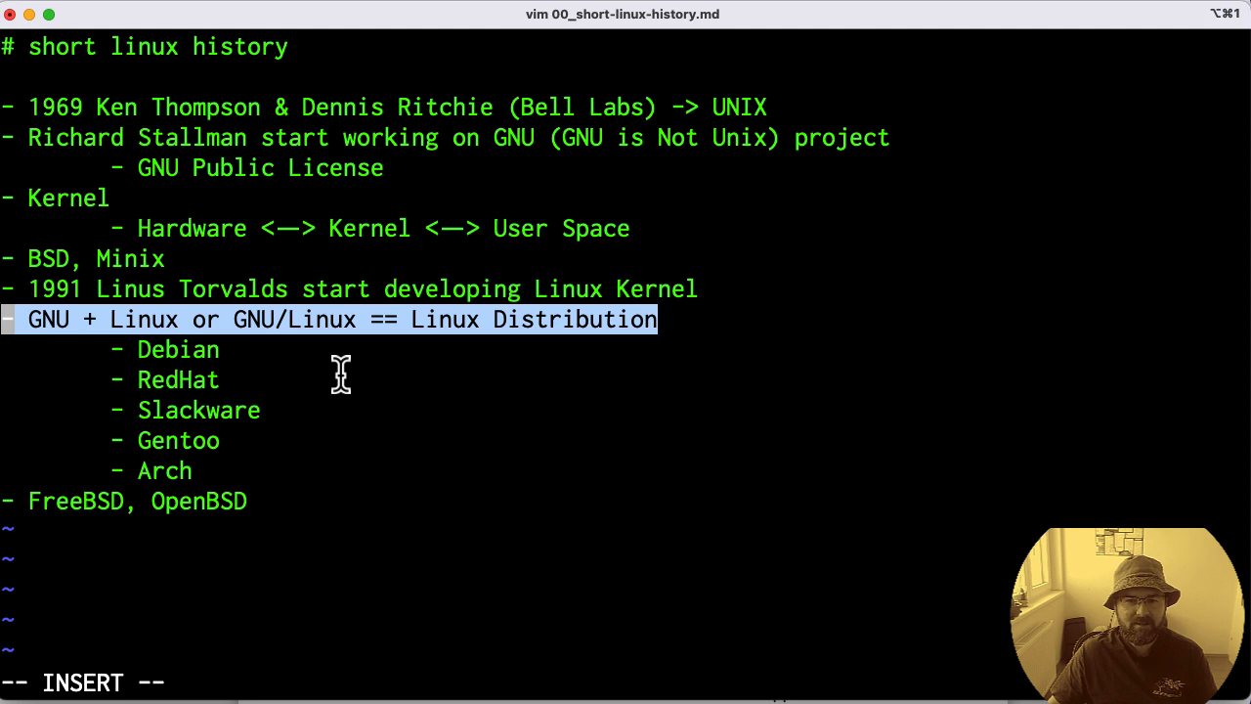
mouse_move(329, 393)
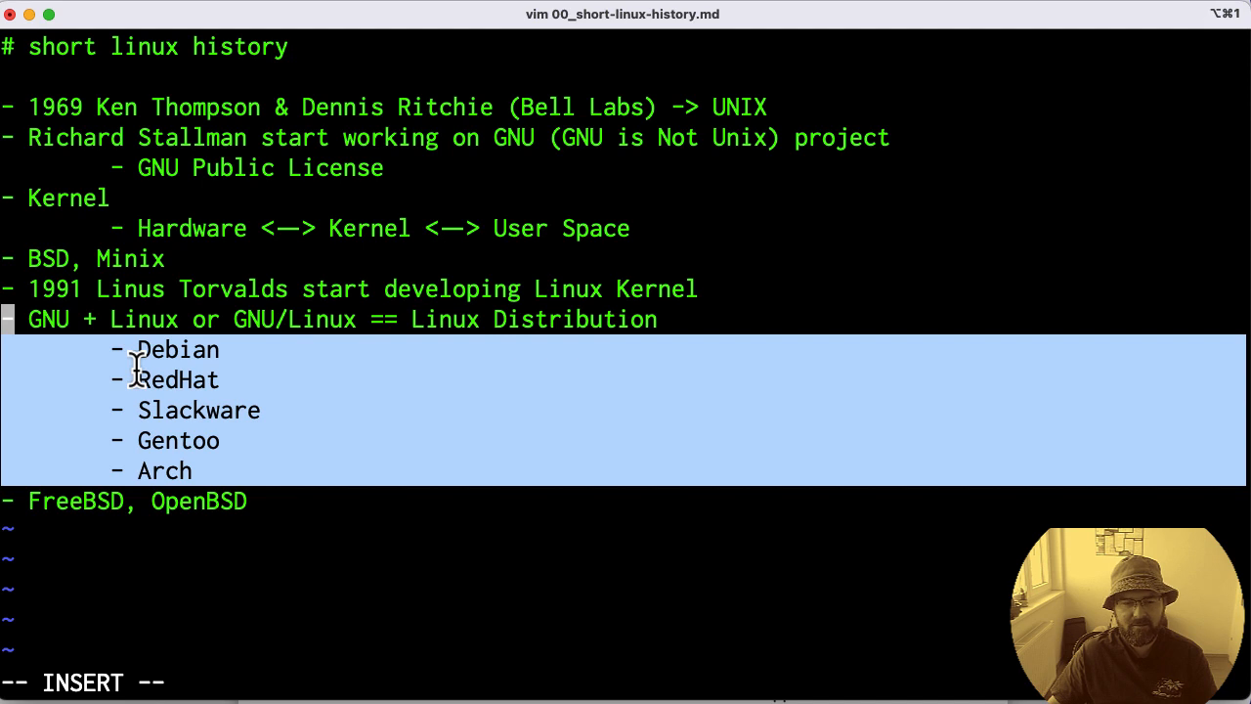
mouse_move(209, 453)
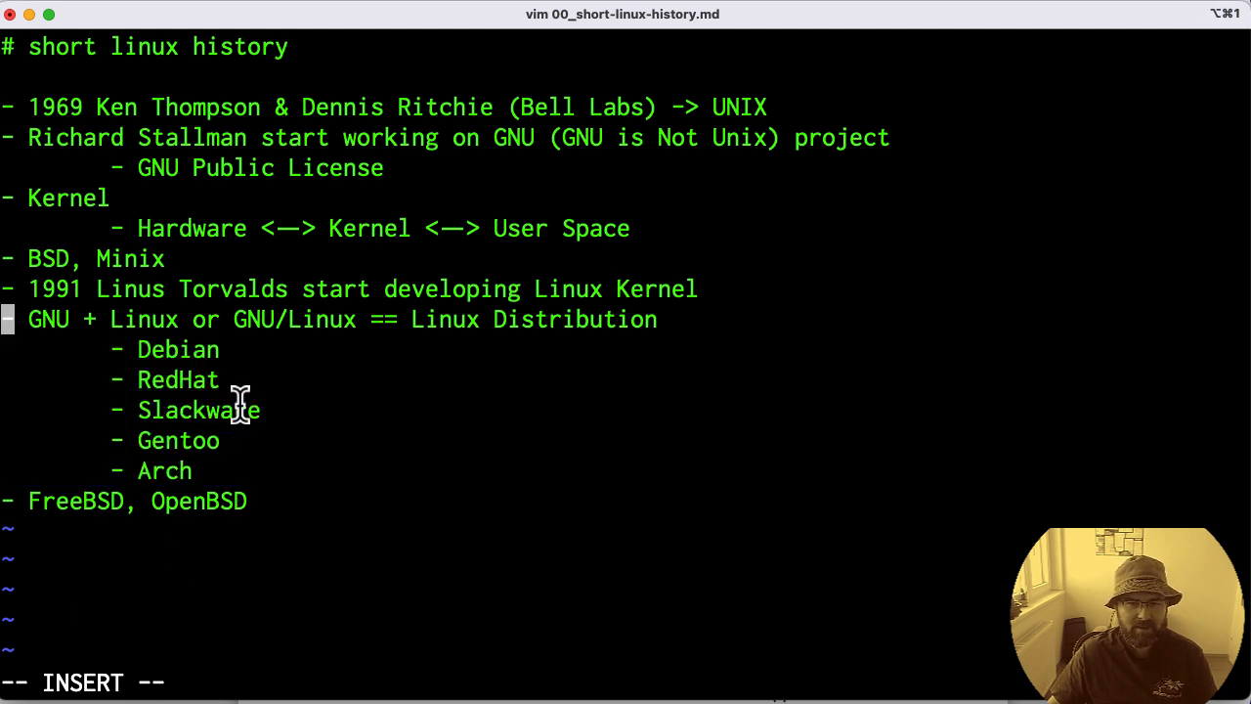
mouse_move(309, 459)
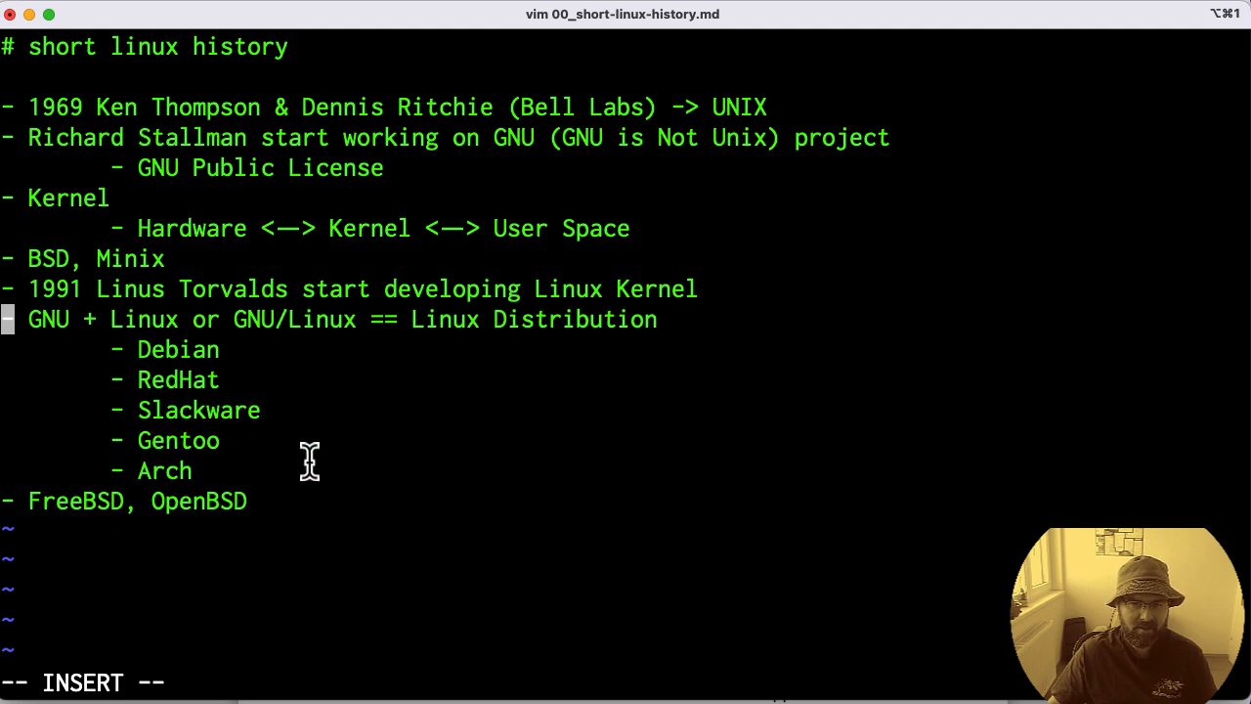
mouse_move(250, 473)
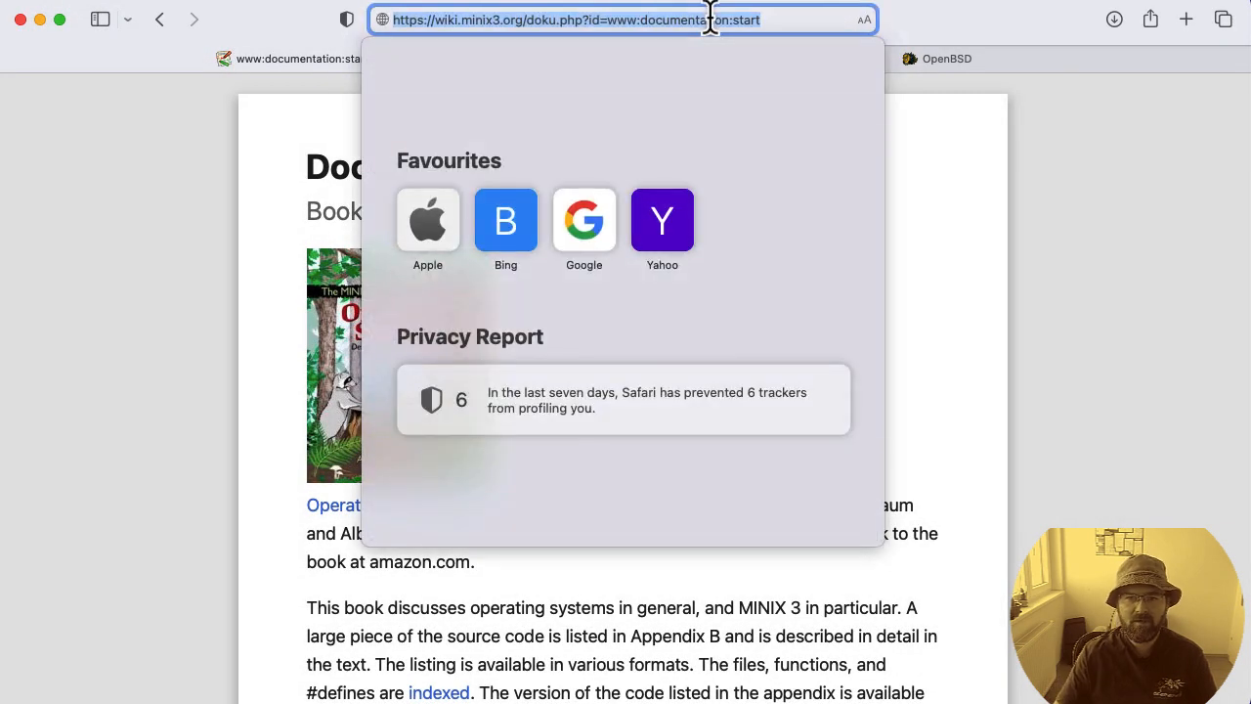
Enter 'linux distribution tree' as a web search in Safari's address field
type("linux distribution tree")
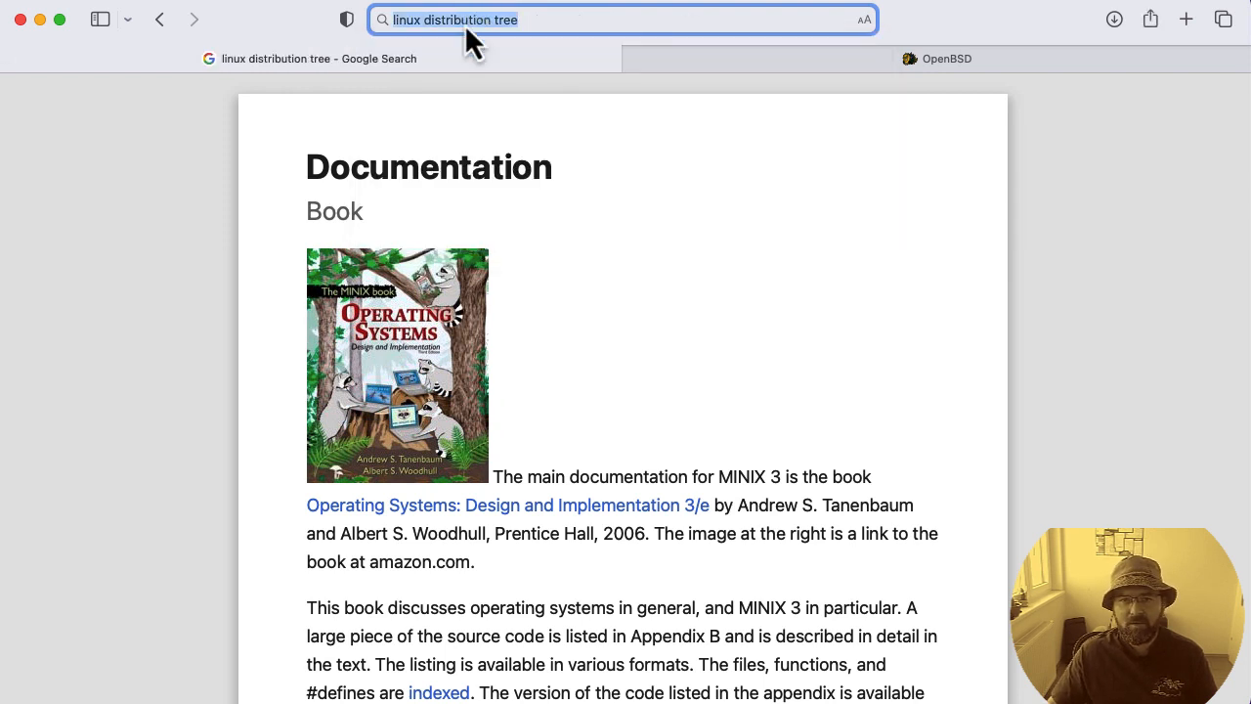
mouse_move(623, 19)
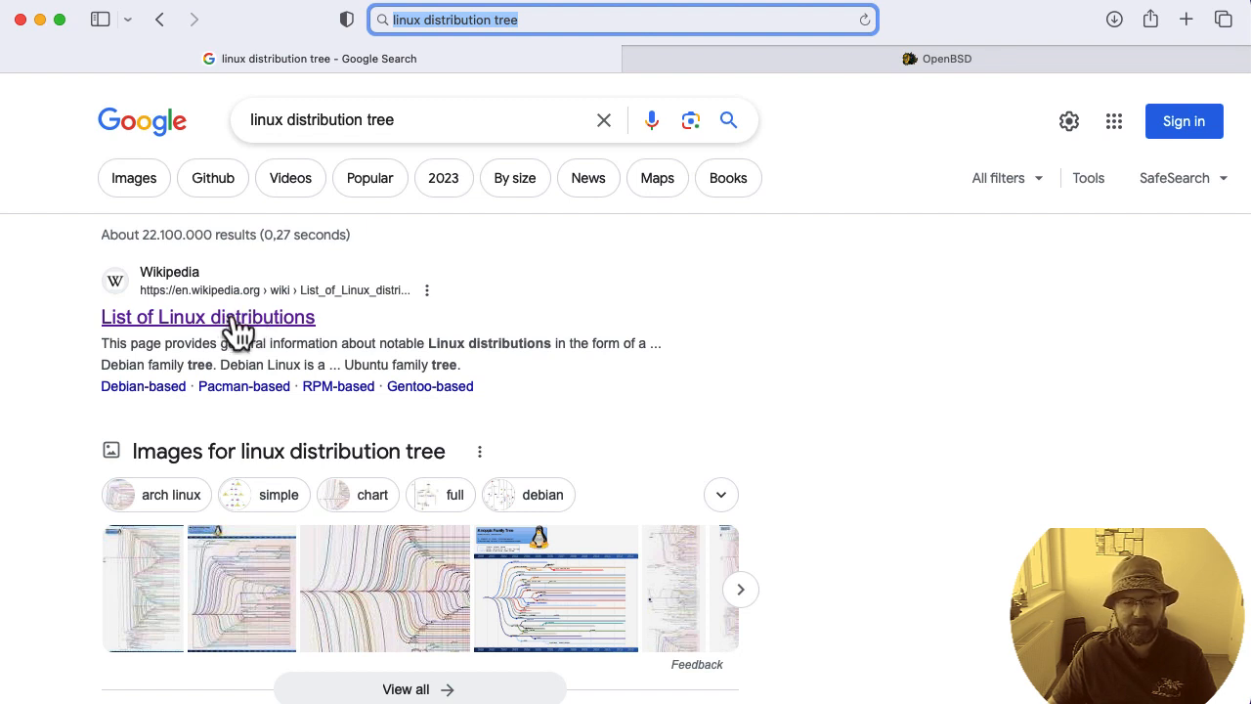
Open Wikipedia's List of Linux distributions and view its timeline chart full-size
left_click(207, 316)
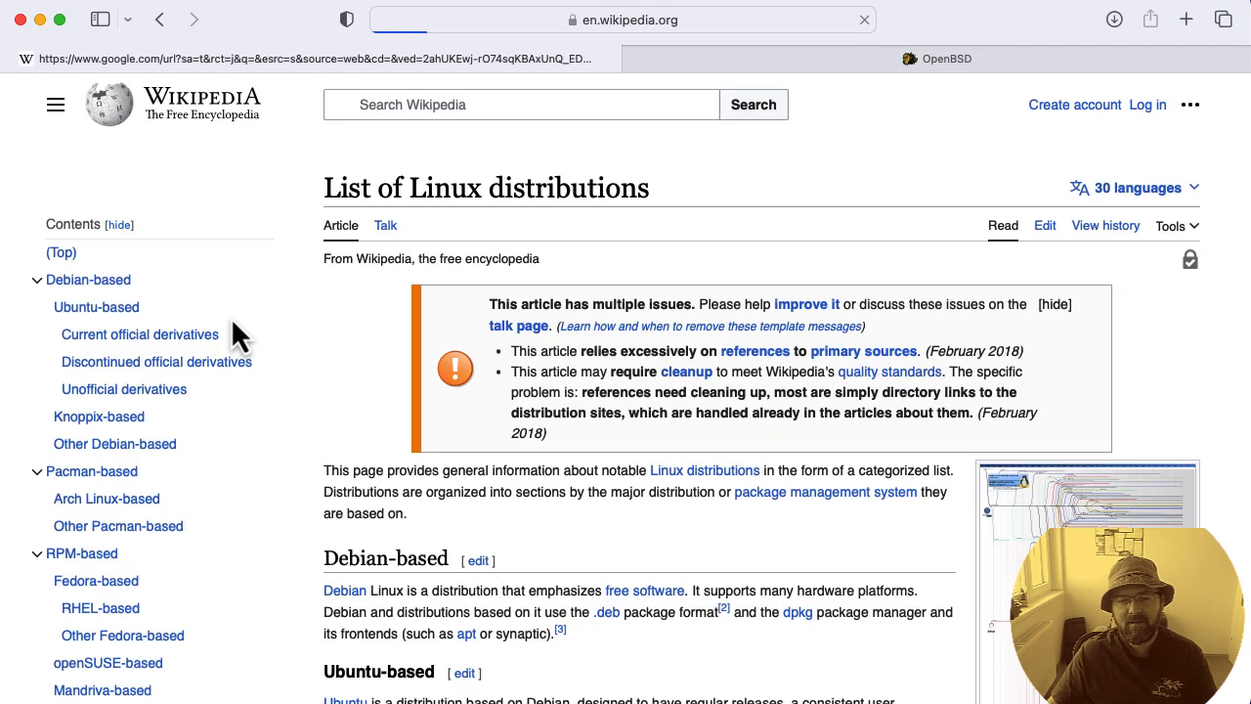
left_click(383, 19)
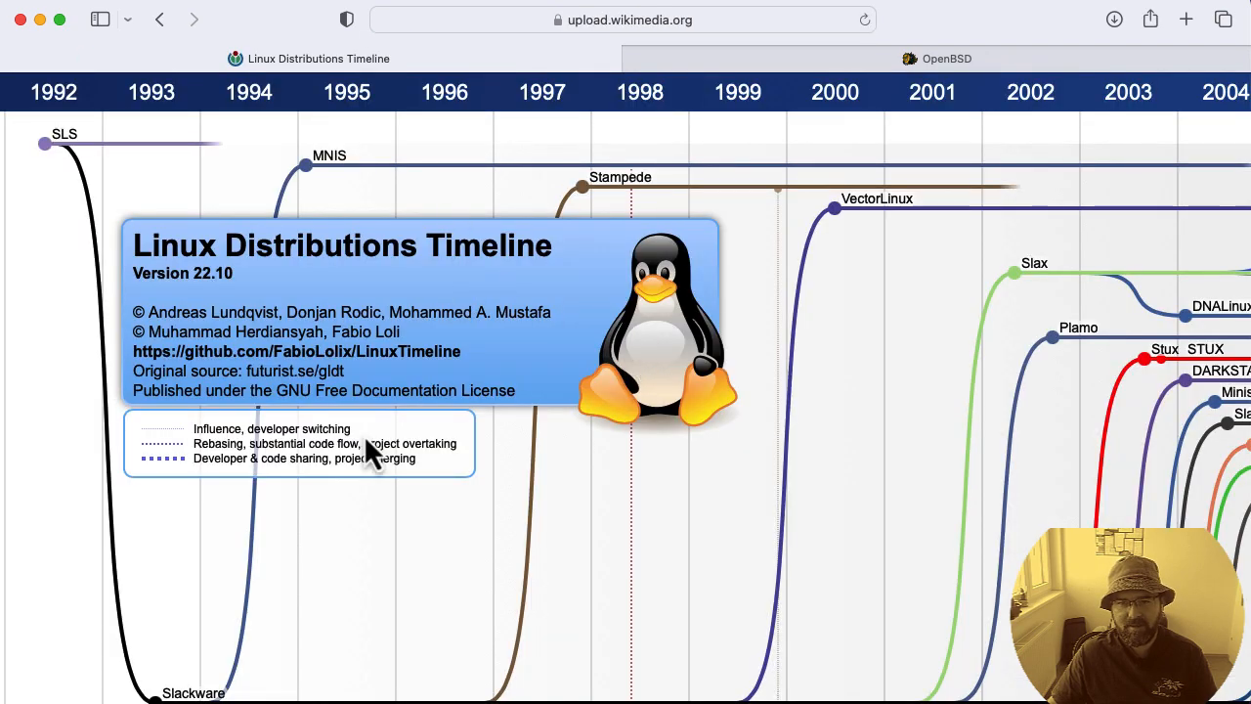
mouse_move(719, 395)
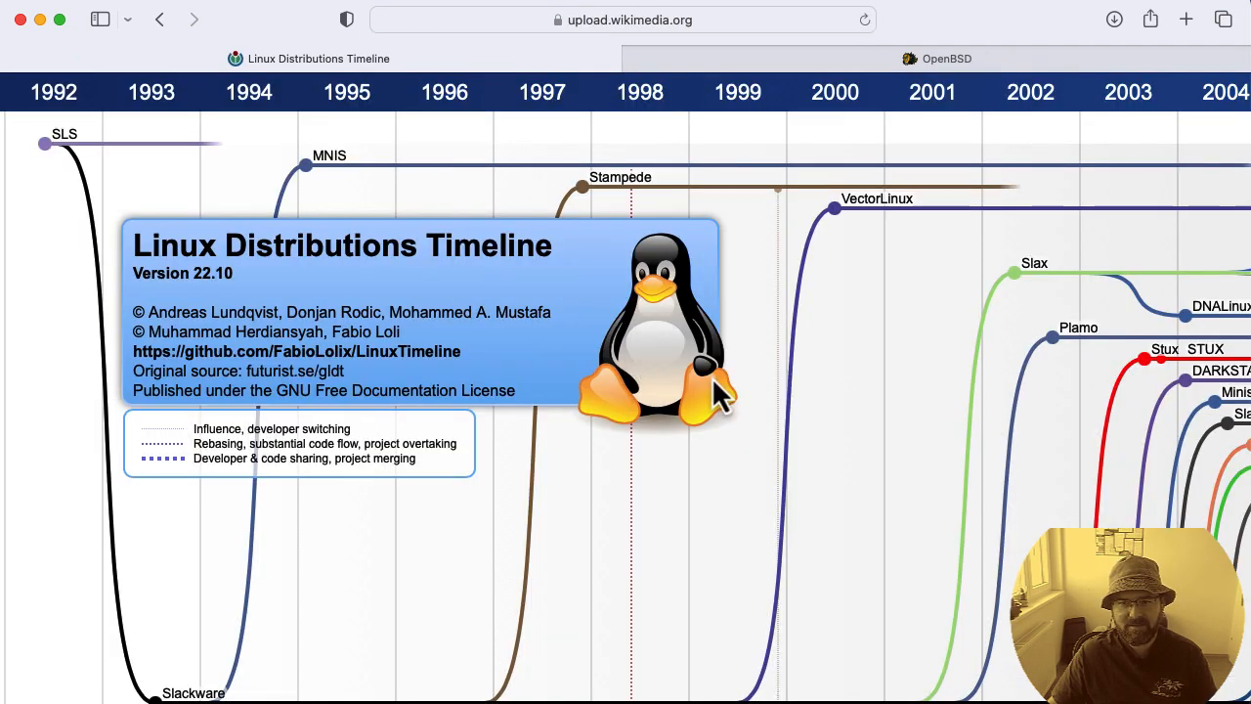
mouse_move(727, 426)
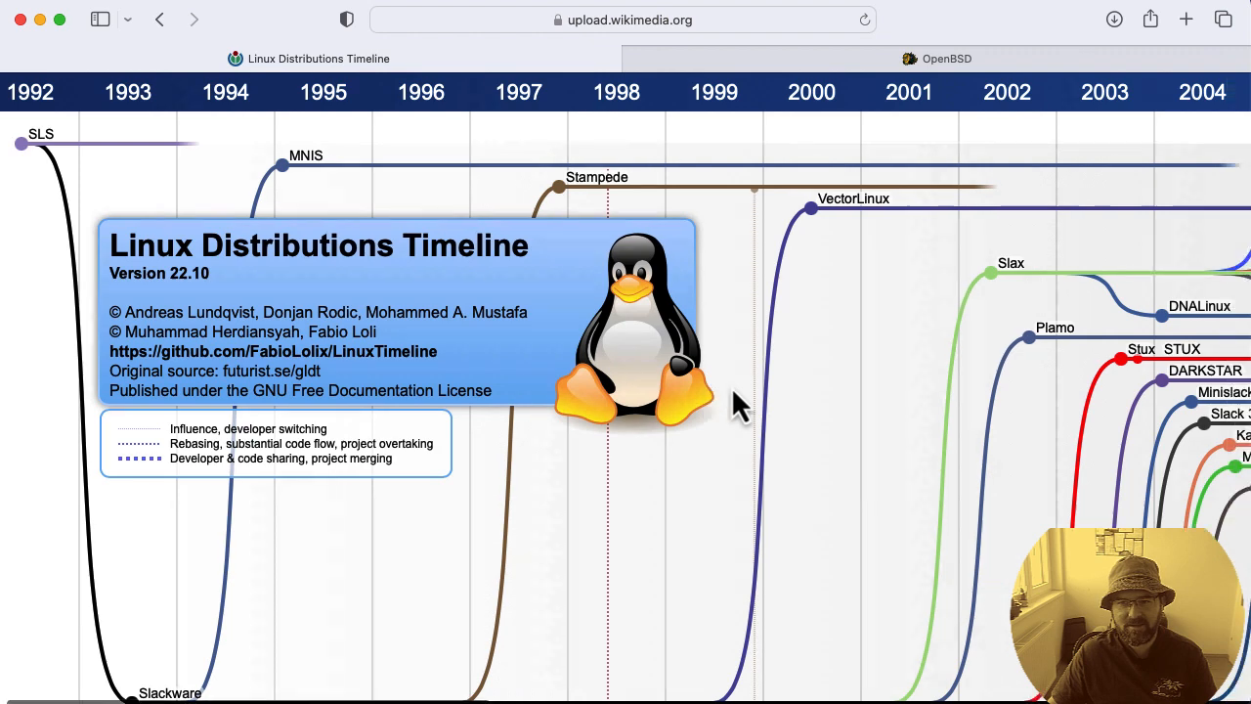
scroll("right", 3)
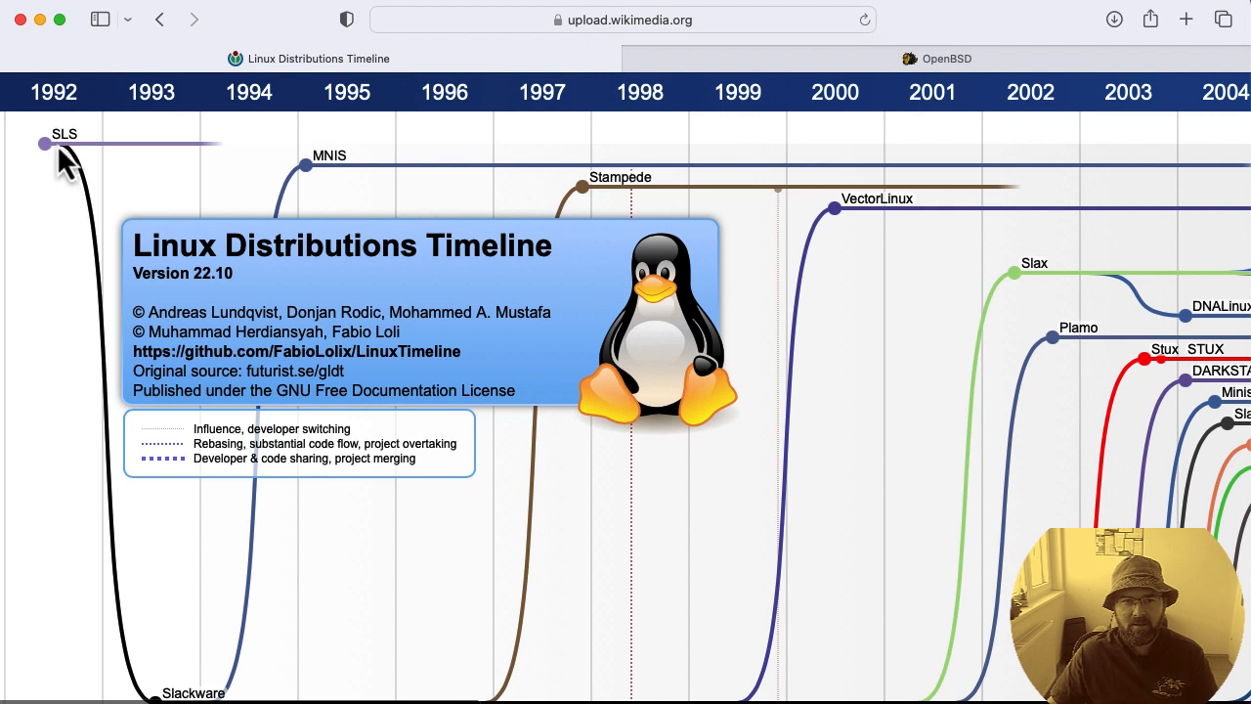
mouse_move(55, 167)
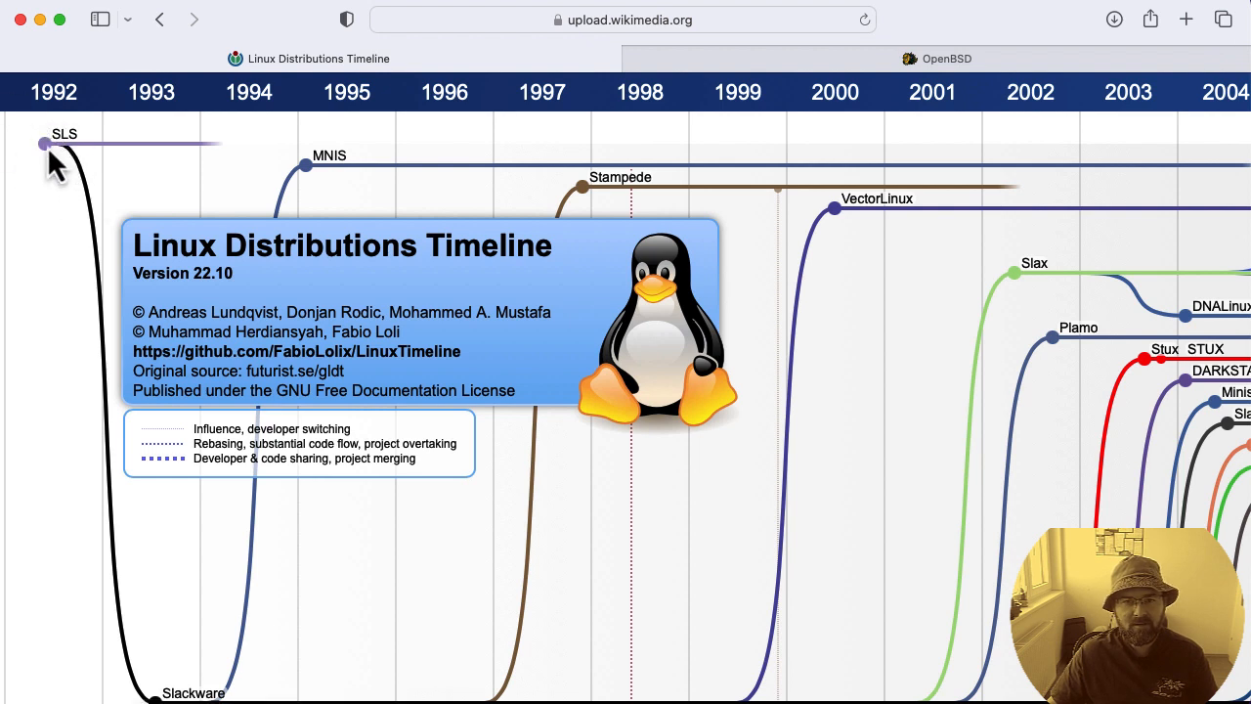
mouse_move(94, 180)
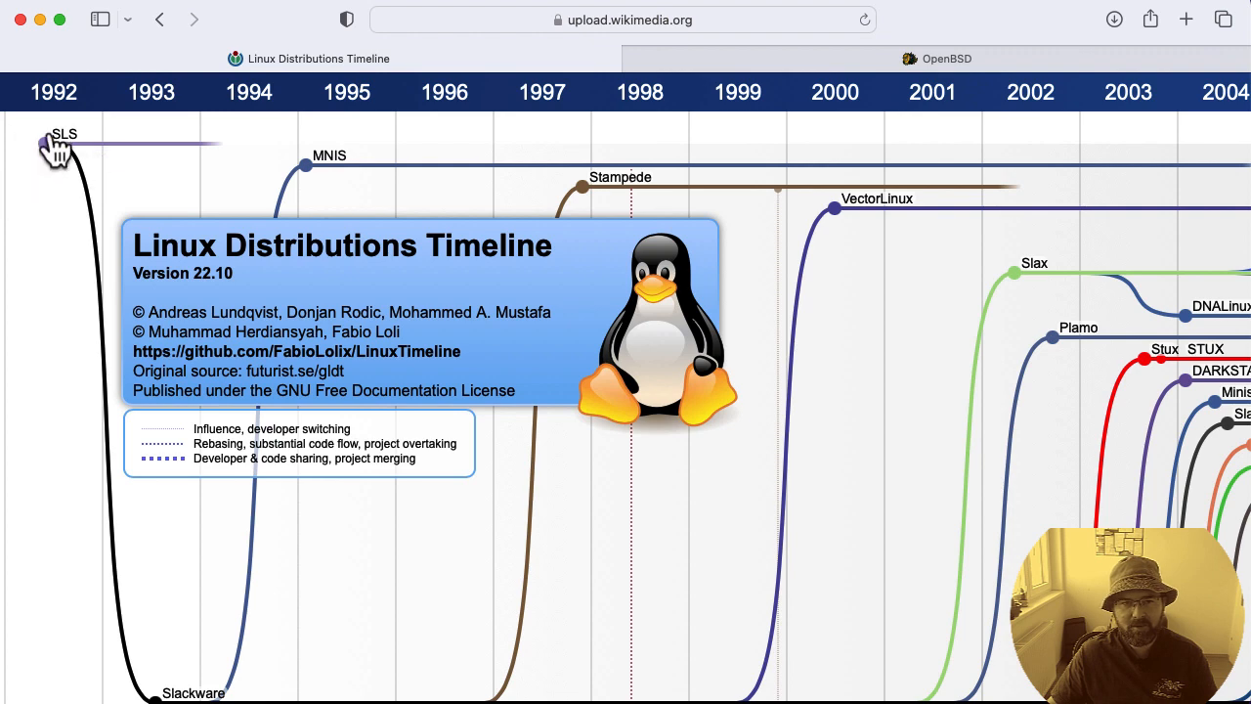
Scroll the timeline down to the Slackware branch and its logo
scroll("down", 3)
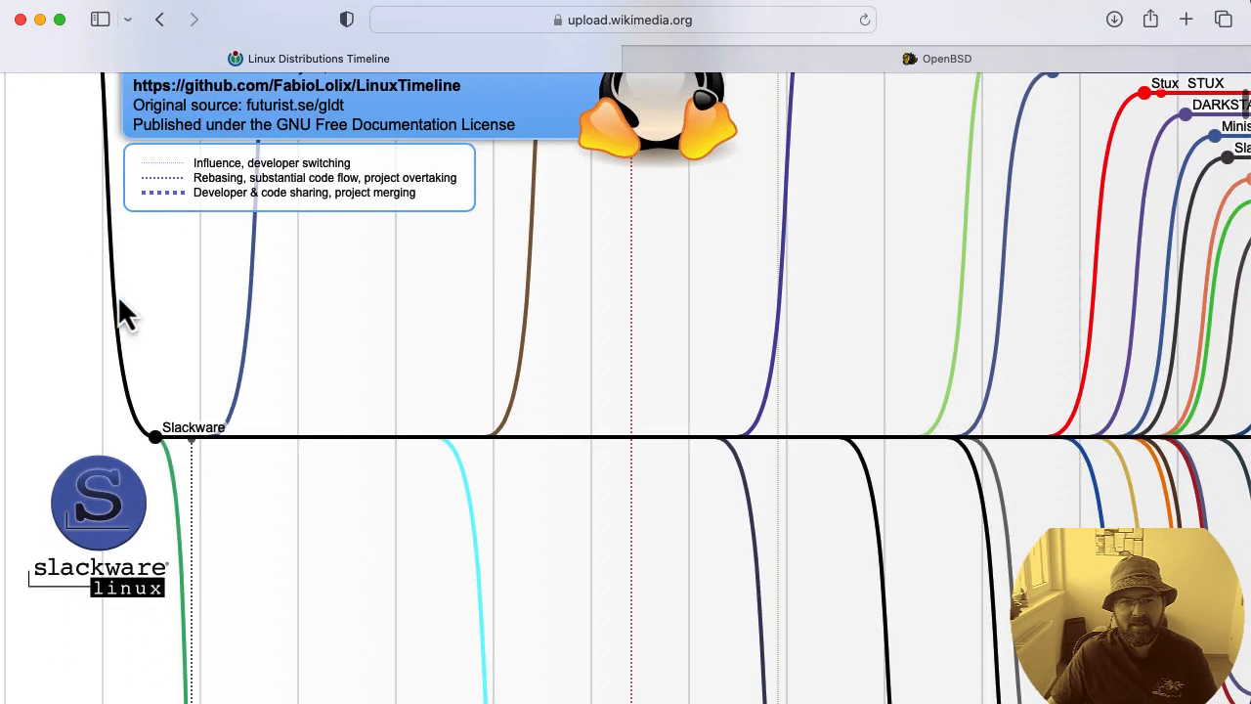
mouse_move(186, 469)
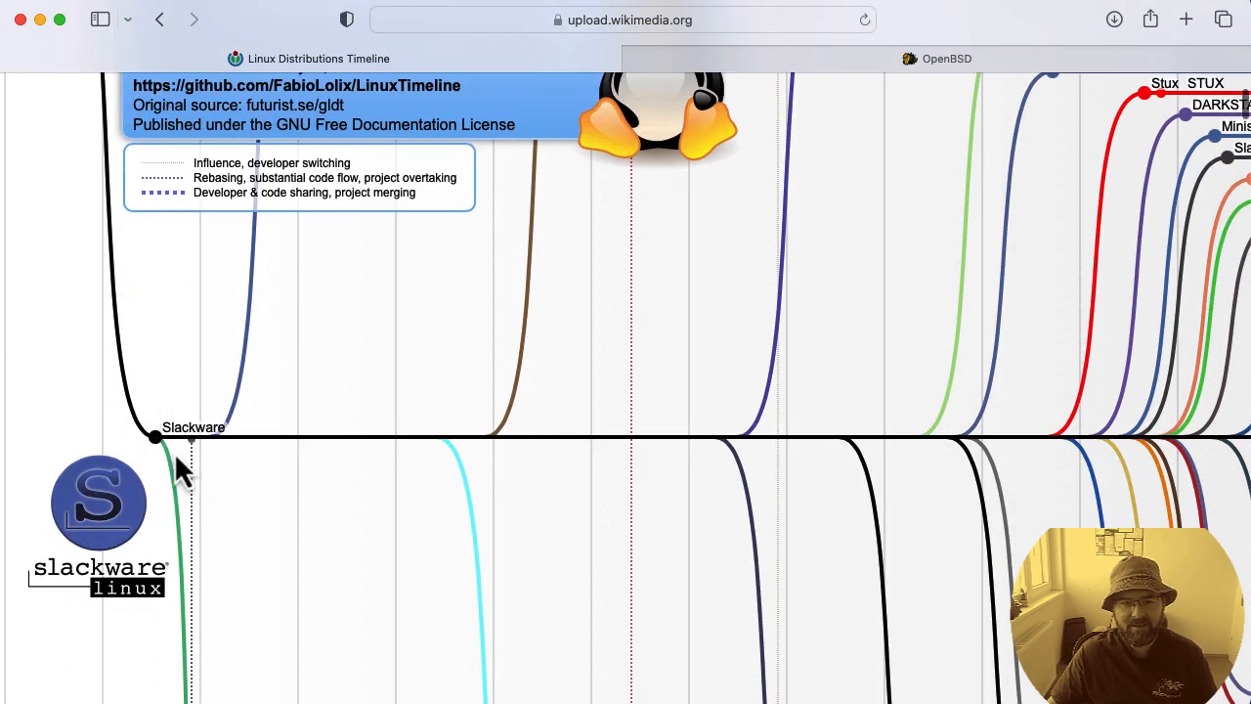
scroll("down", 3)
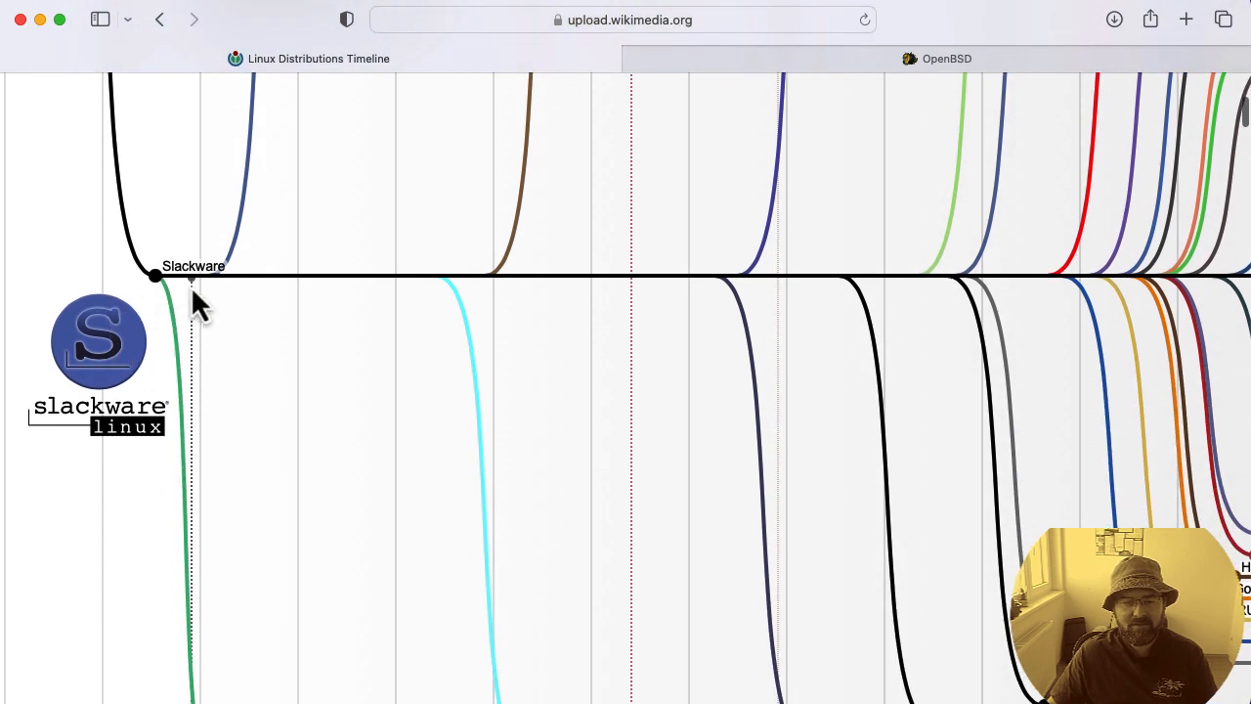
mouse_move(213, 323)
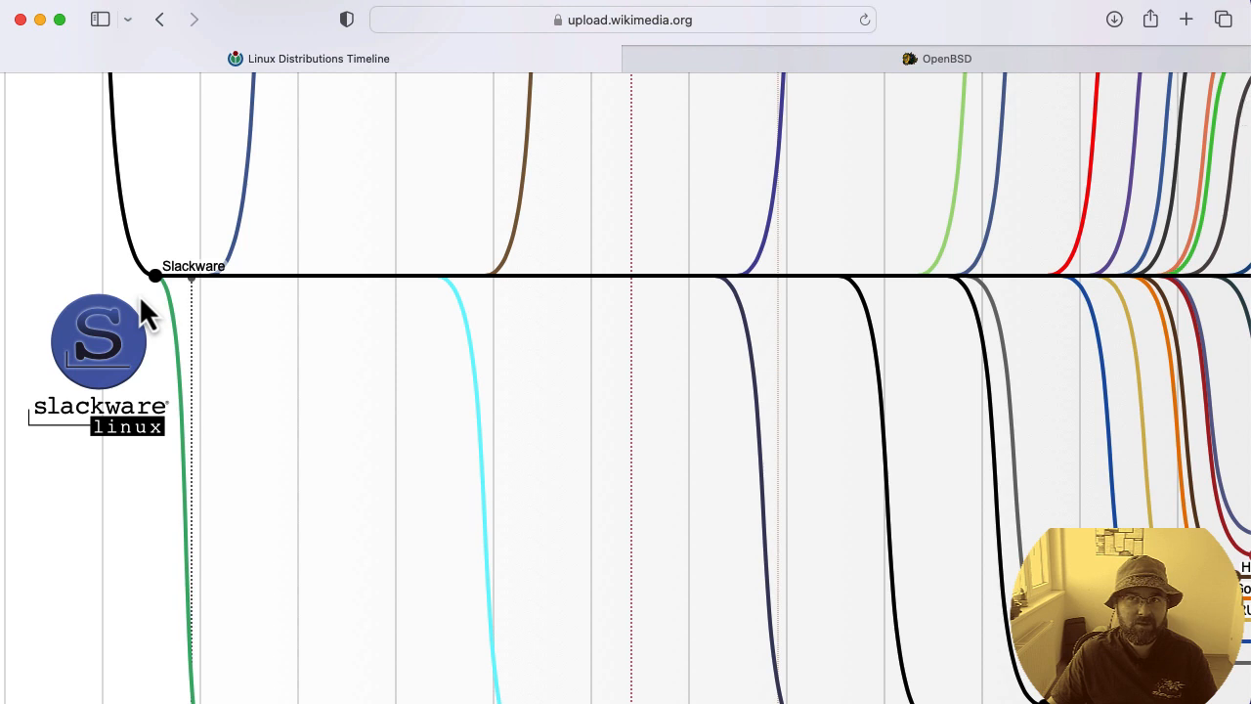
mouse_move(144, 277)
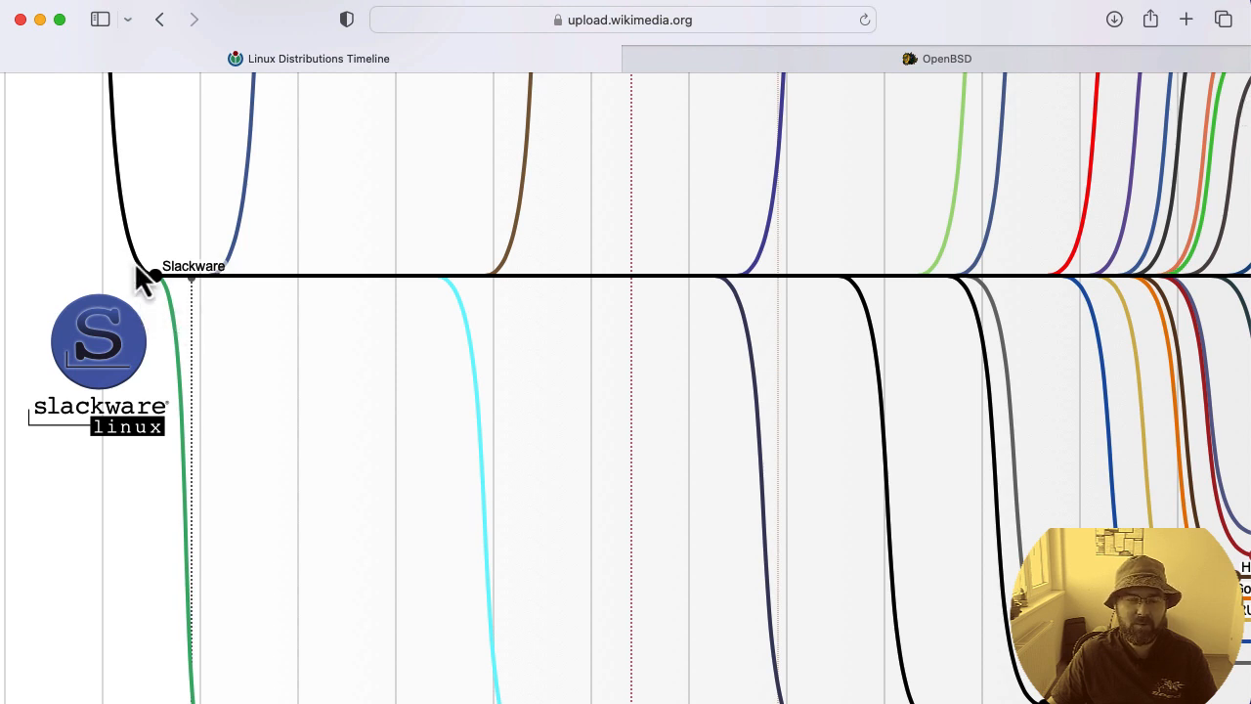
mouse_move(146, 303)
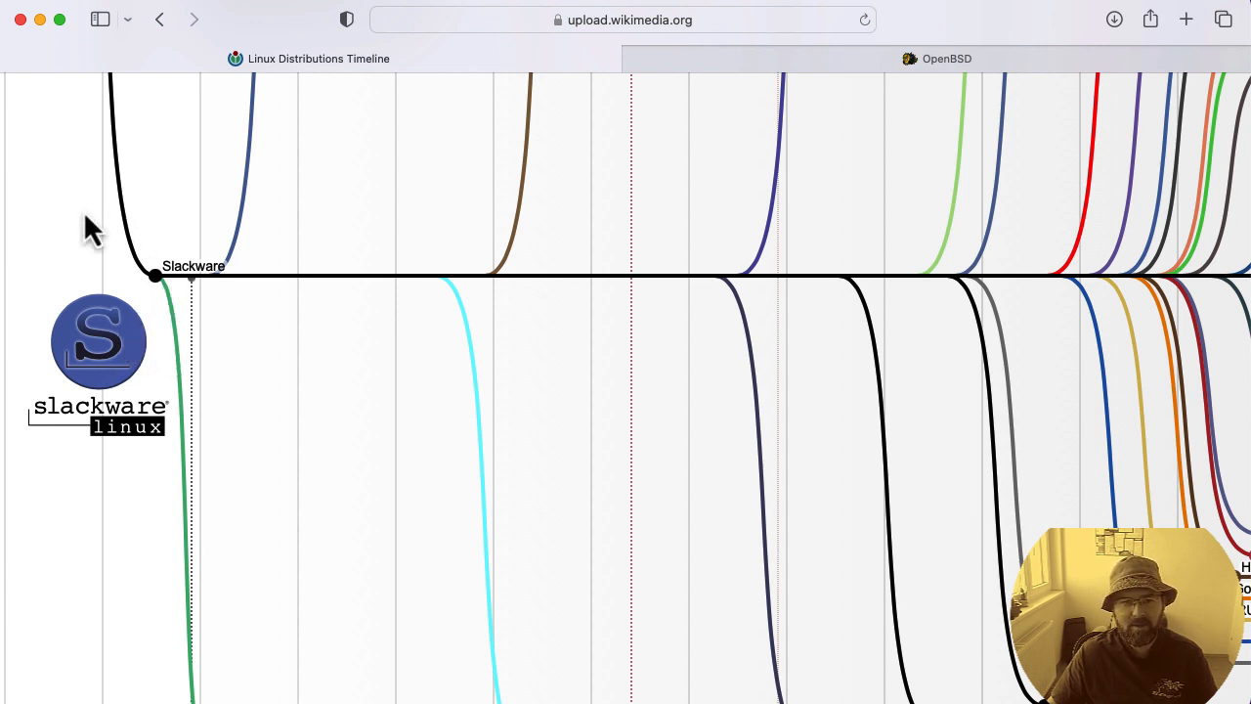
mouse_move(199, 347)
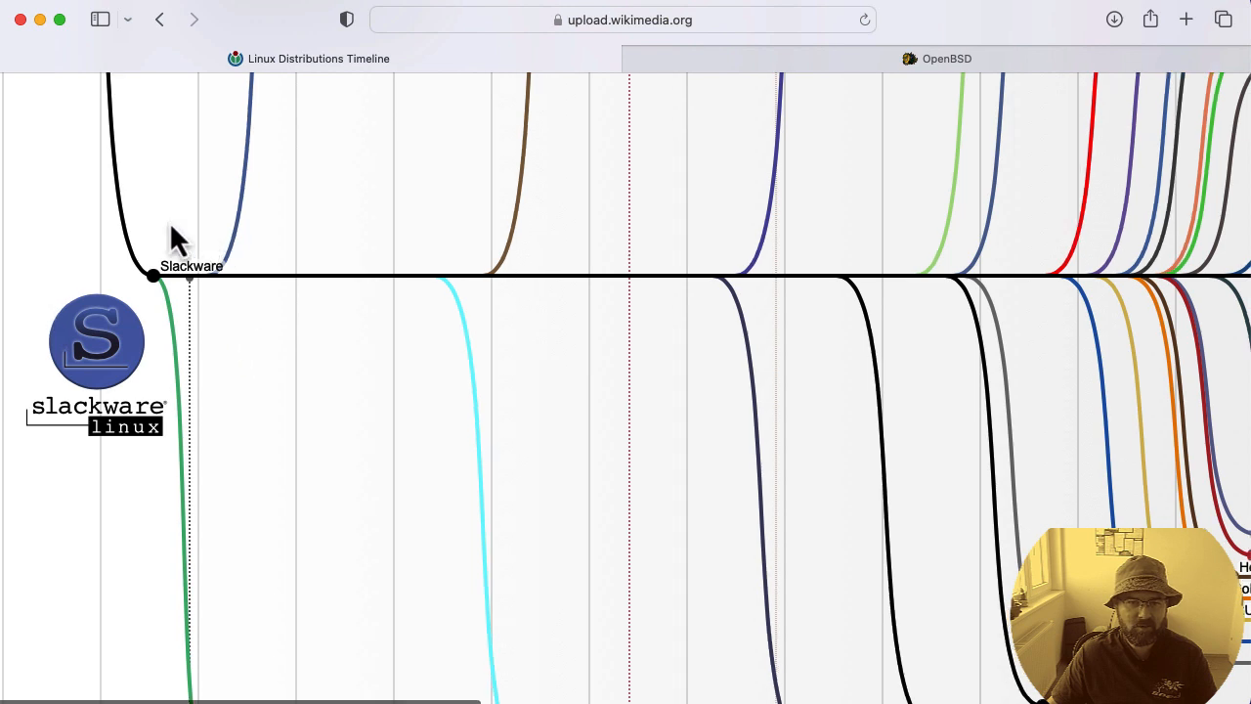
mouse_move(218, 363)
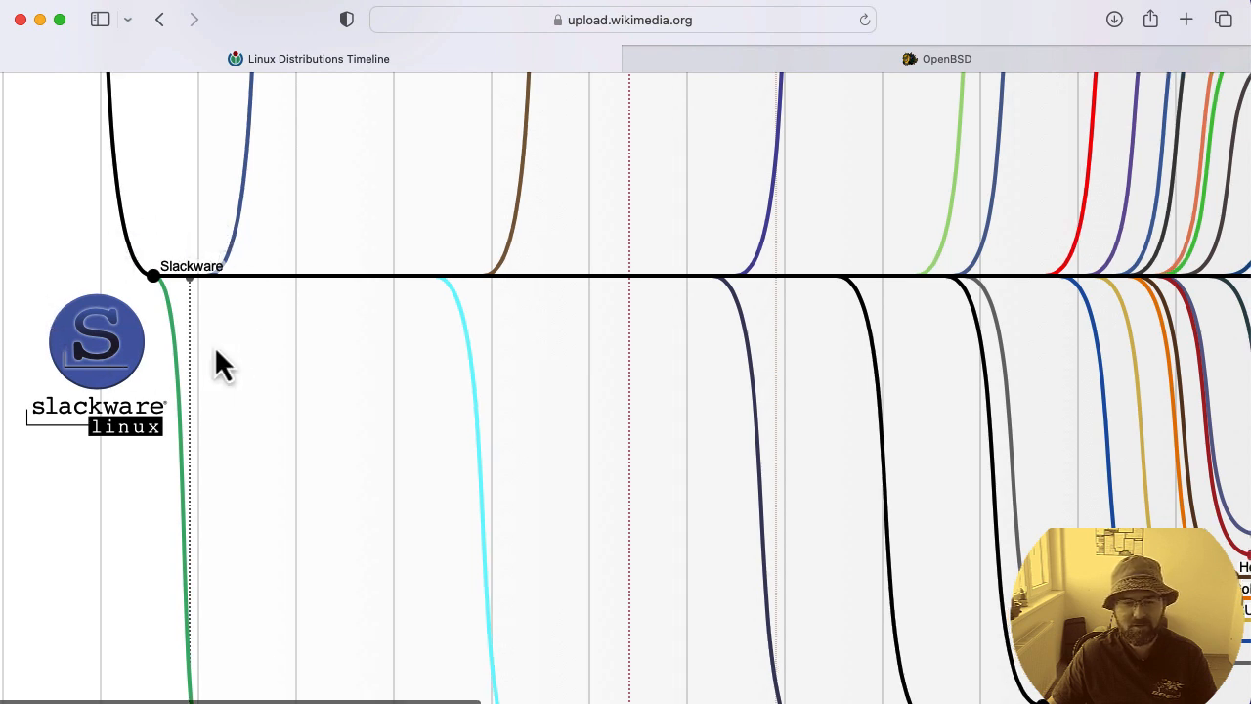
mouse_move(176, 258)
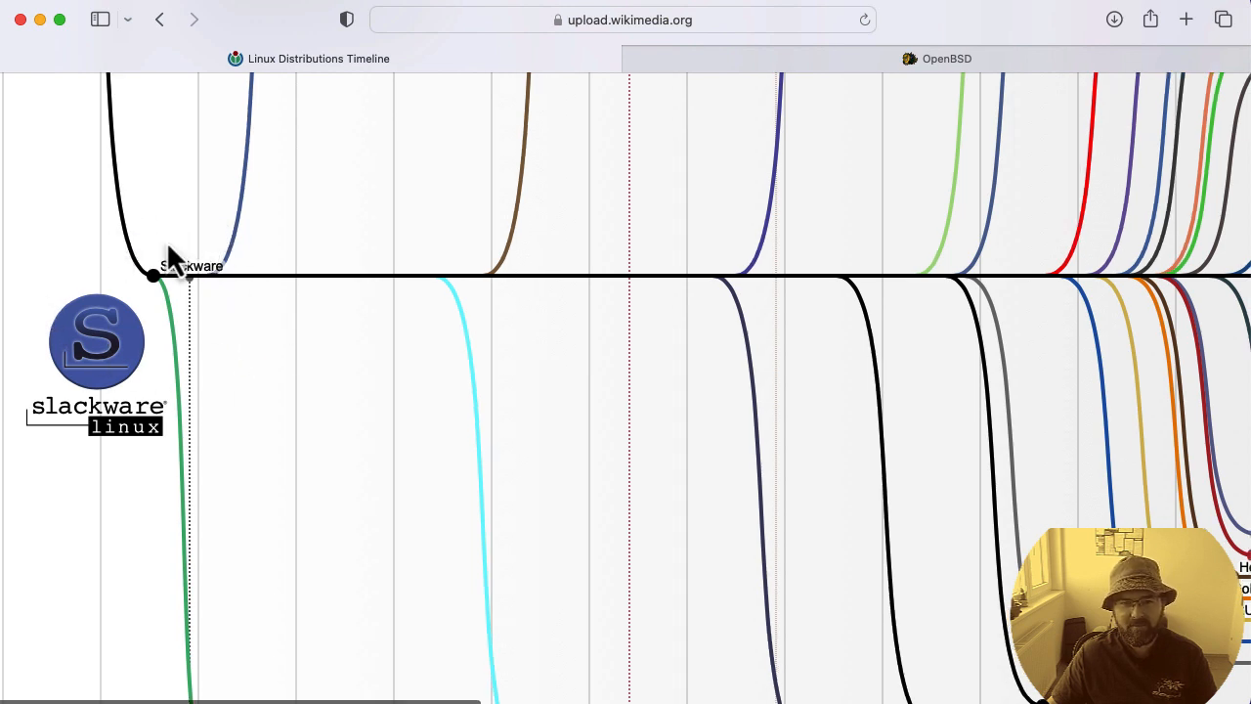
mouse_move(284, 356)
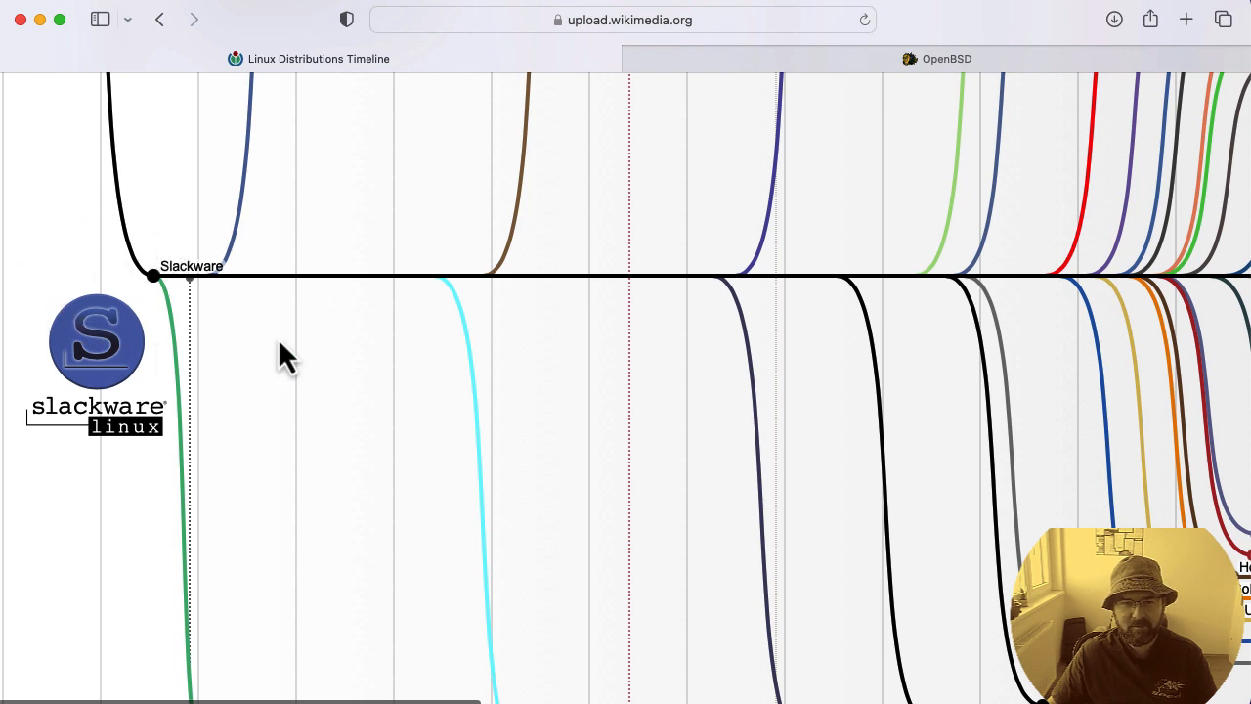
mouse_move(219, 381)
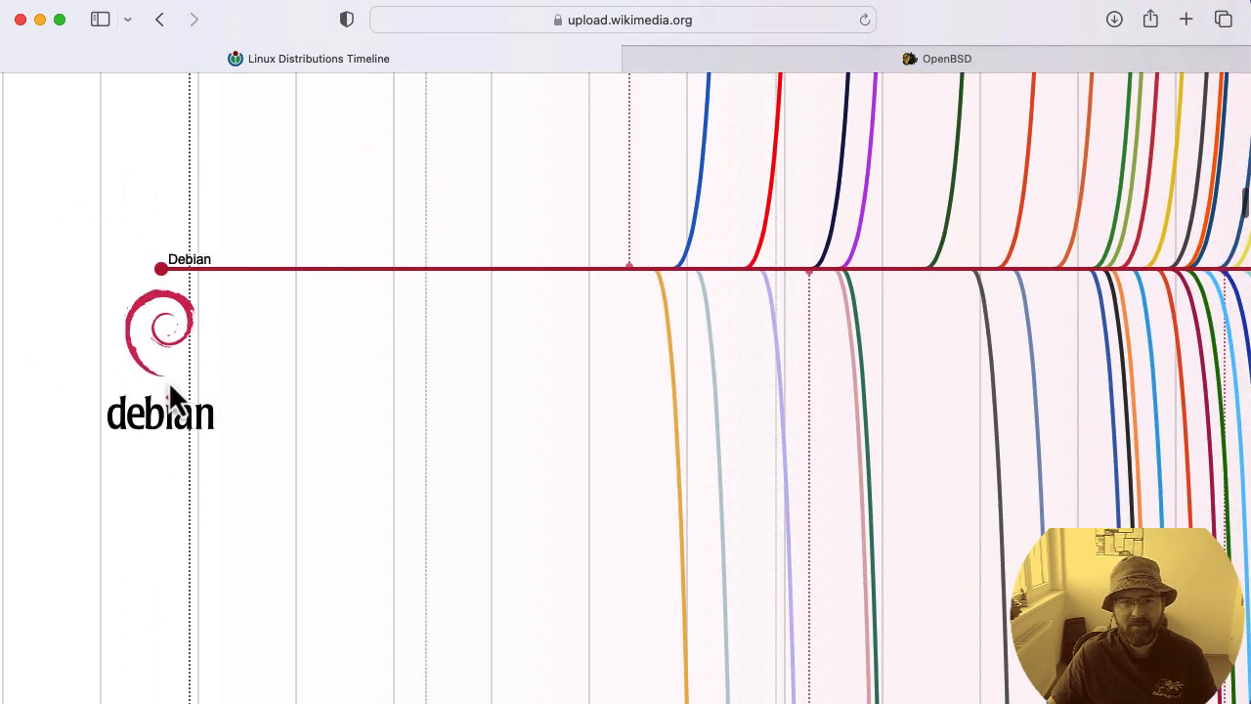
mouse_move(208, 242)
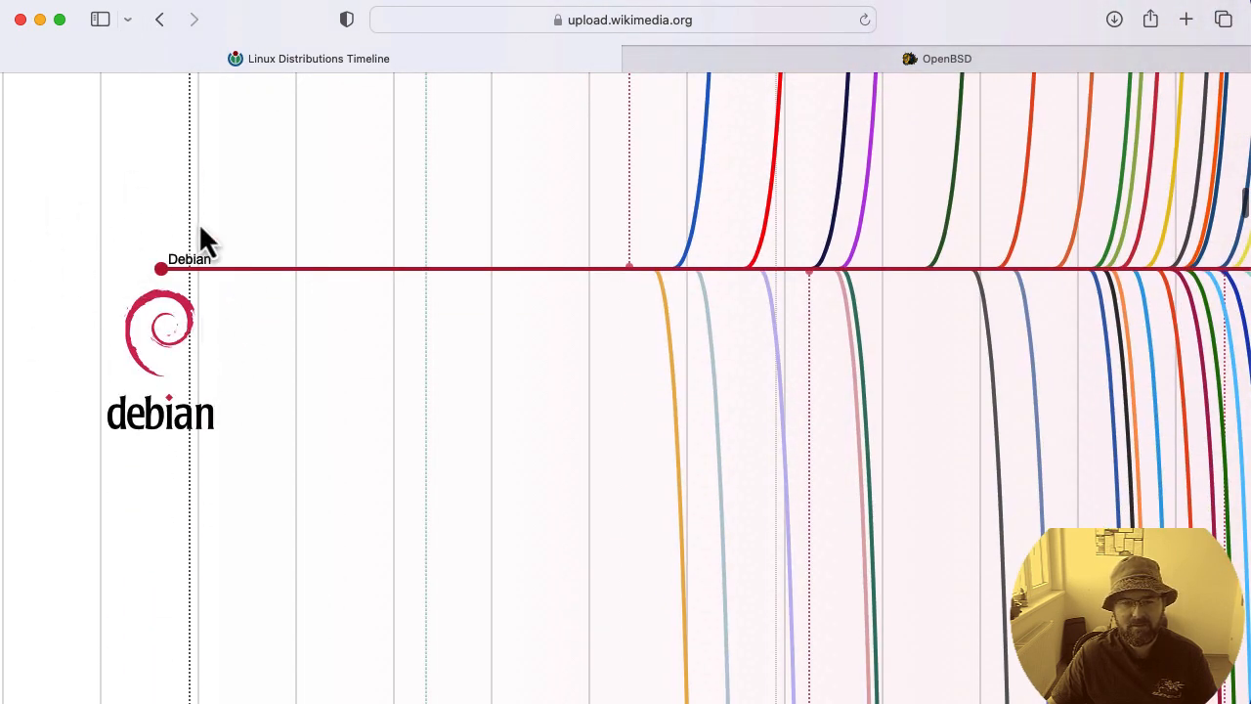
mouse_move(270, 286)
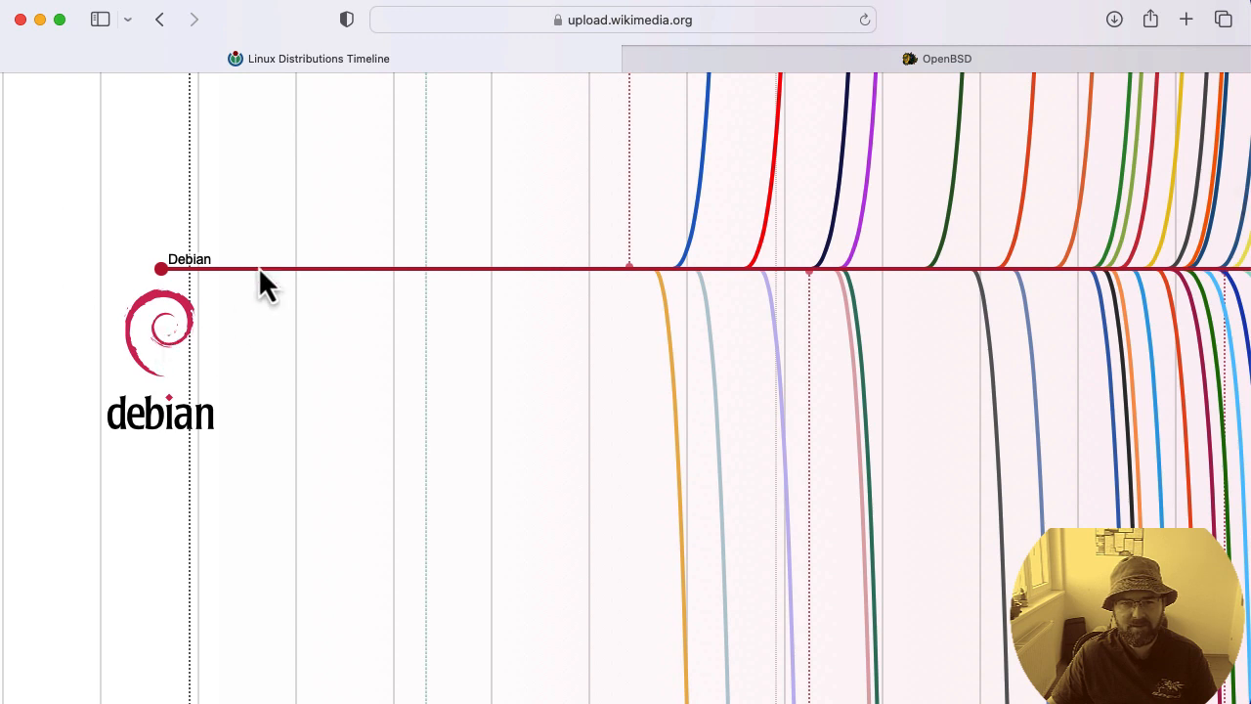
mouse_move(200, 313)
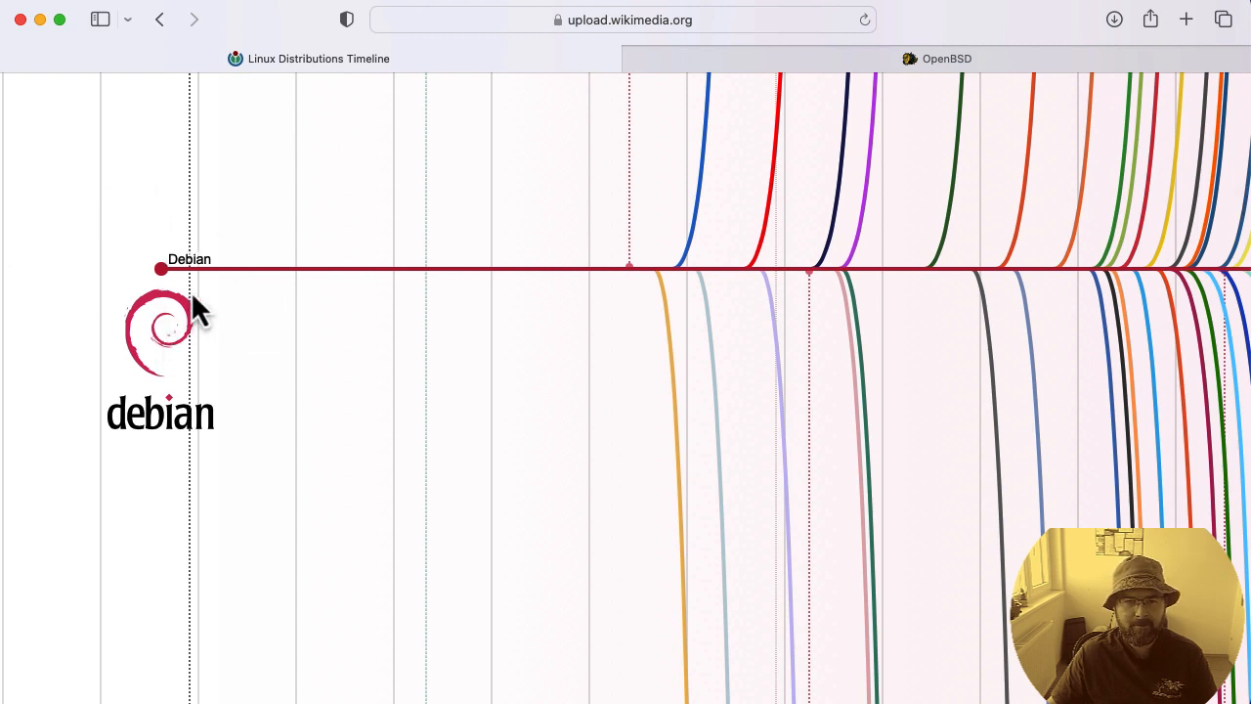
mouse_move(203, 333)
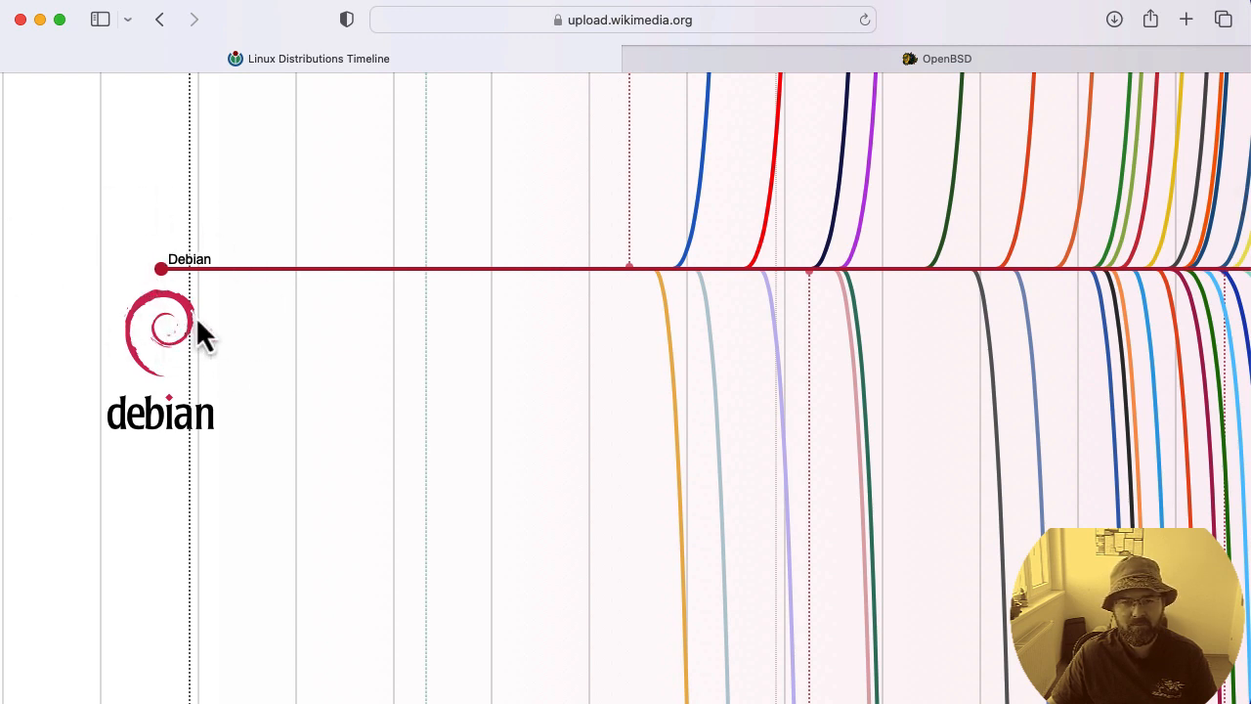
mouse_move(225, 352)
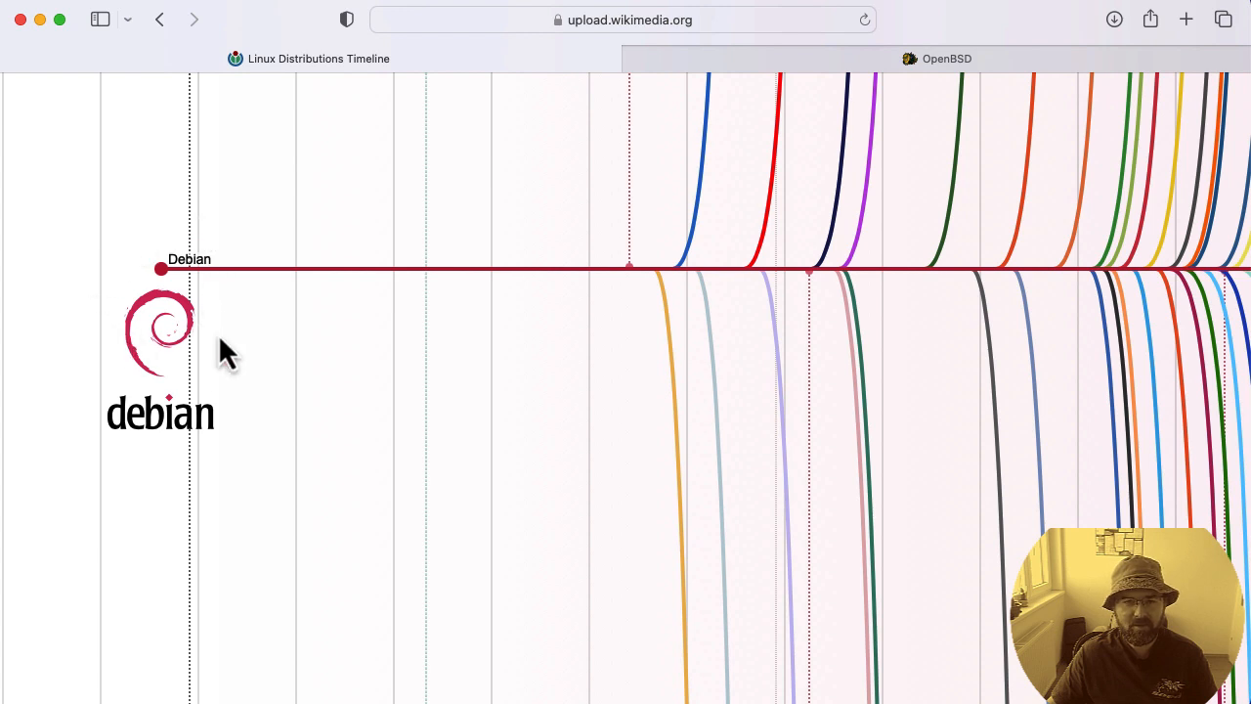
mouse_move(172, 289)
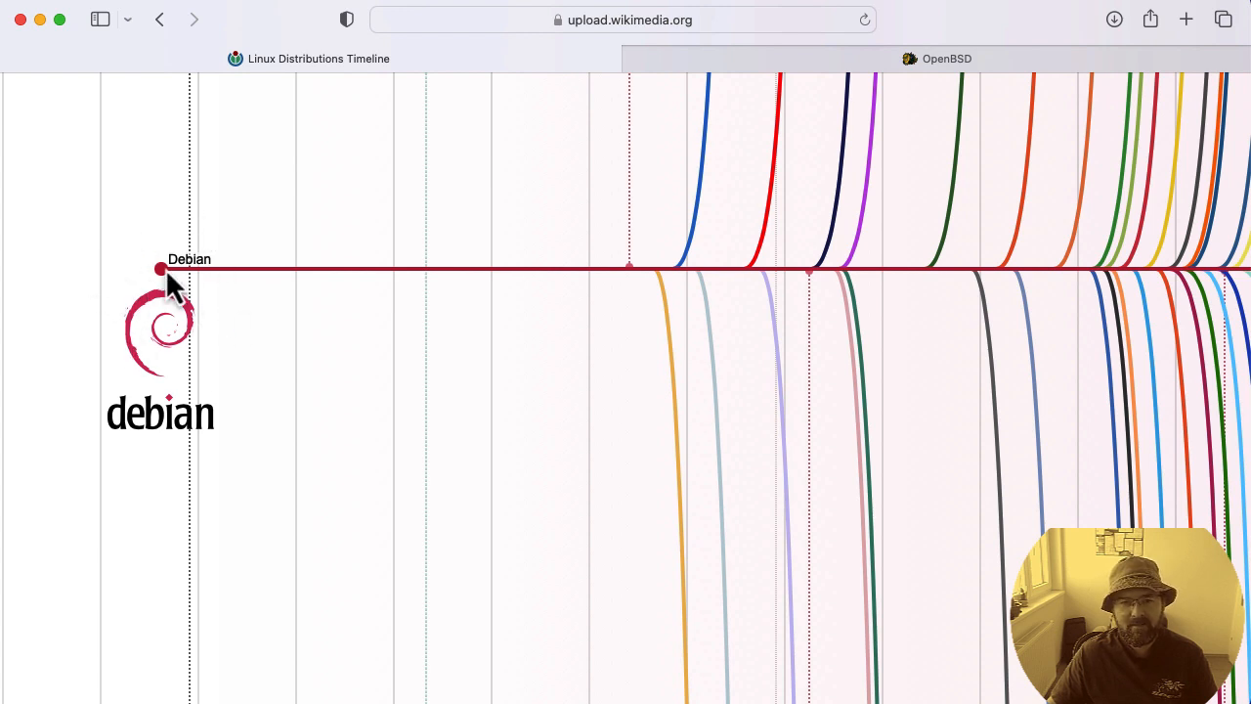
mouse_move(609, 274)
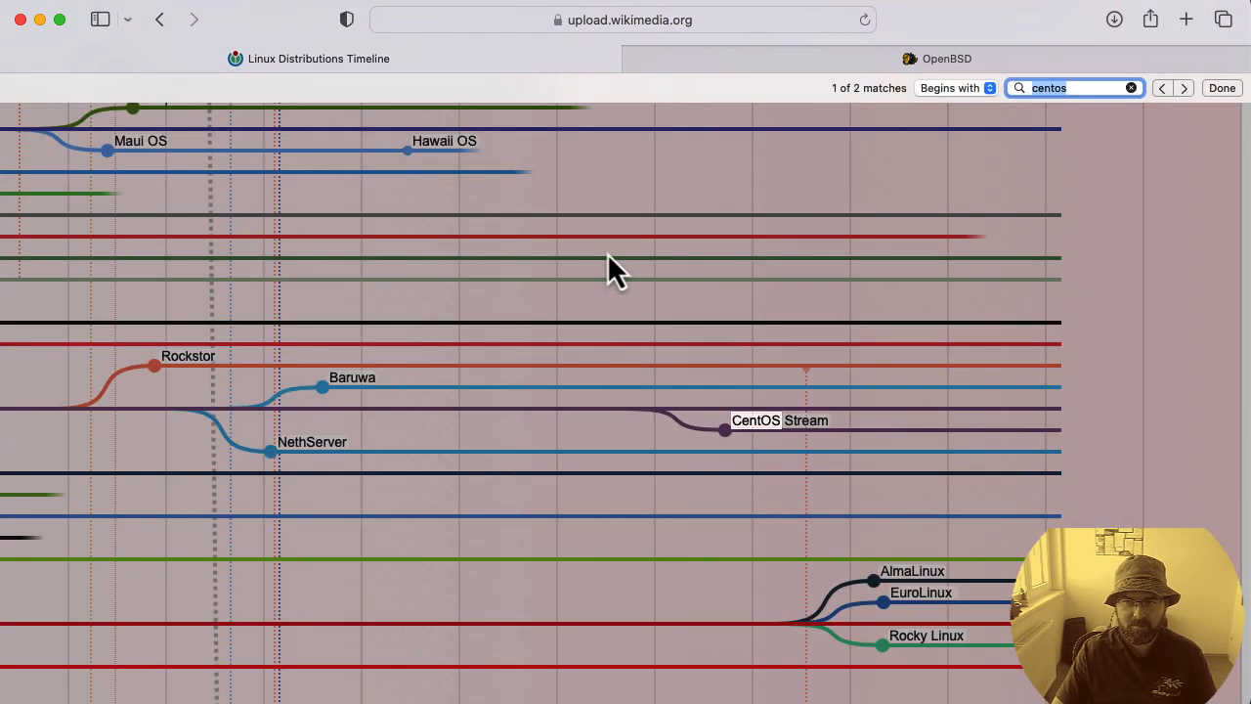
Find 'ubuntu' on the page and cycle through its 12 matches to the main branch
type("ubuntu")
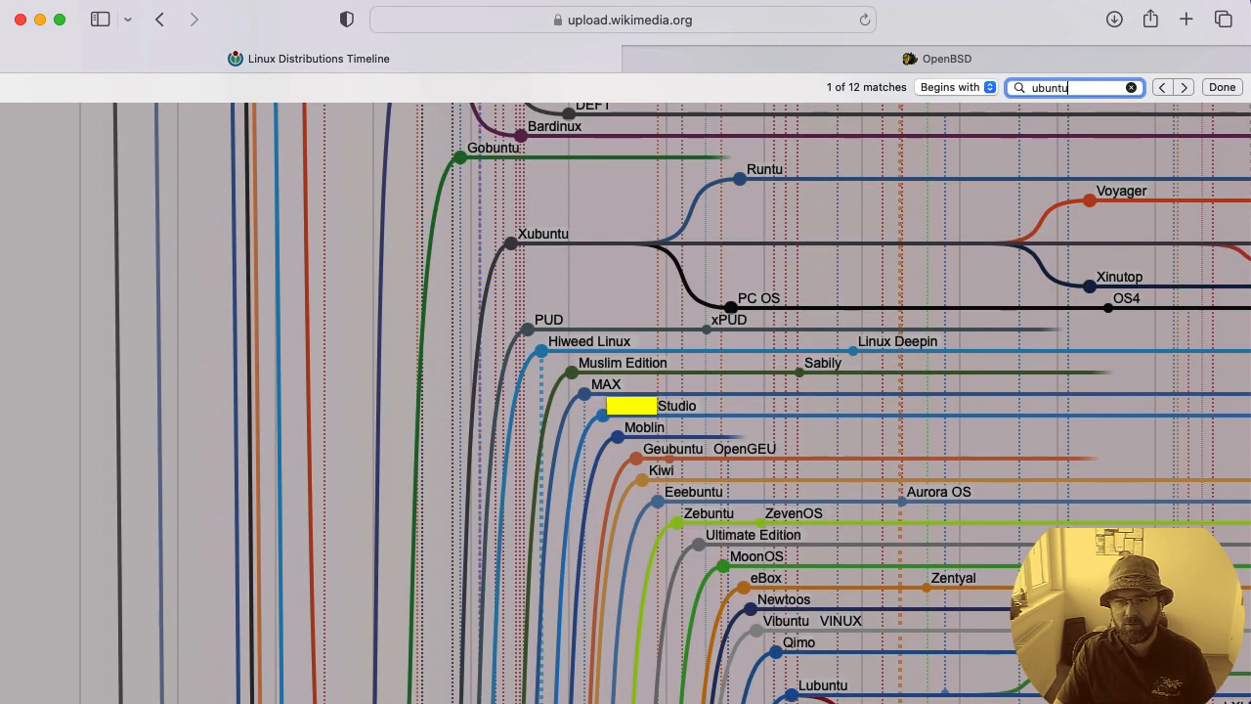
left_click(1185, 86)
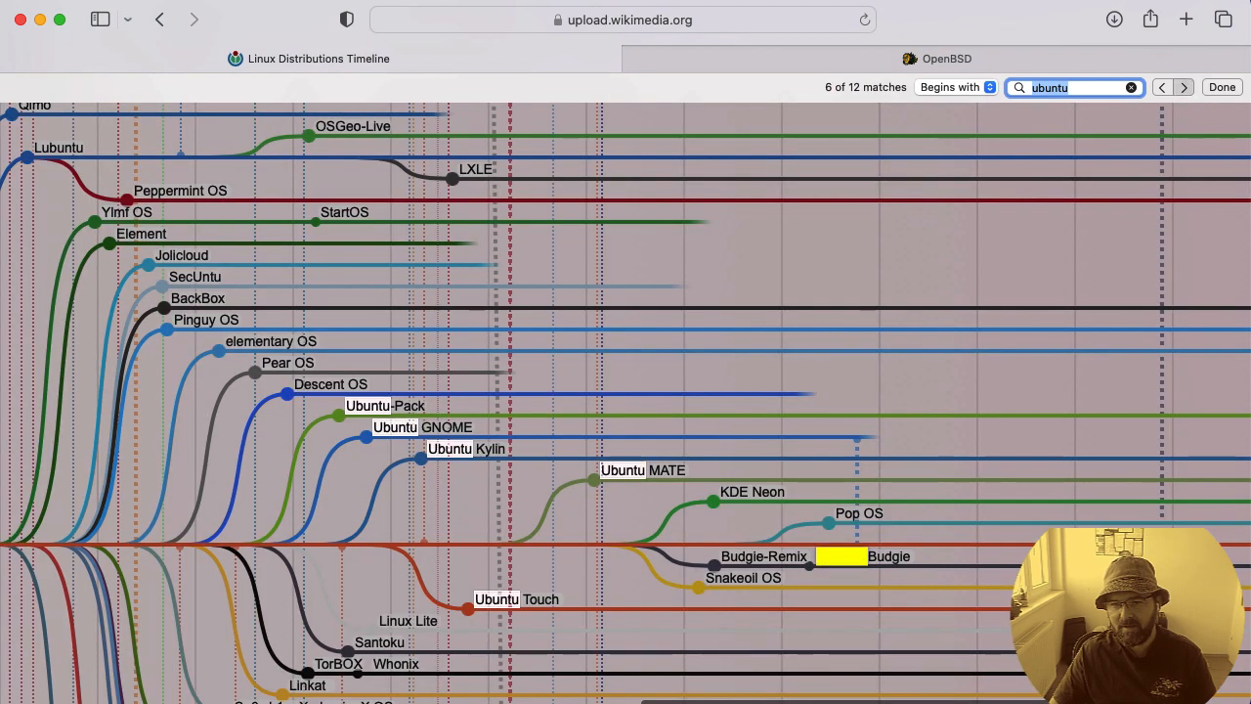
left_click(1185, 86)
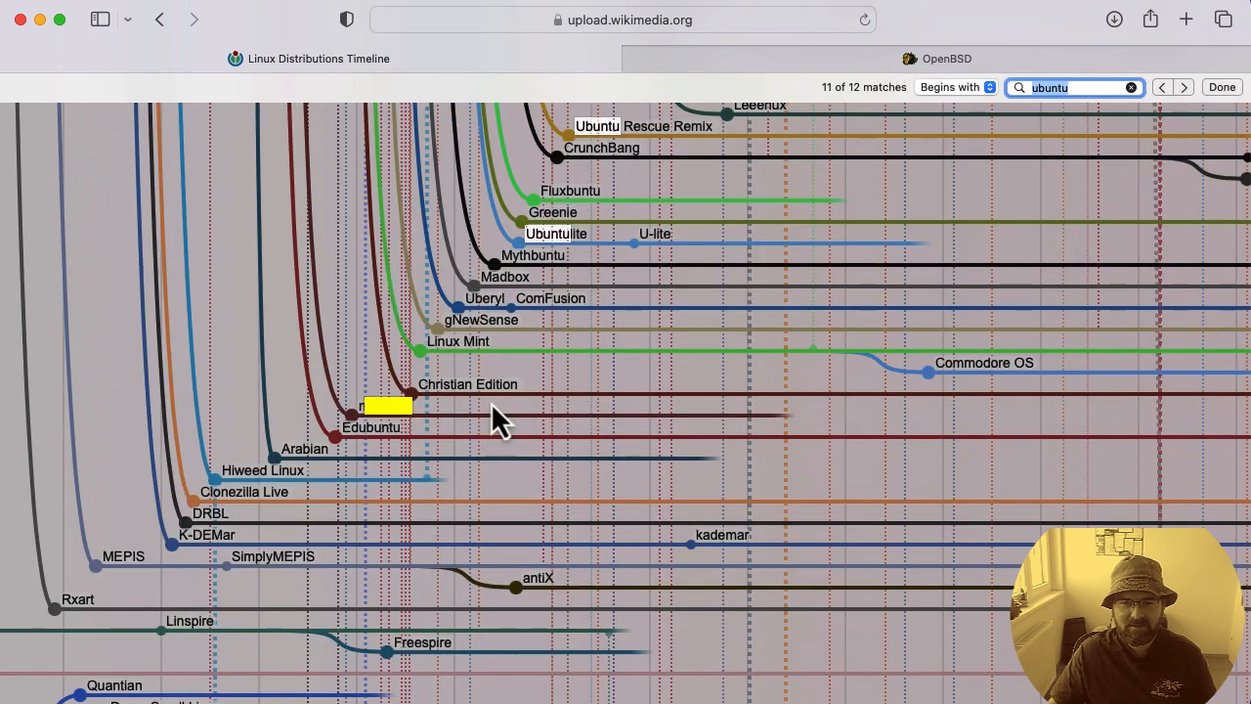
left_click(1184, 86)
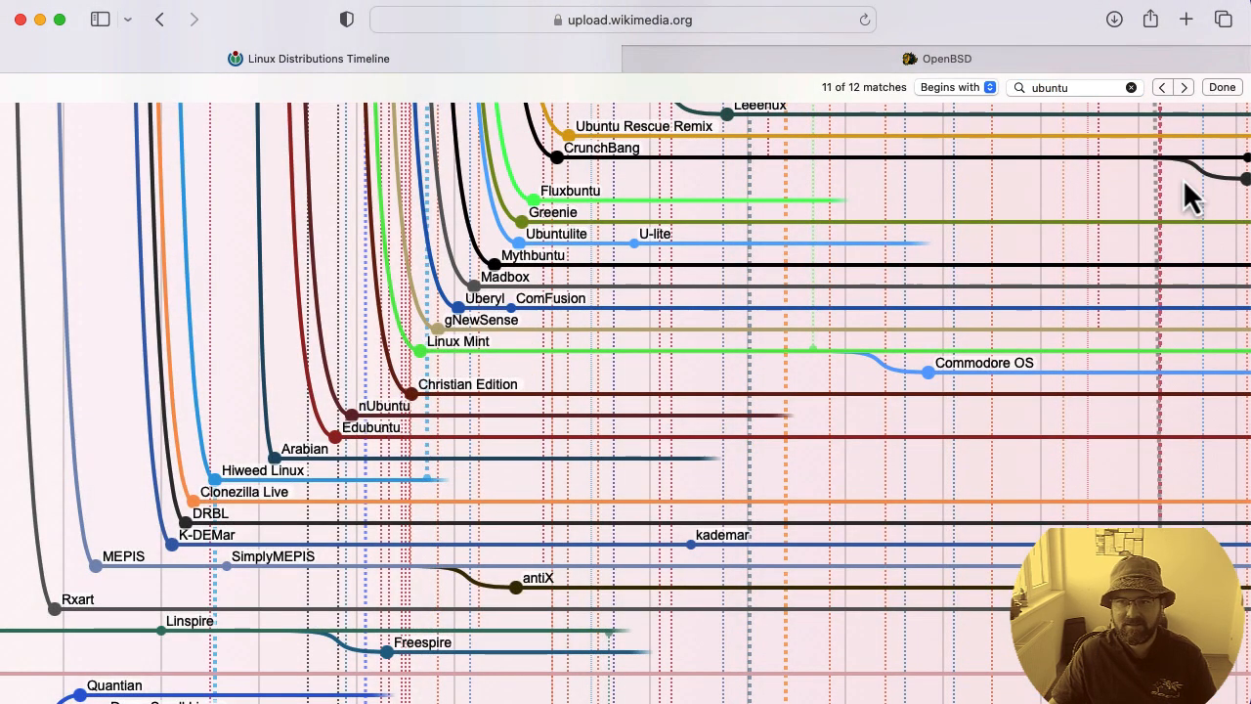
left_click(1184, 86)
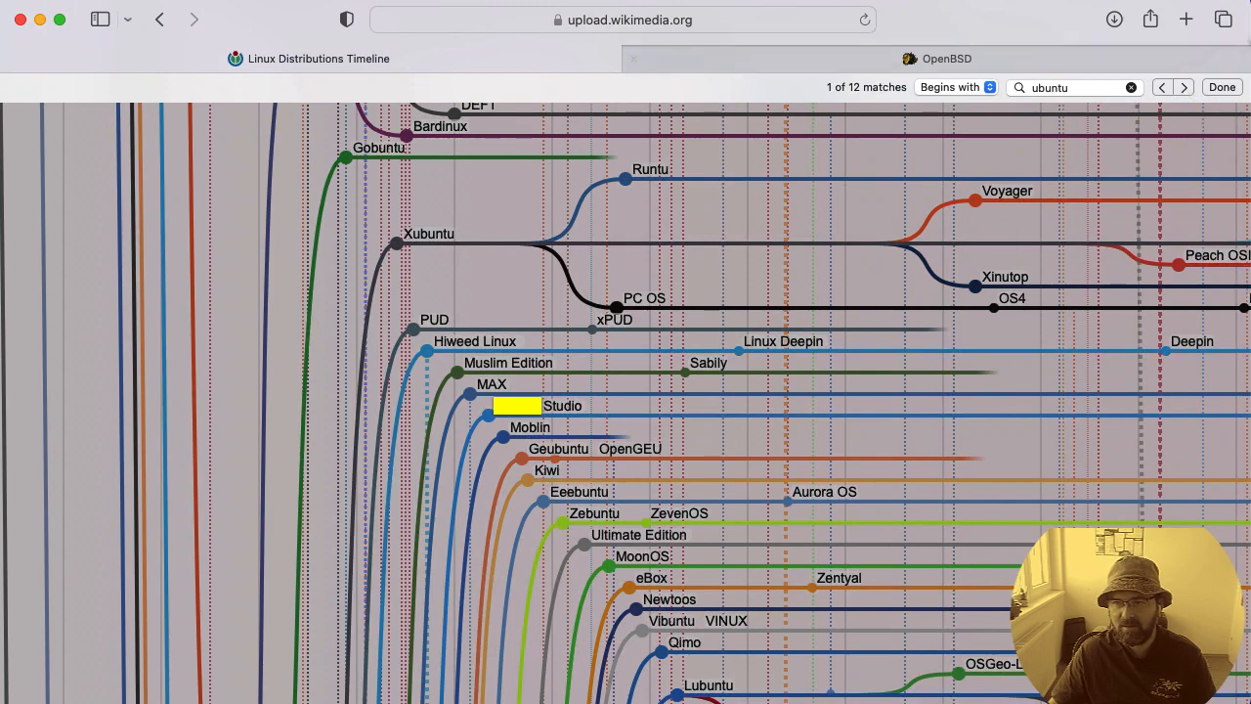
left_click(1185, 86)
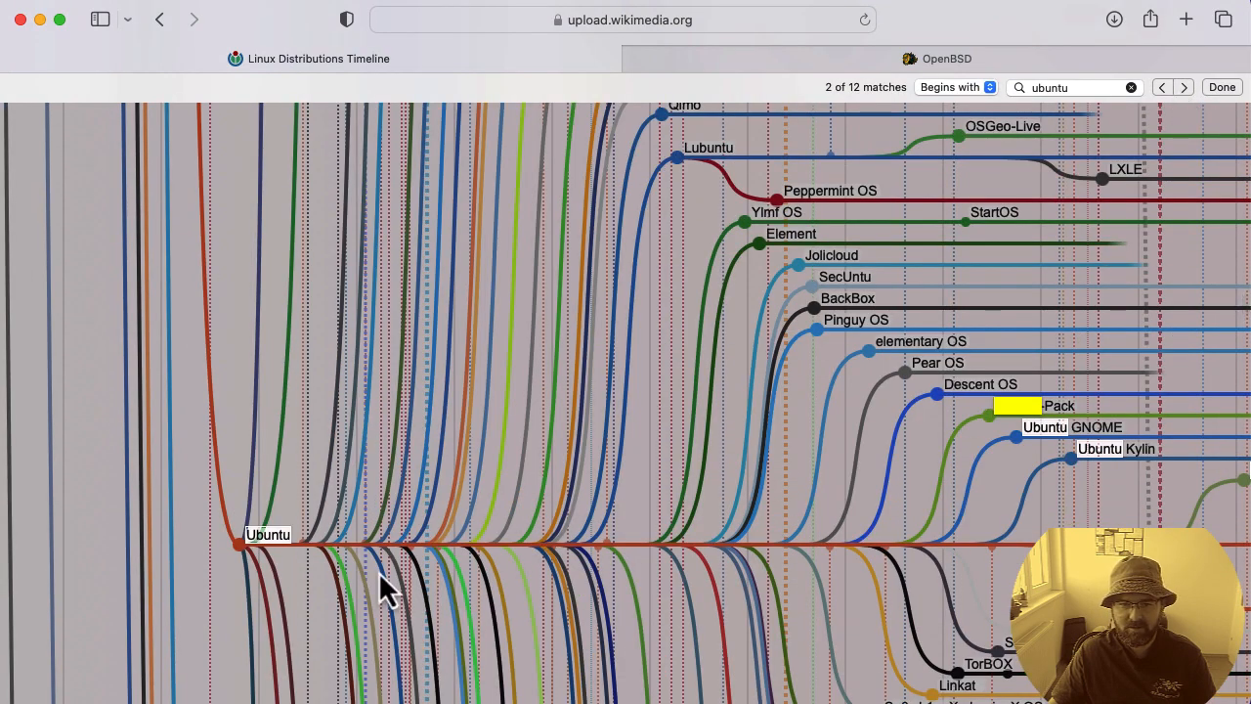
Scroll to the Ubuntu branch showing Ubuntu Touch, Linux Lite and Ubuntu MATE
scroll("down", 3)
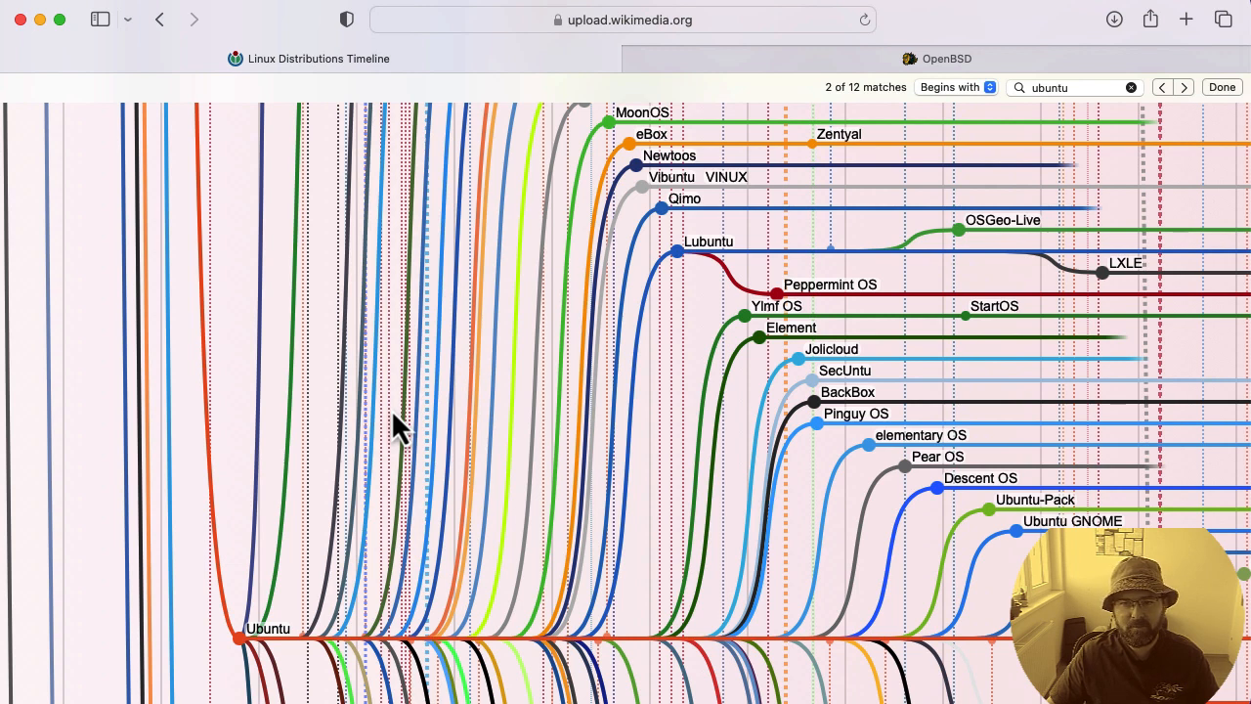
mouse_move(231, 641)
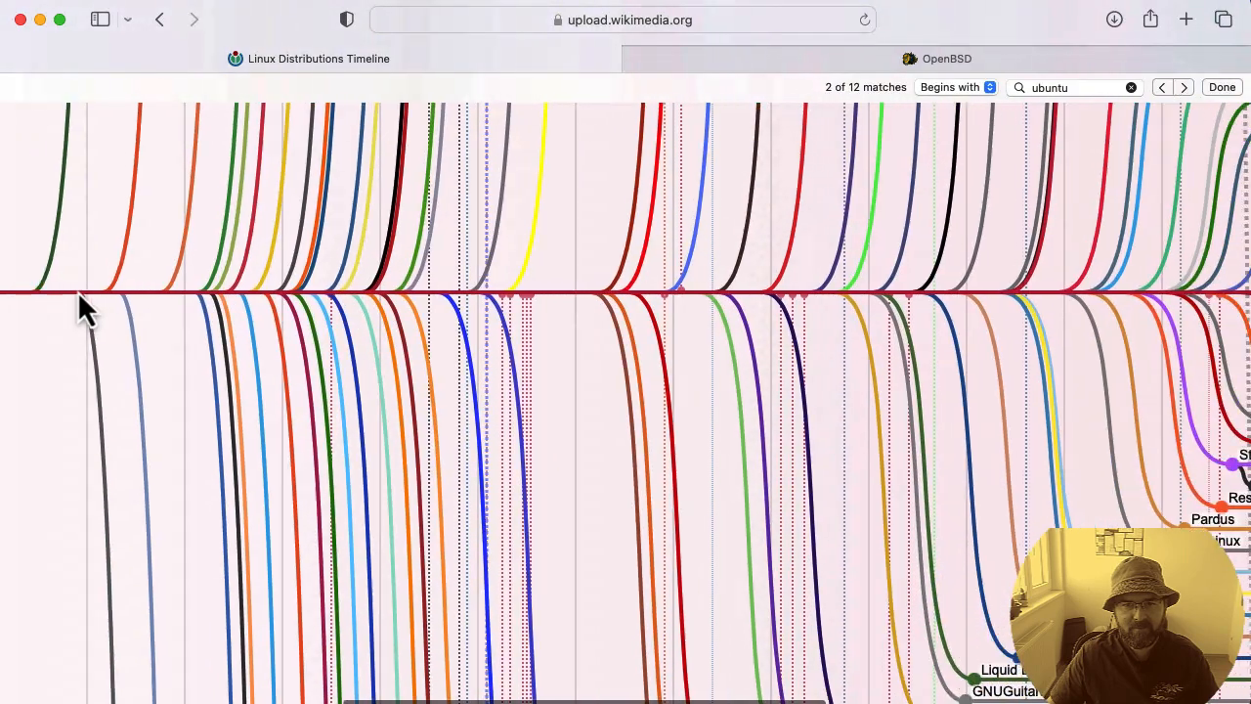
scroll("down", 3)
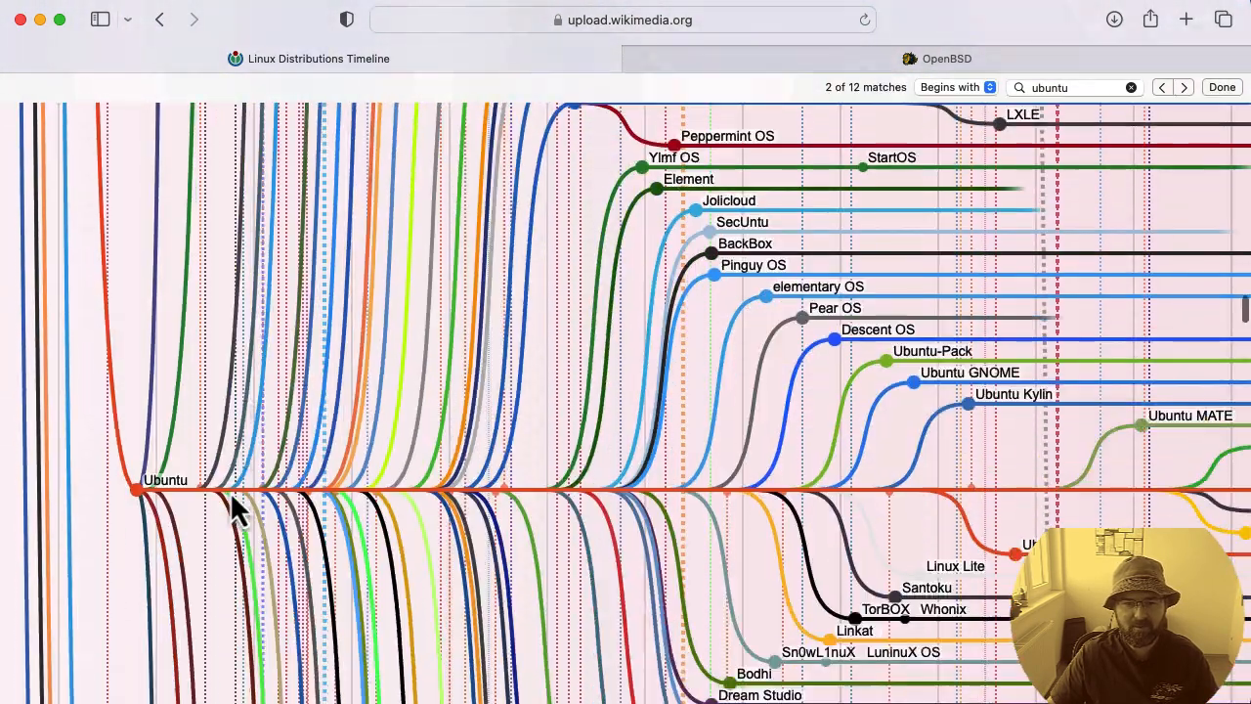
scroll("down", 3)
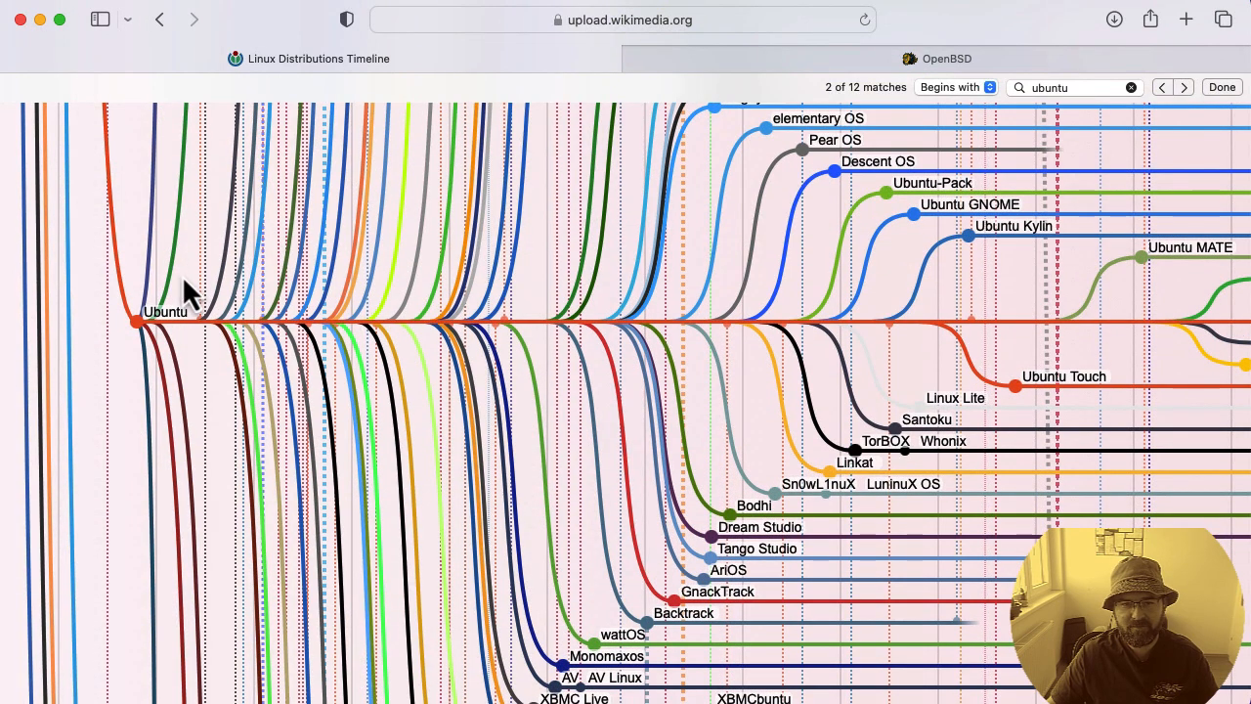
mouse_move(231, 305)
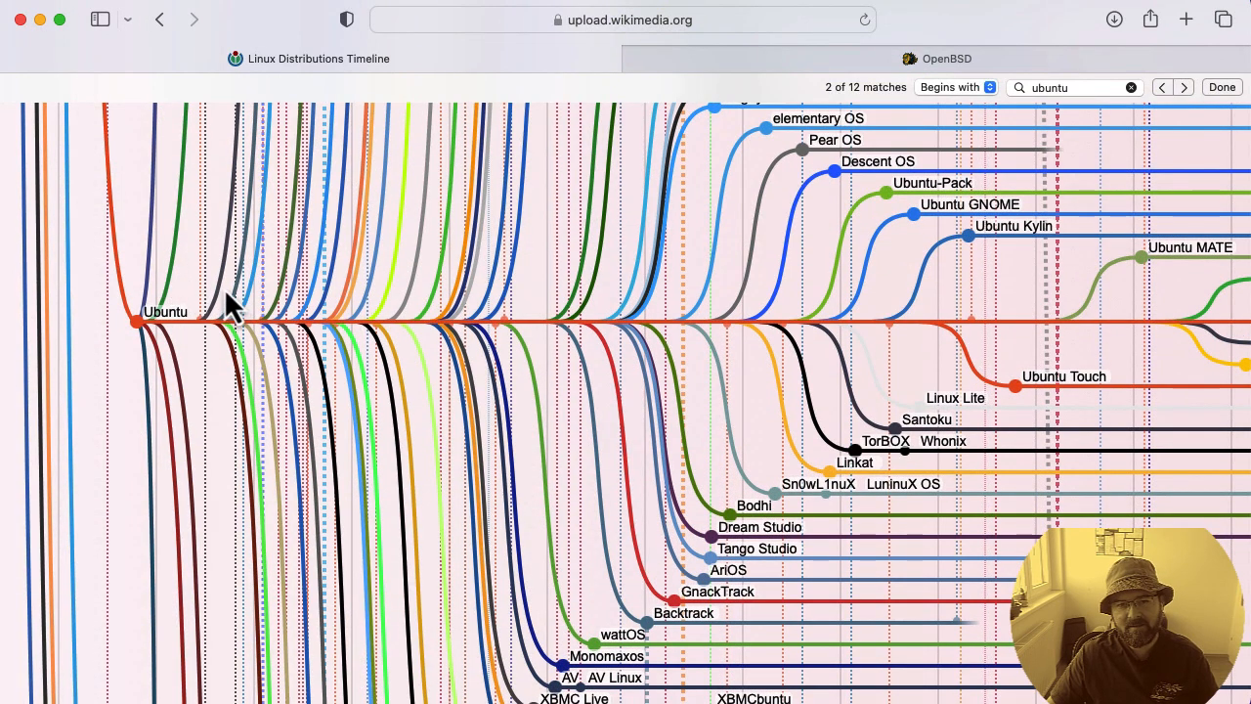
mouse_move(137, 283)
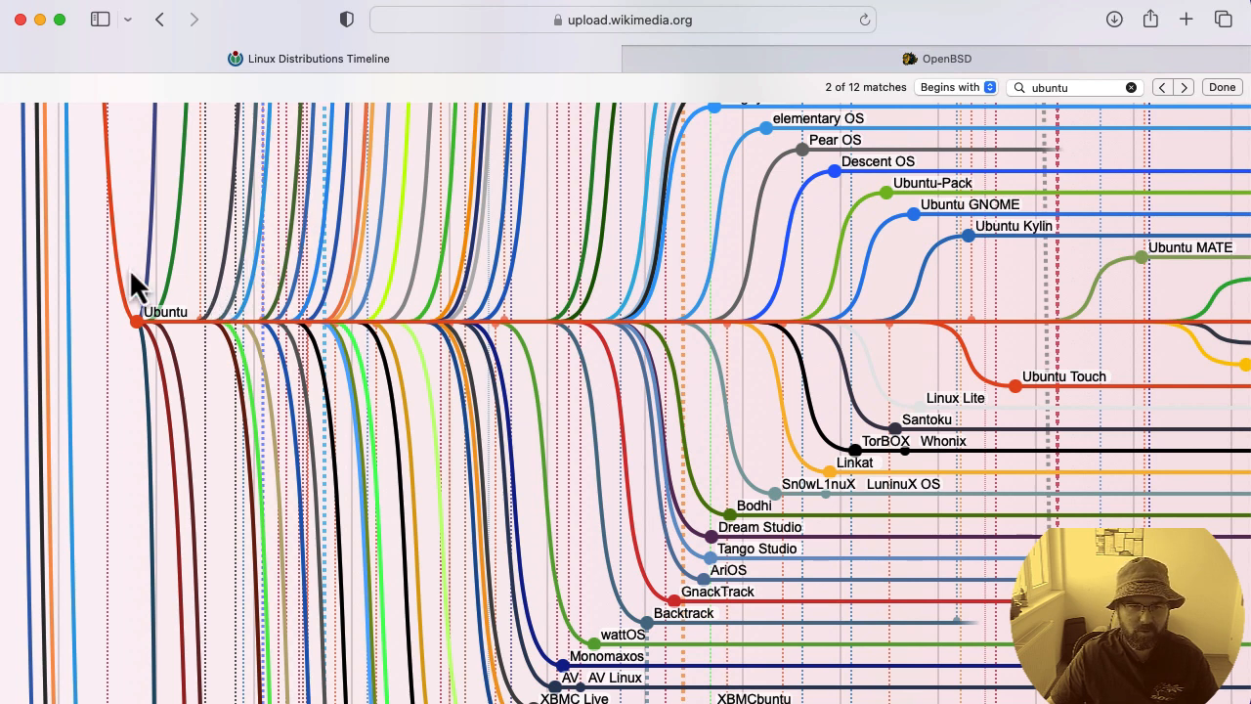
mouse_move(88, 348)
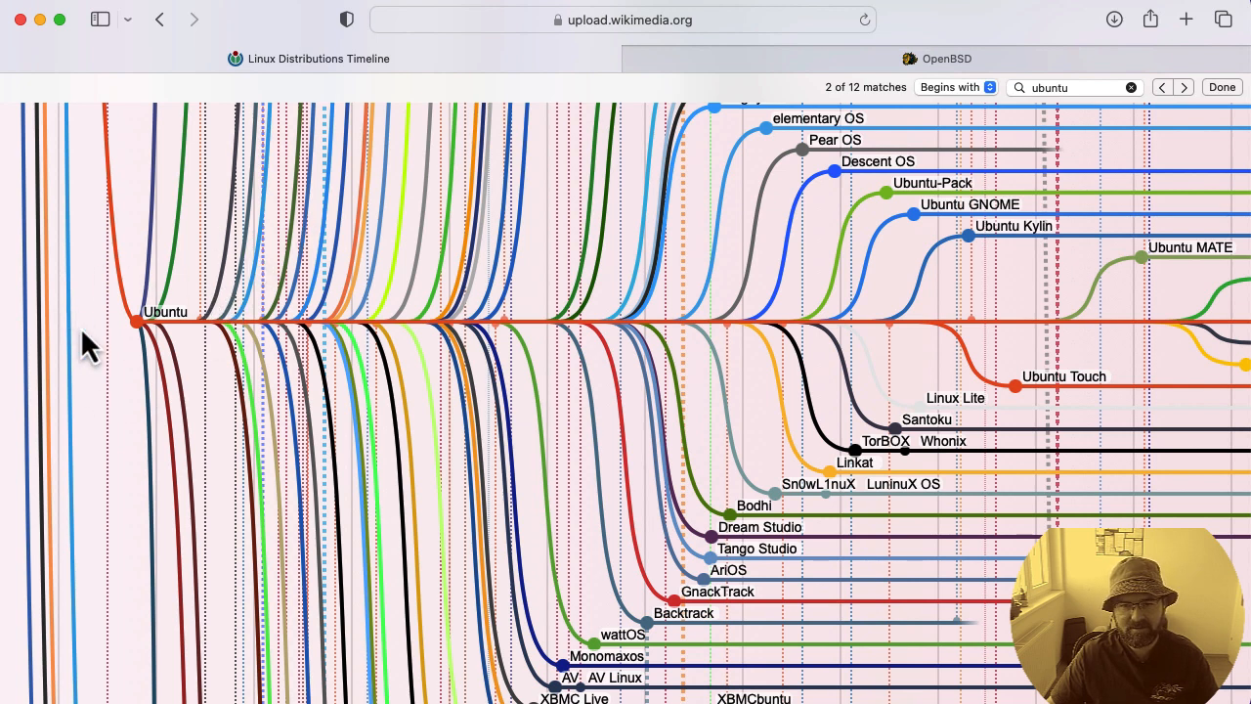
scroll("down", 3)
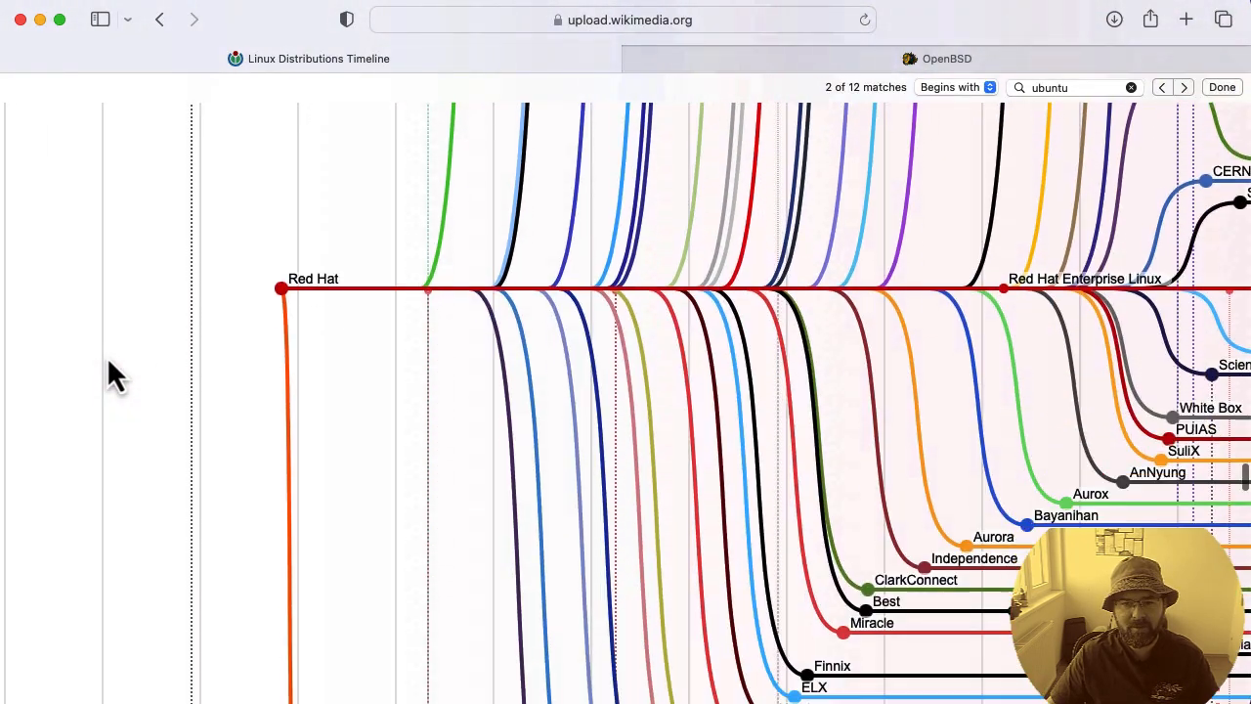
Search the timeline for 'centos' and follow its line back to the Red Hat branch
scroll("down", 3)
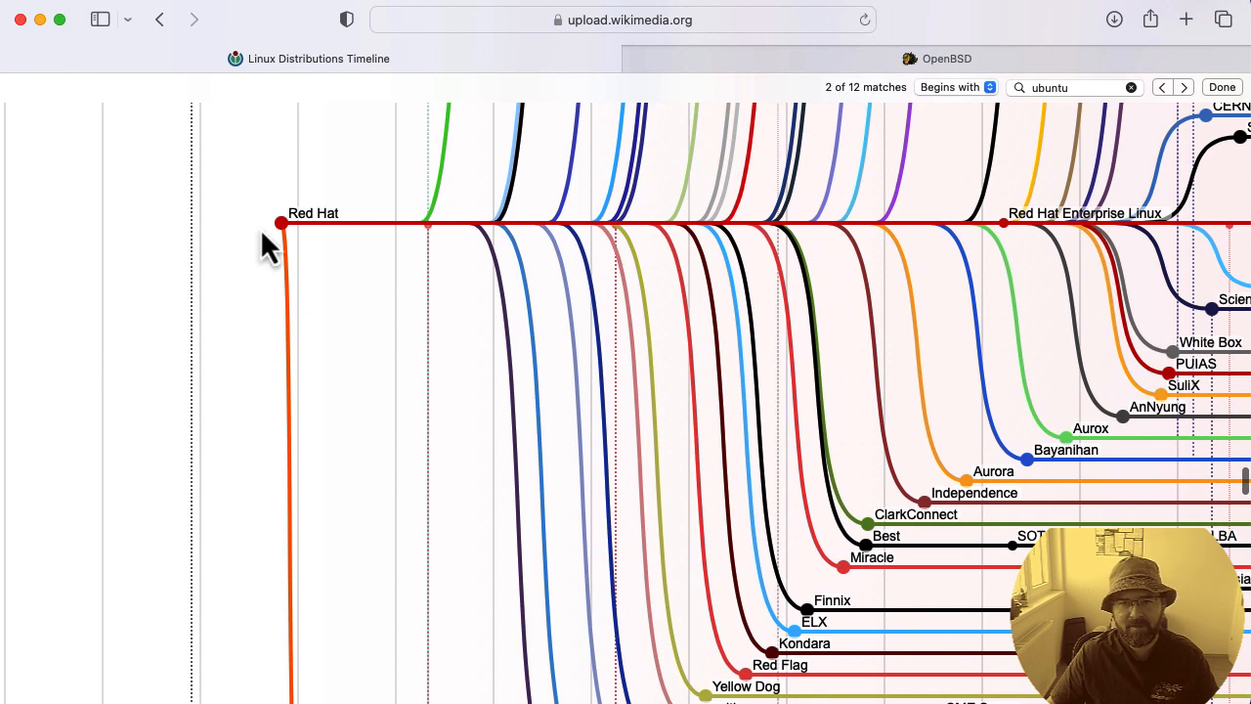
mouse_move(375, 352)
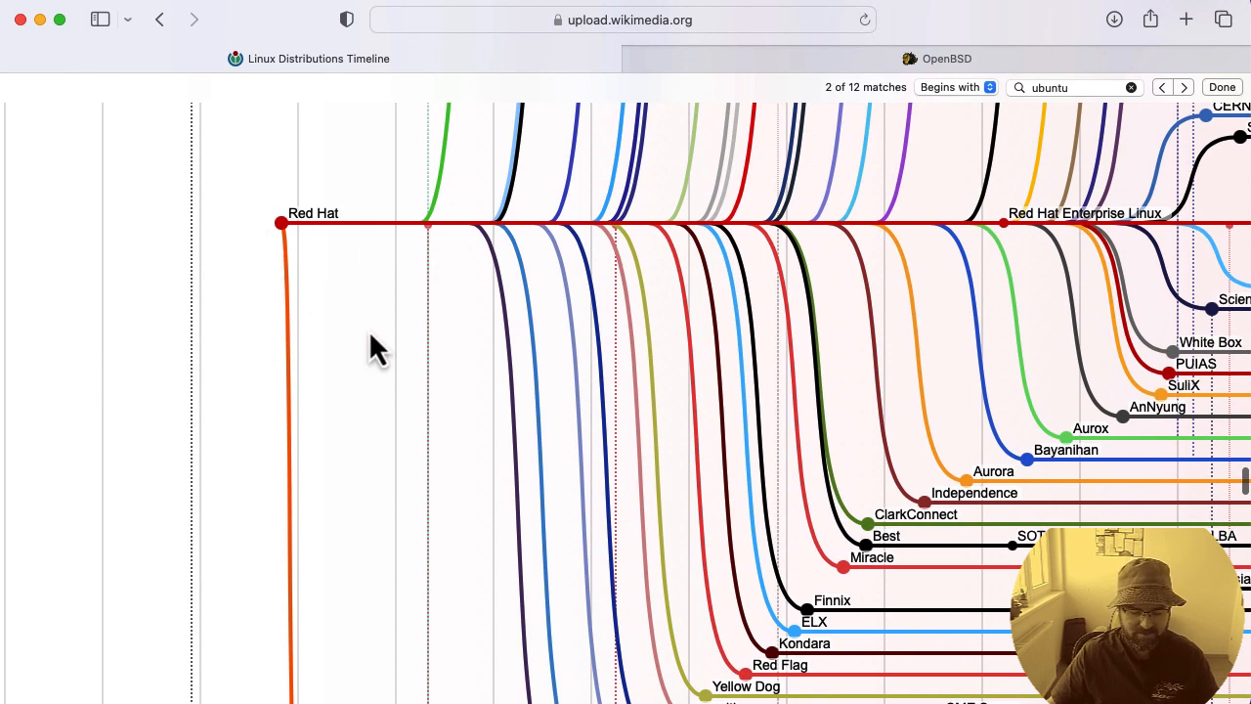
type("cre")
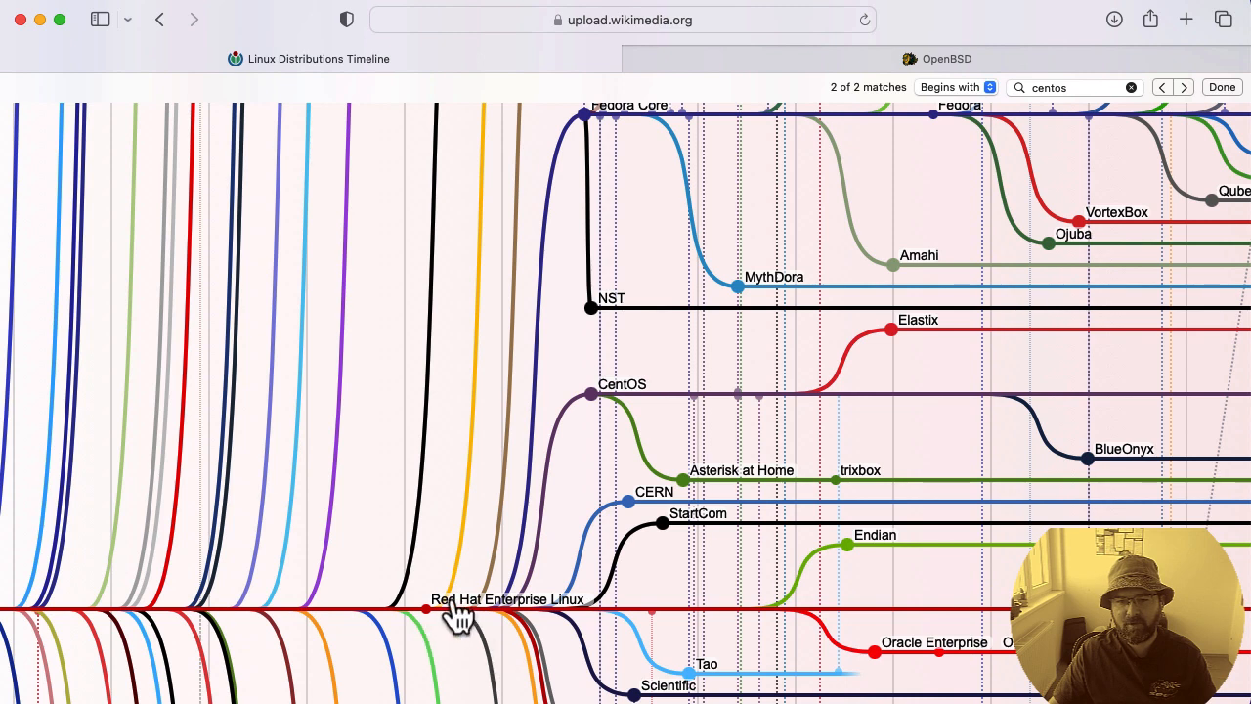
mouse_move(504, 504)
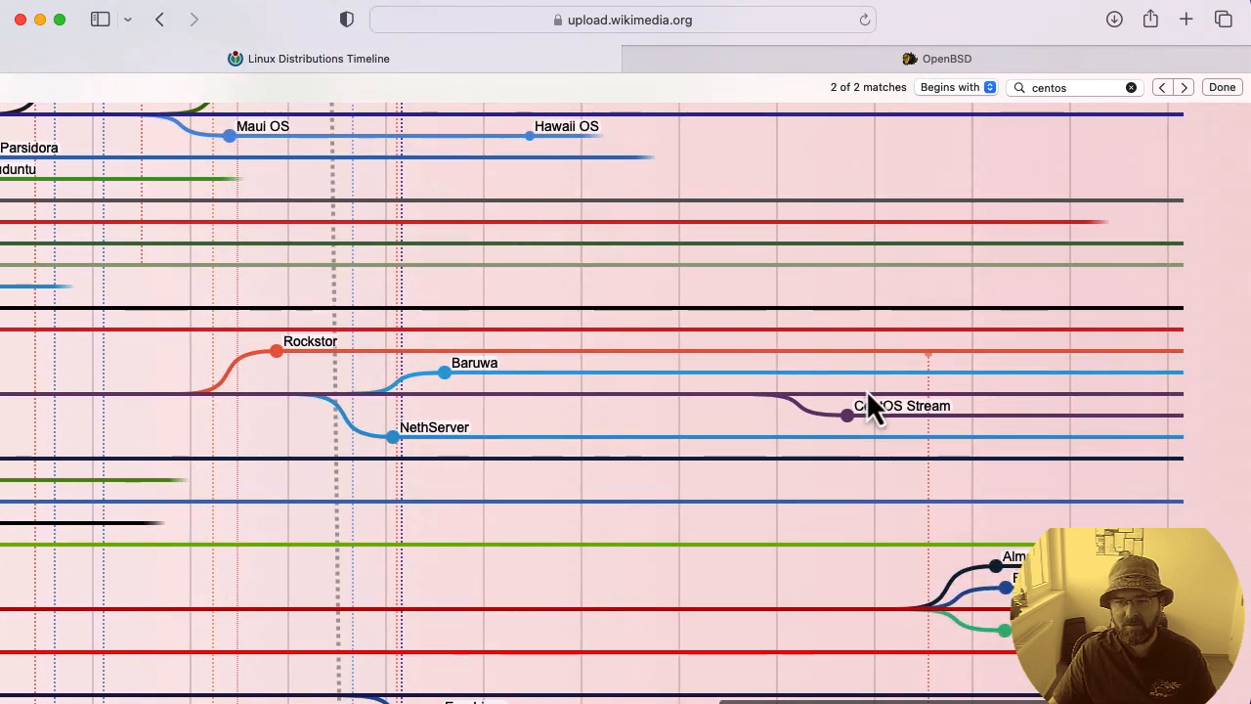
mouse_move(532, 419)
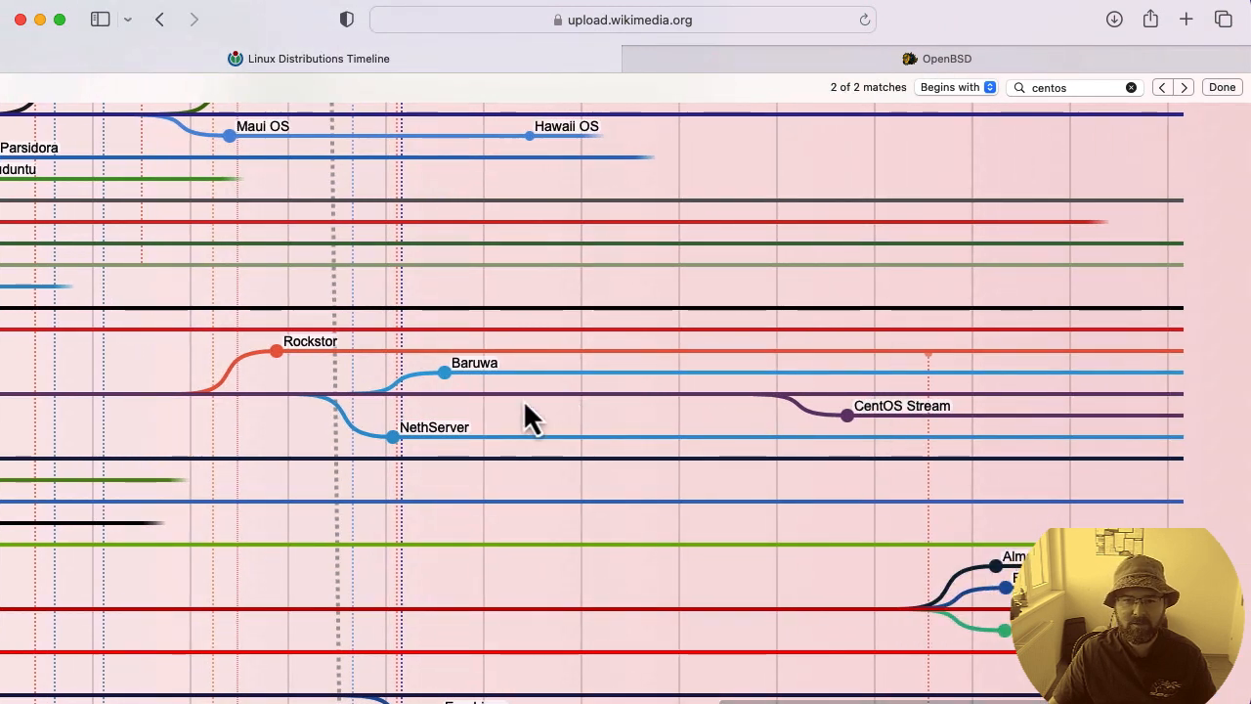
mouse_move(270, 479)
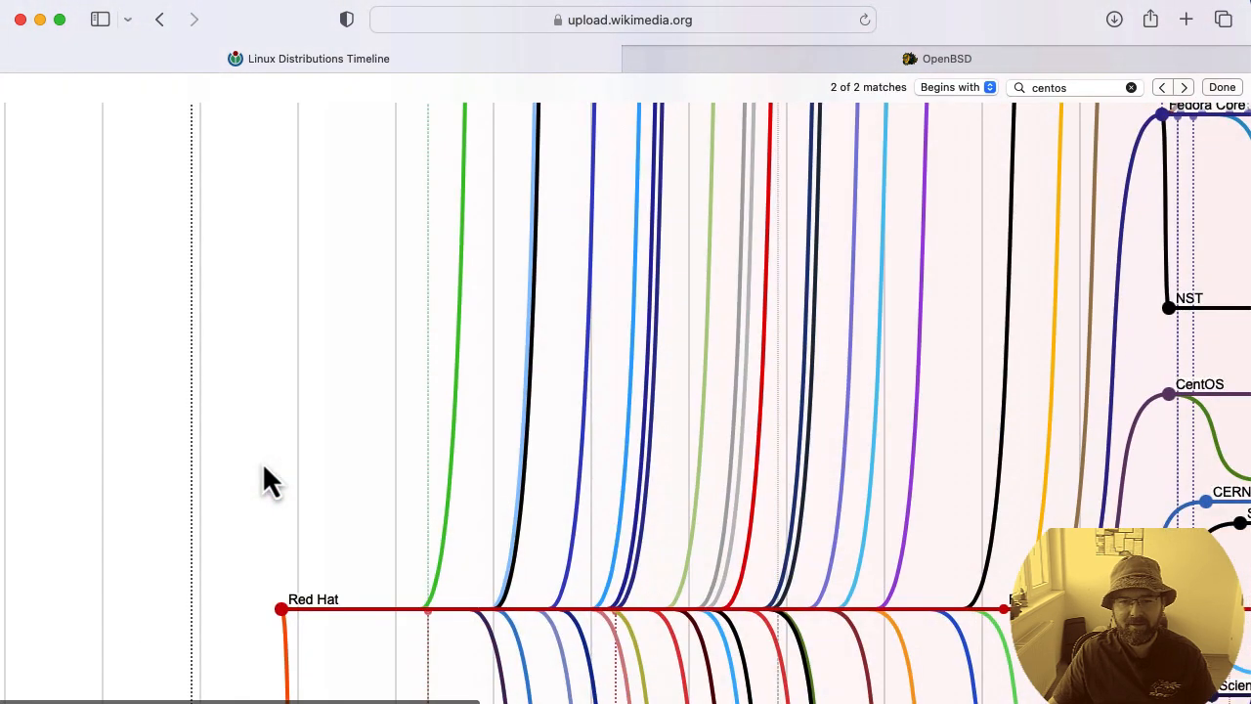
scroll("down", 3)
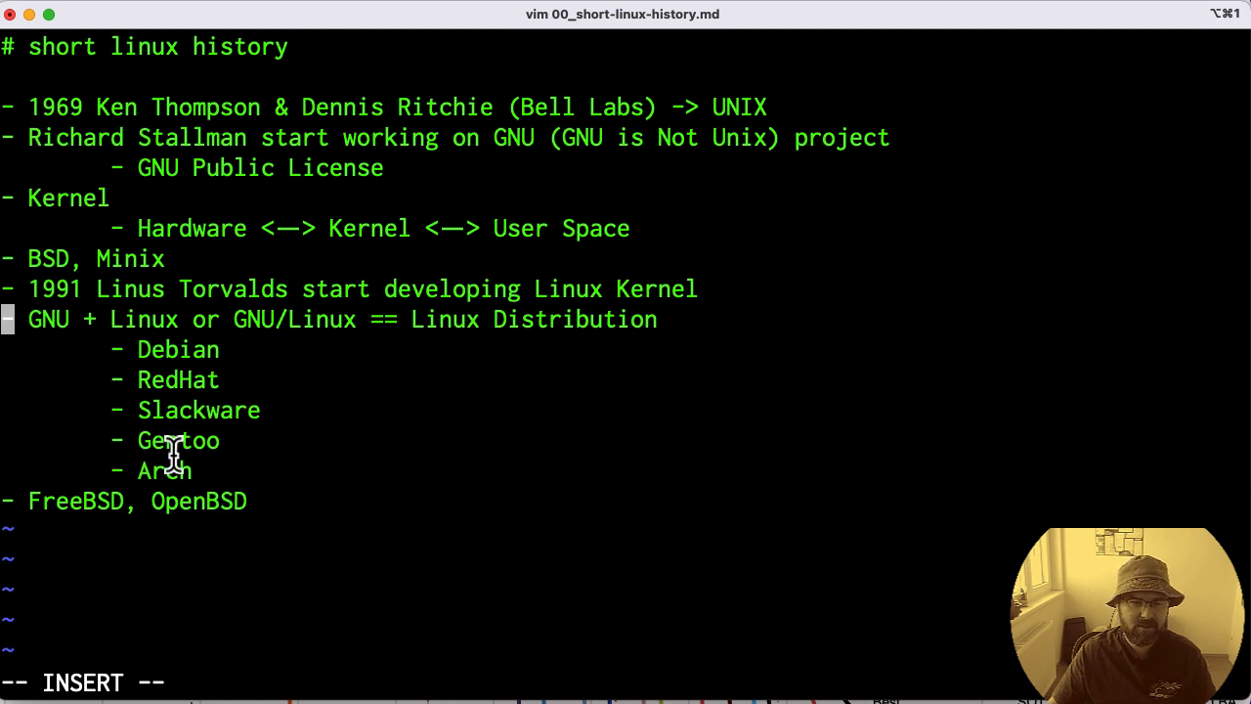
Return to the Vim notes listing Debian, RedHat, Slackware, Gentoo and Arch
double_click(203, 440)
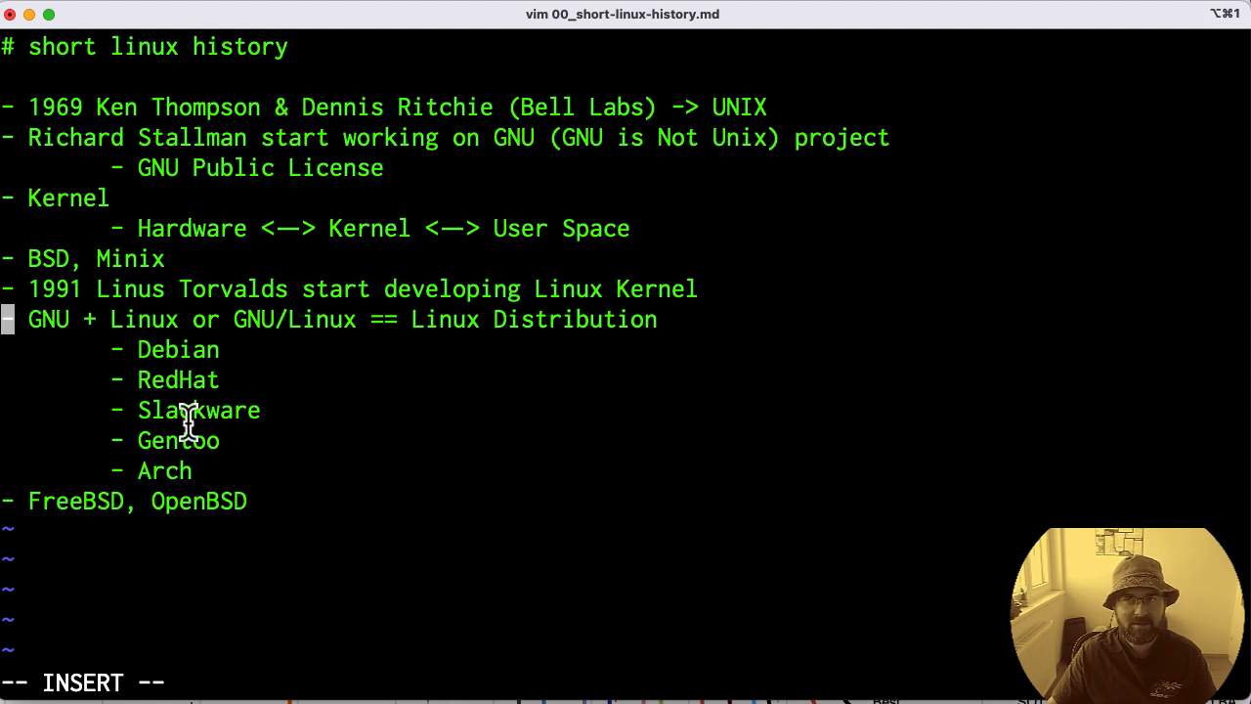
mouse_move(176, 440)
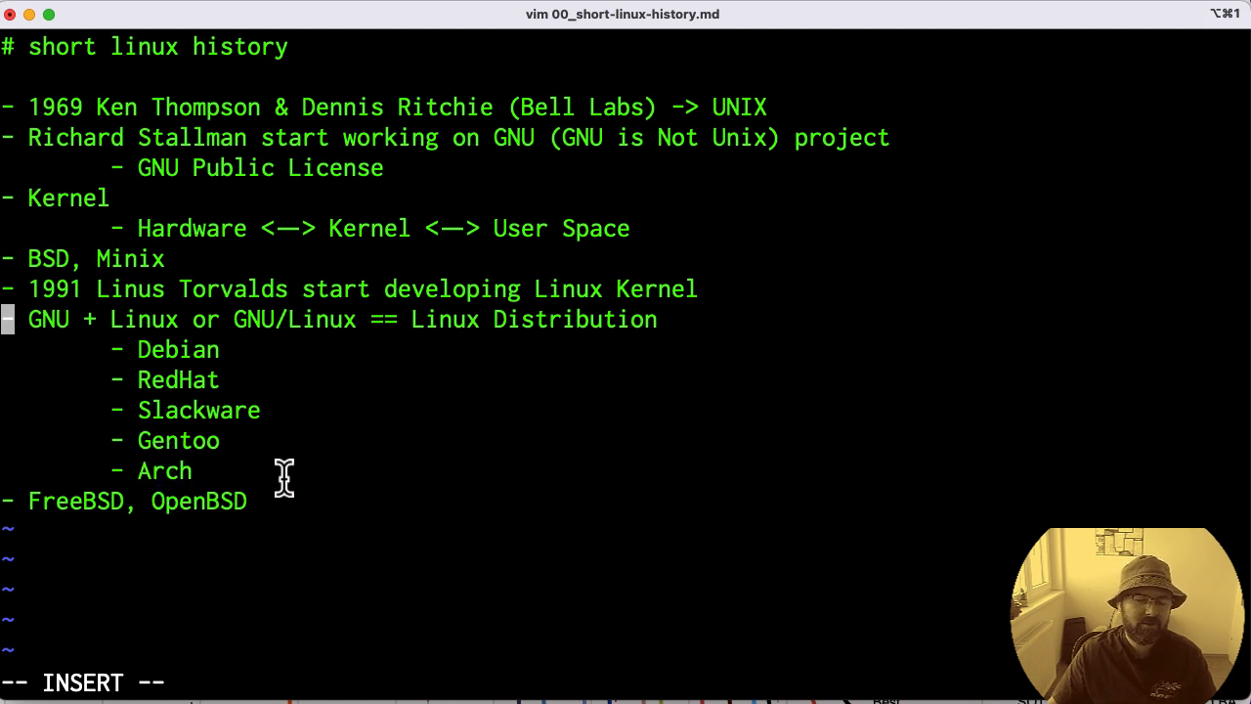
mouse_move(203, 467)
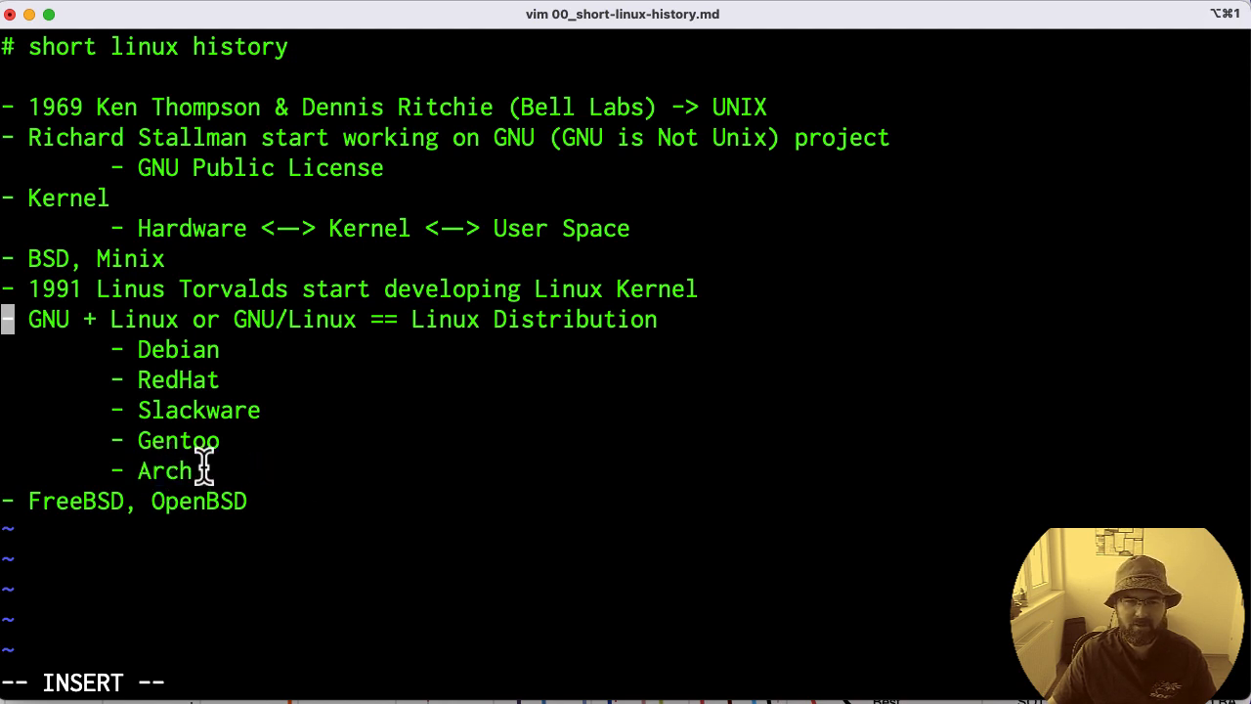
mouse_move(420, 301)
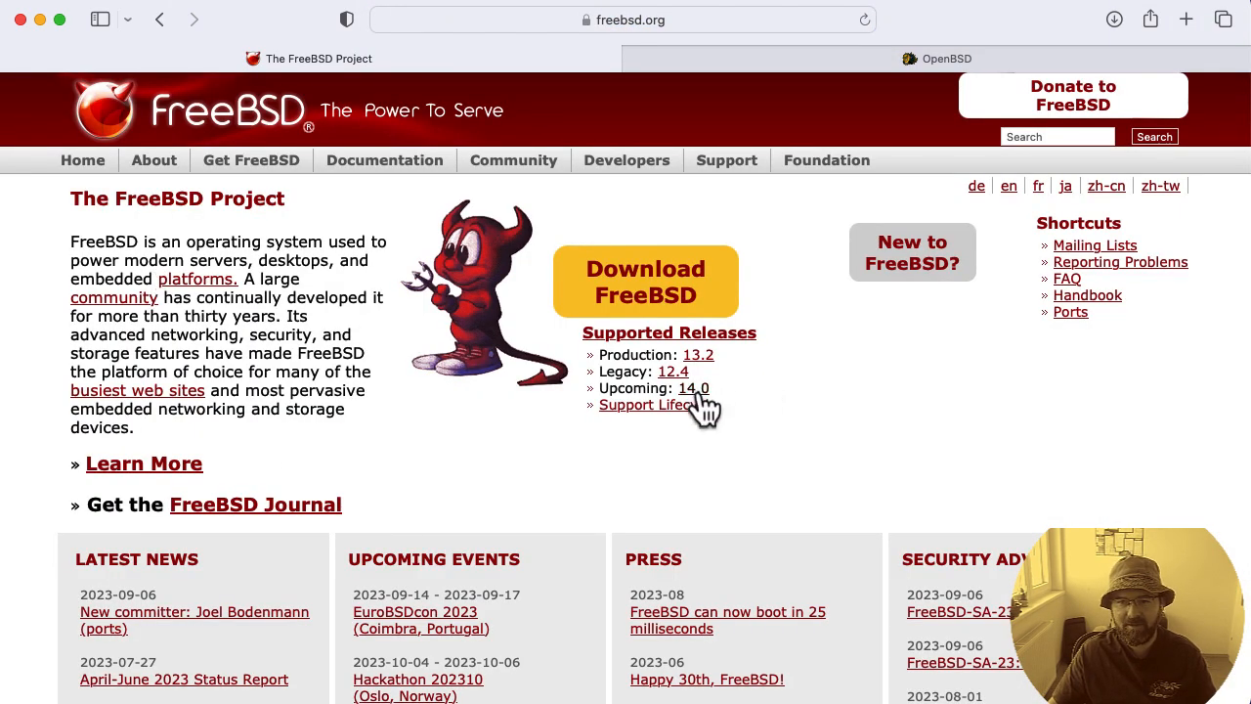
mouse_move(762, 453)
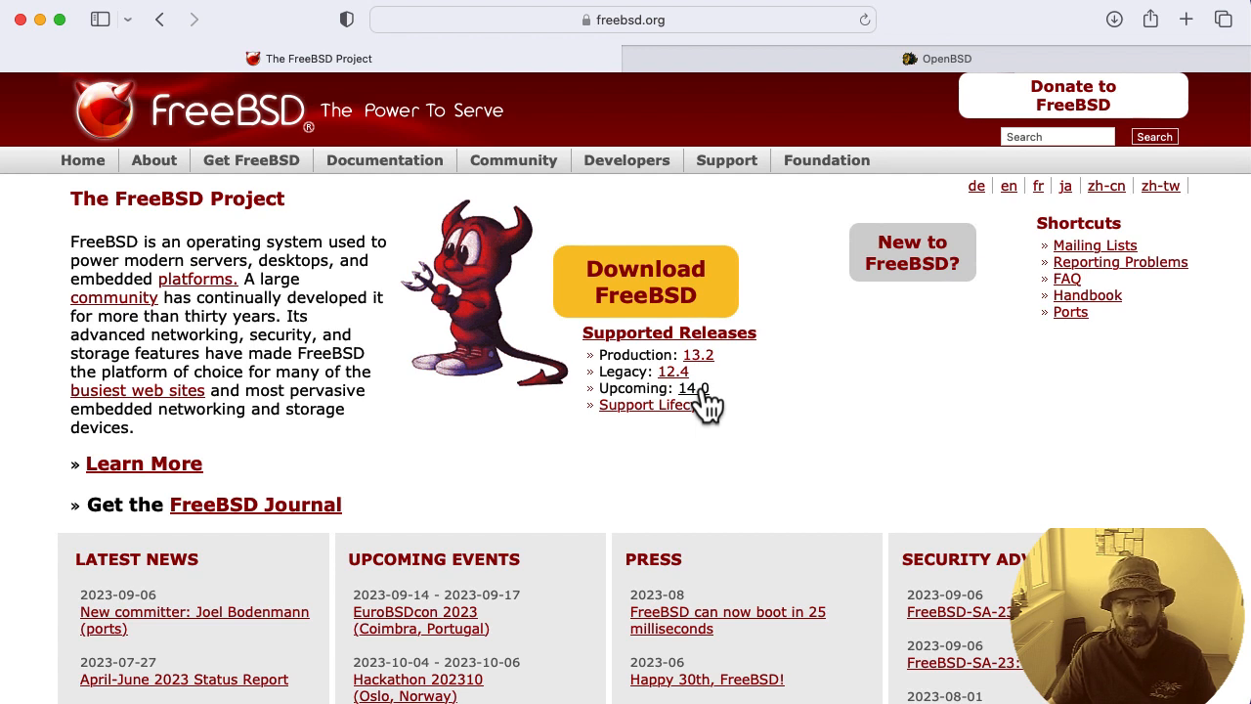
mouse_move(707, 391)
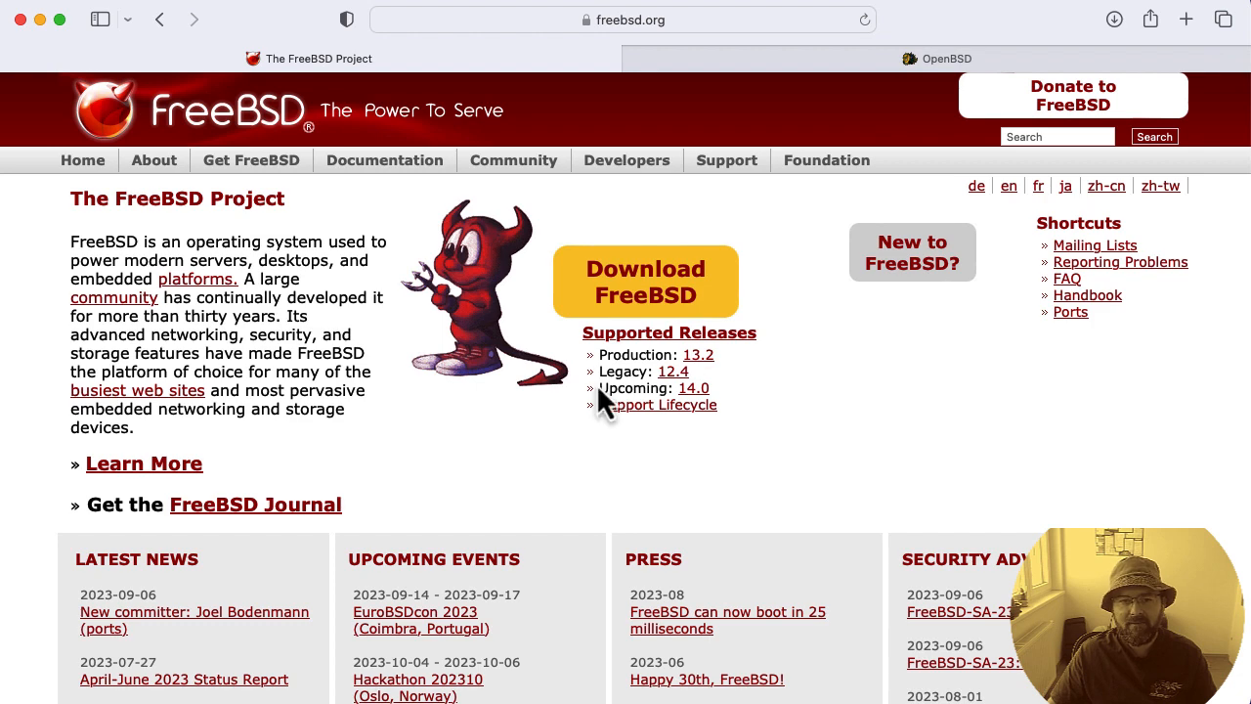
Select the Safari address bar on the FreeBSD homepage to enter a new address
left_click(622, 19)
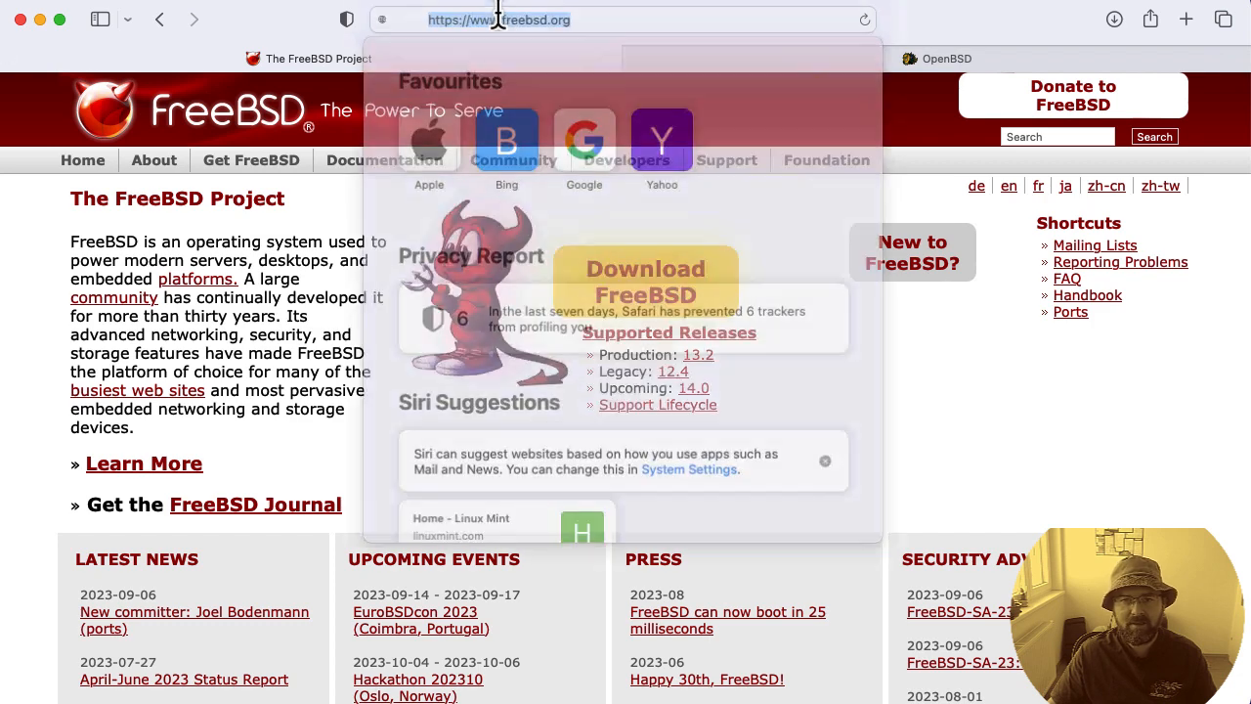
Switch to the OpenBSD tab showing the 7.3 release announcement
left_click(934, 59)
type("openbsd")
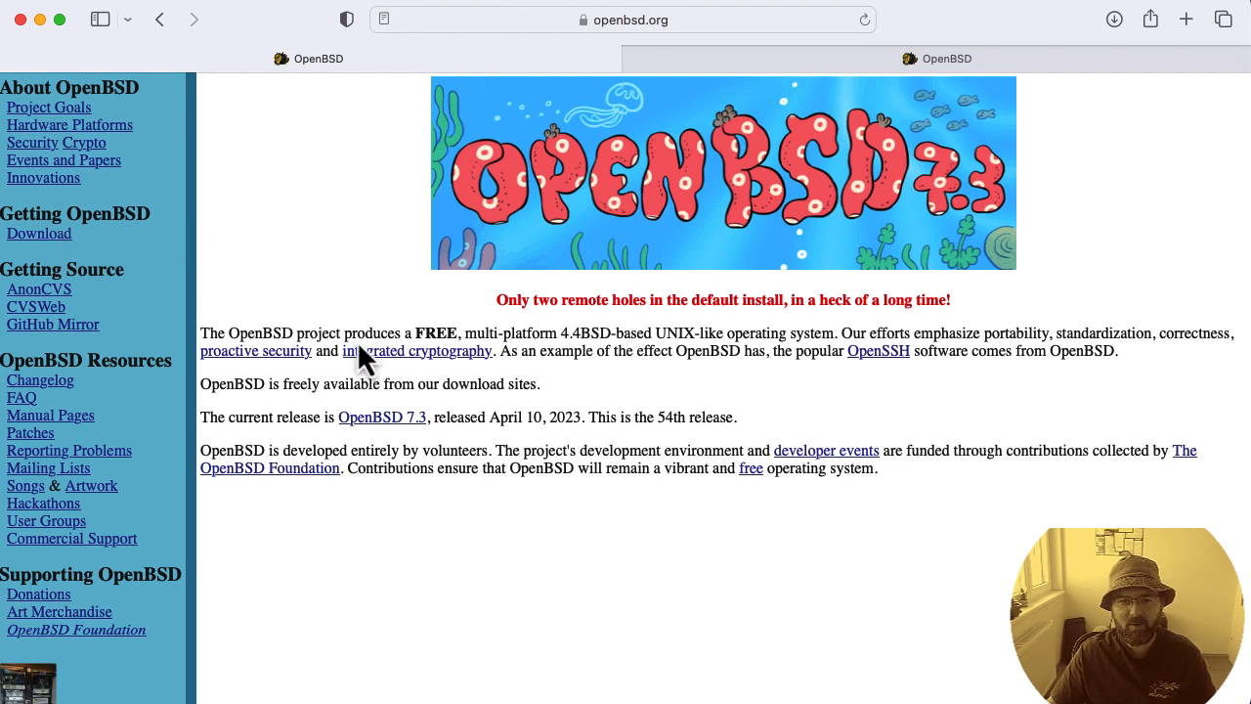
mouse_move(438, 405)
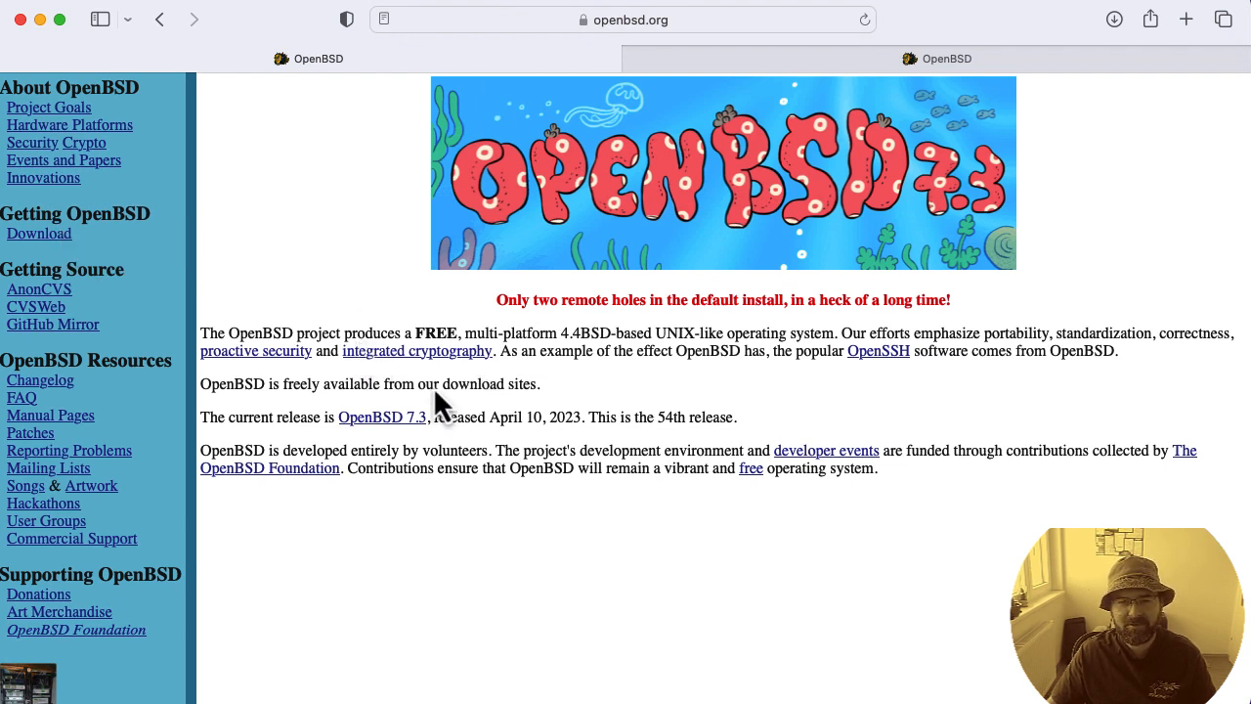
mouse_move(621, 333)
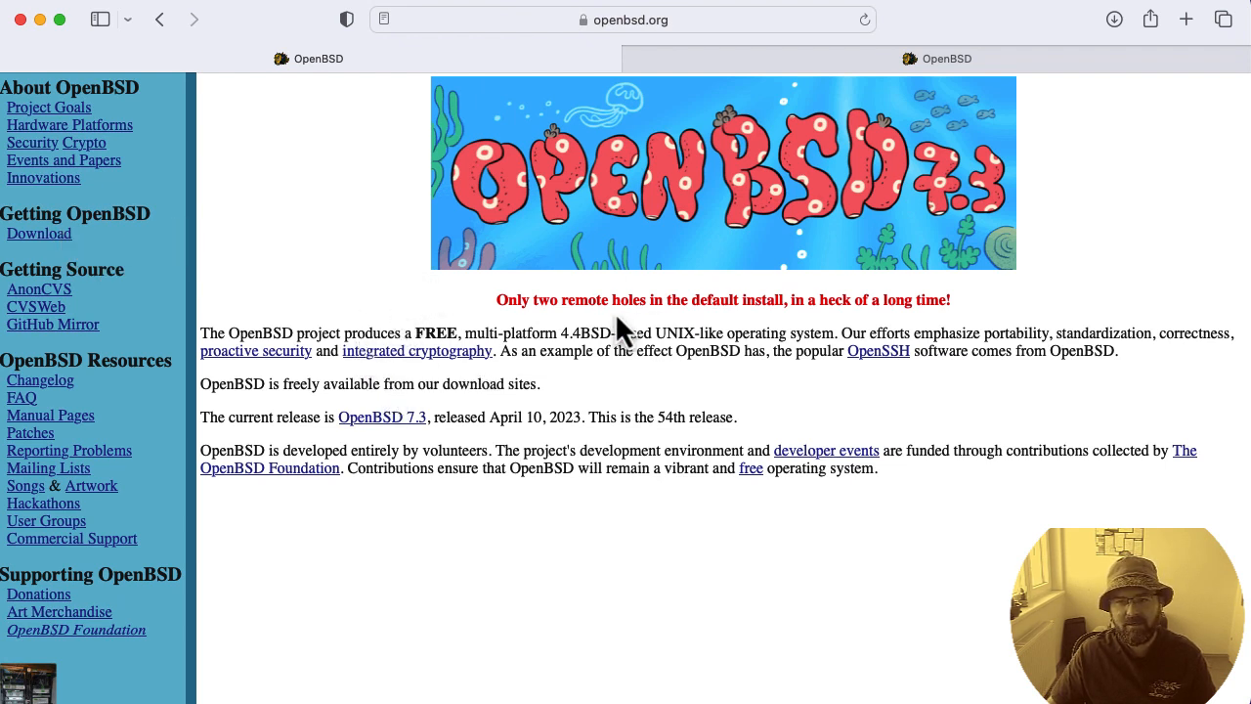
mouse_move(602, 328)
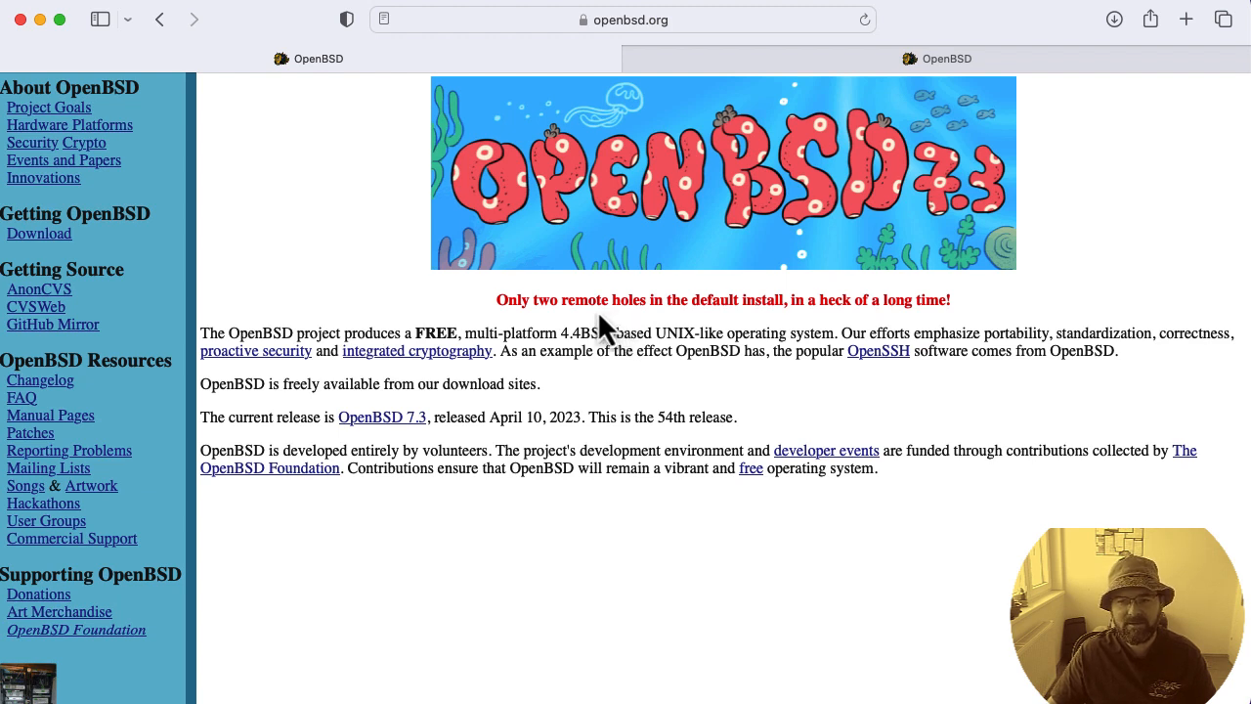
mouse_move(243, 375)
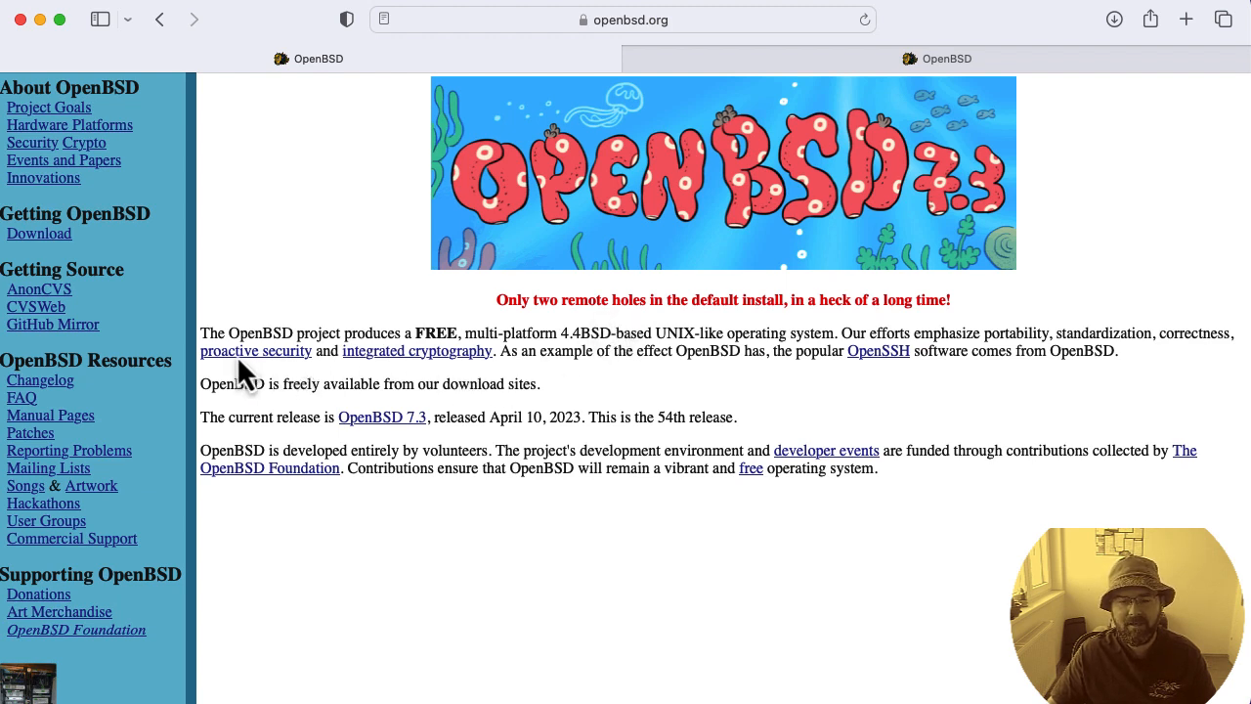
mouse_move(239, 375)
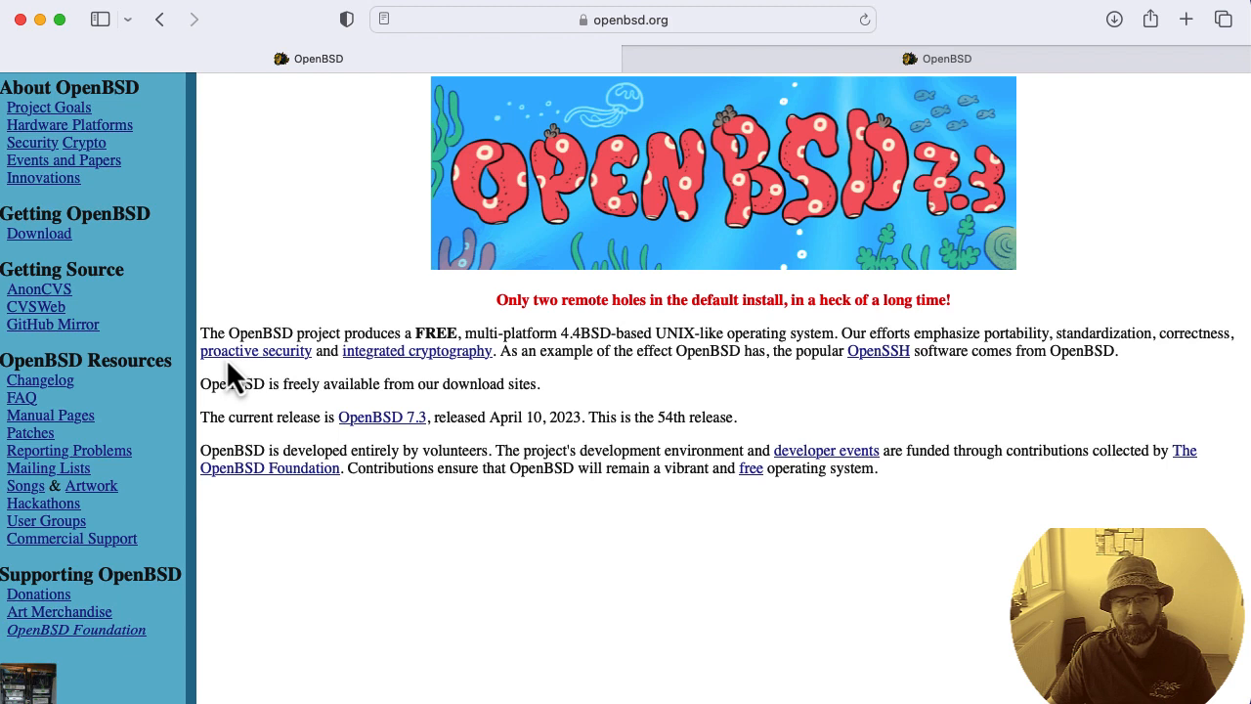
mouse_move(399, 381)
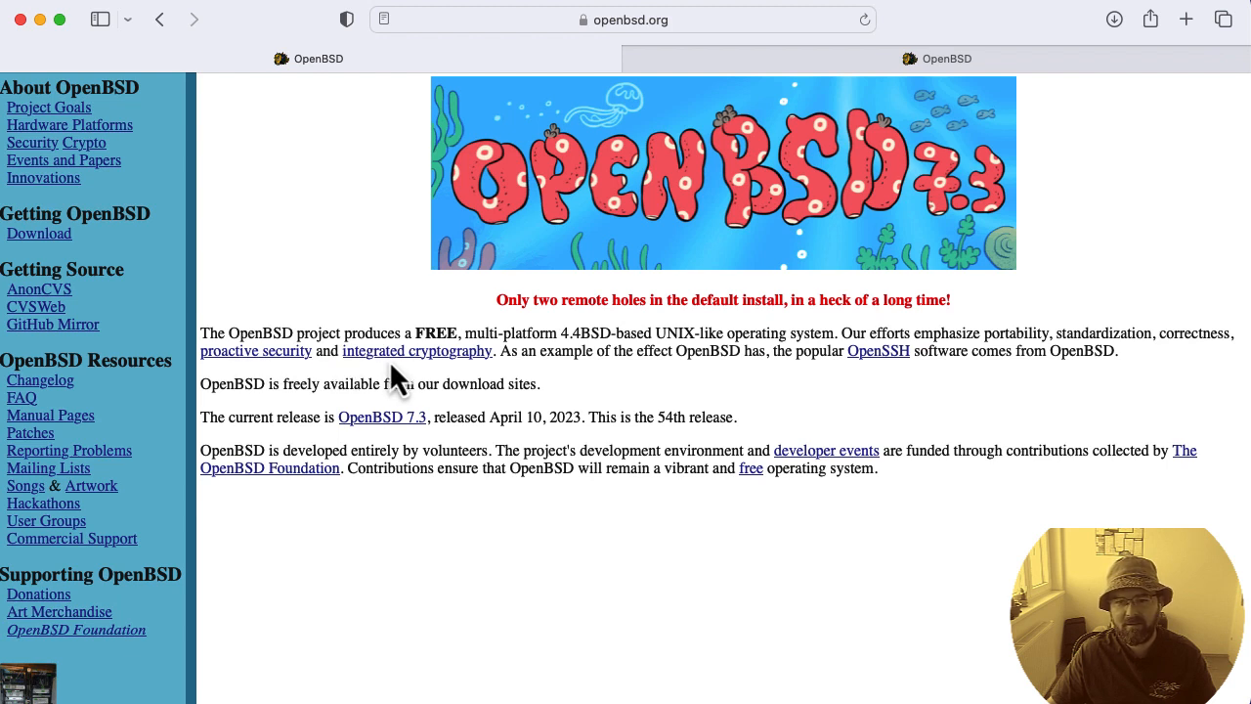
mouse_move(759, 328)
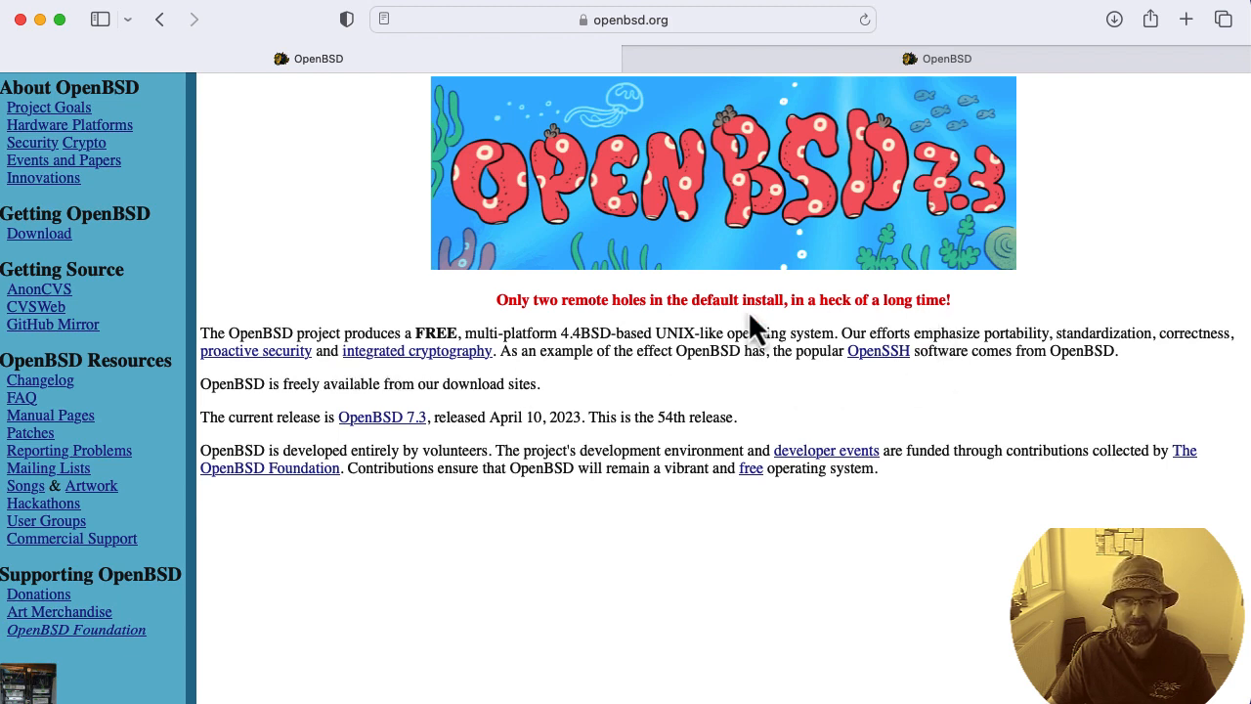
mouse_move(884, 404)
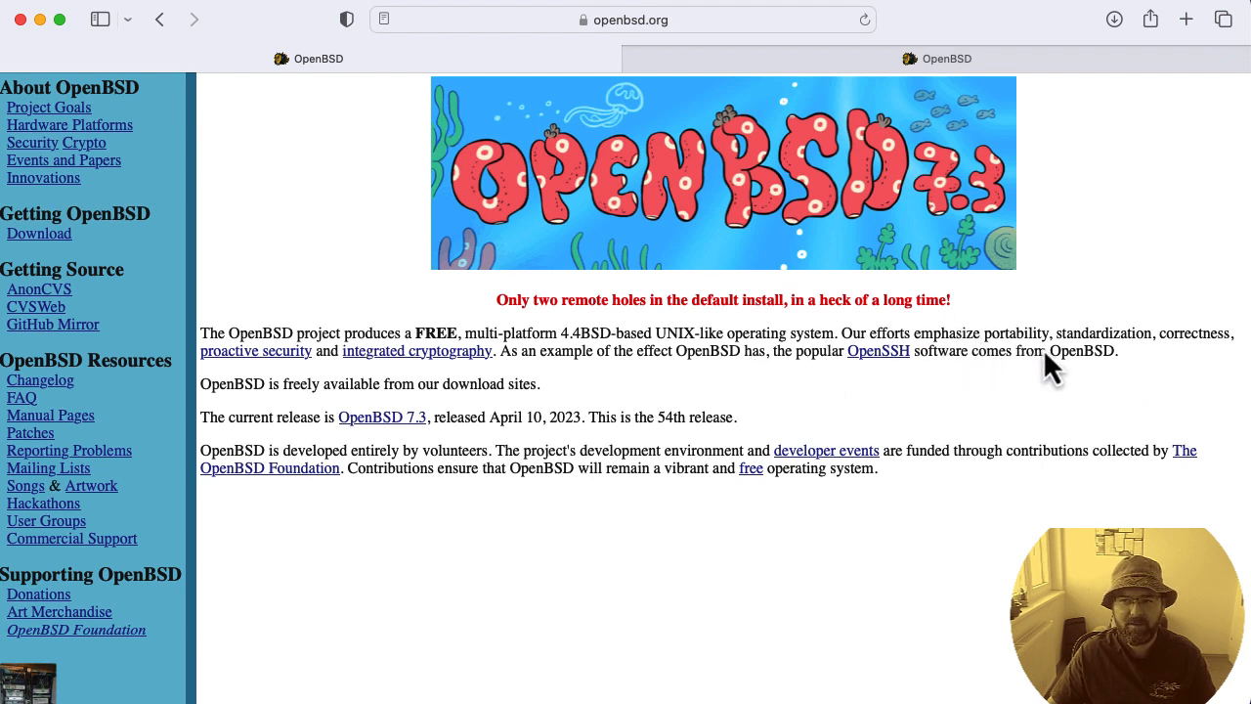
mouse_move(981, 352)
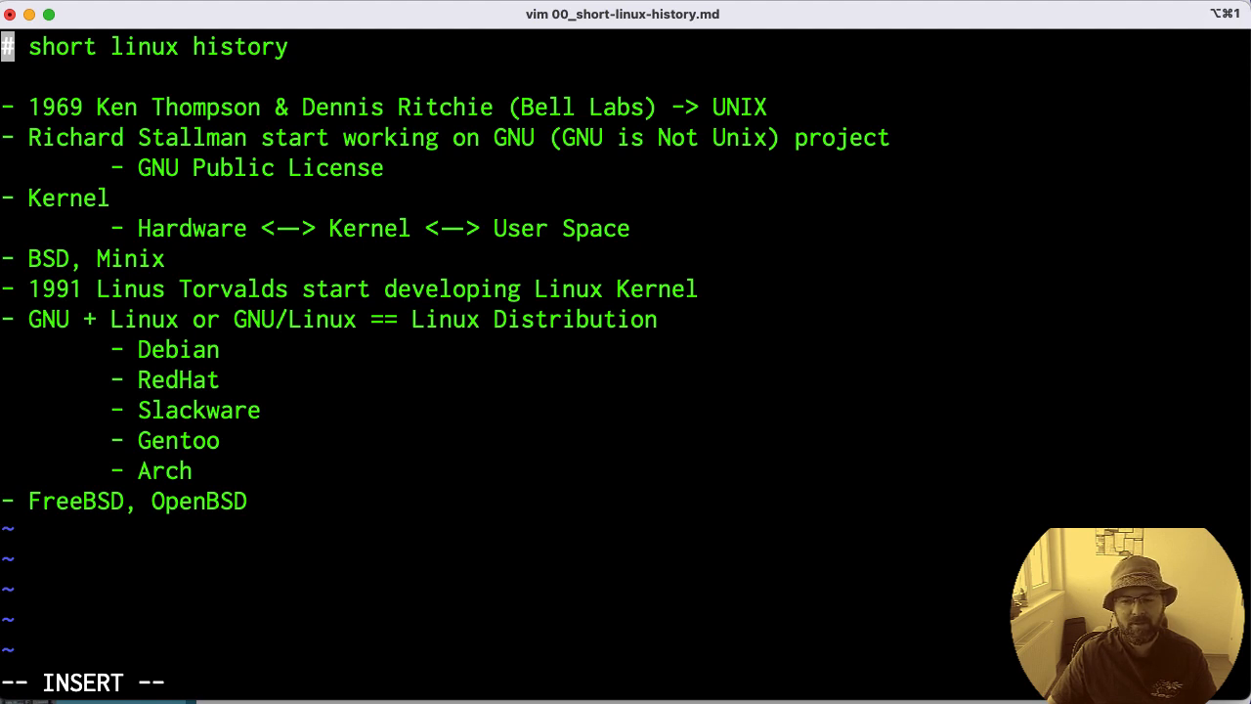
mouse_move(315, 598)
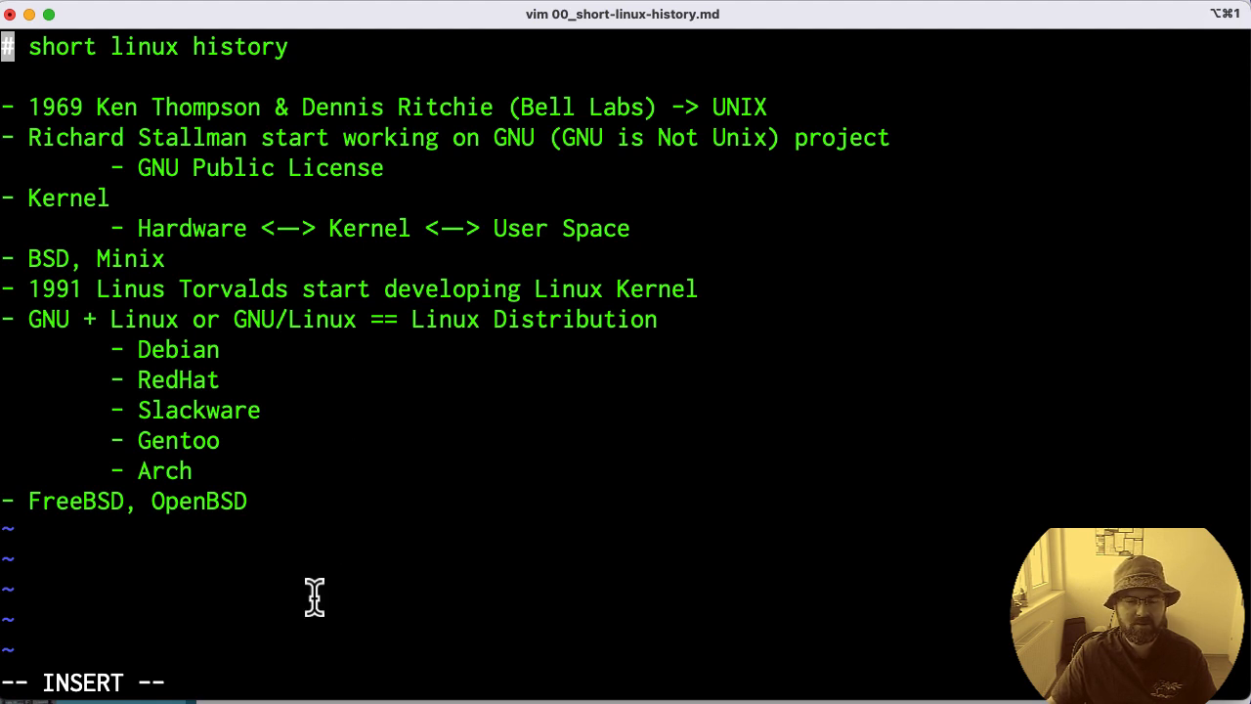
mouse_move(282, 597)
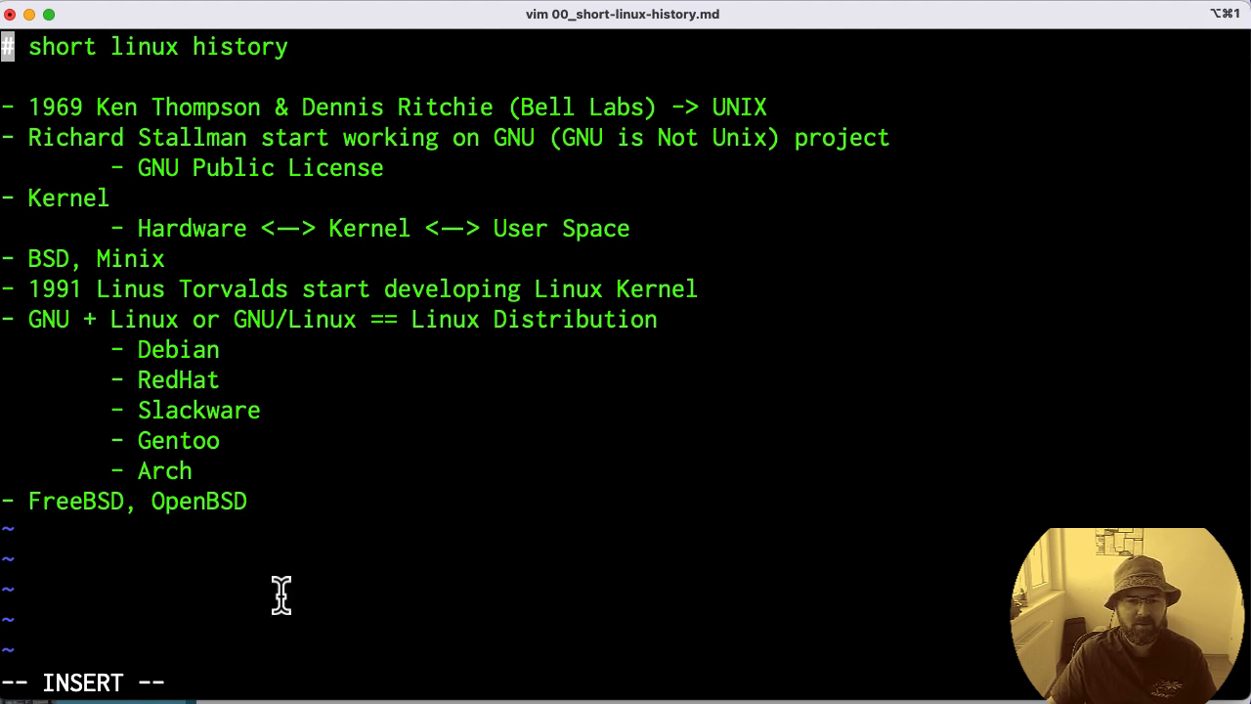